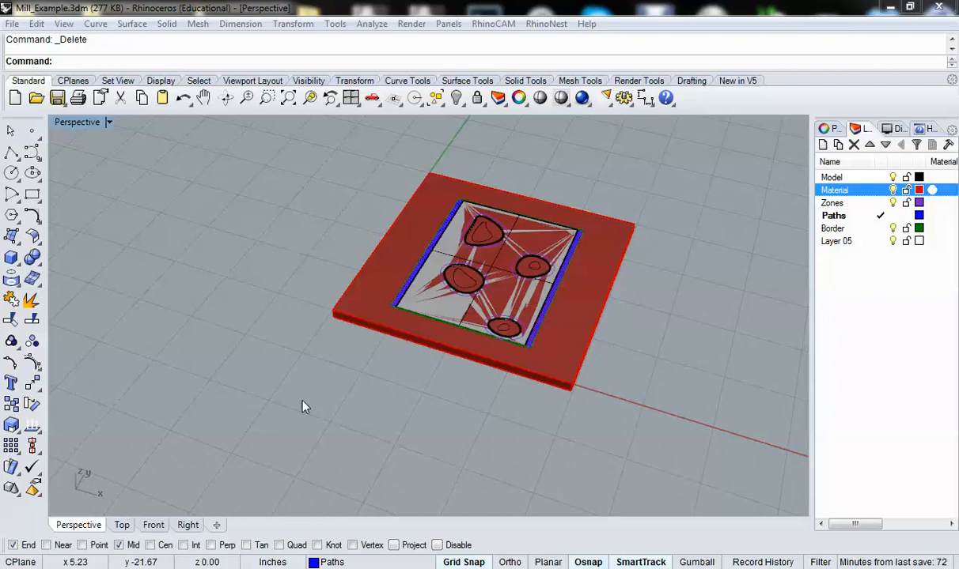
pyautogui.moveTo(308, 263)
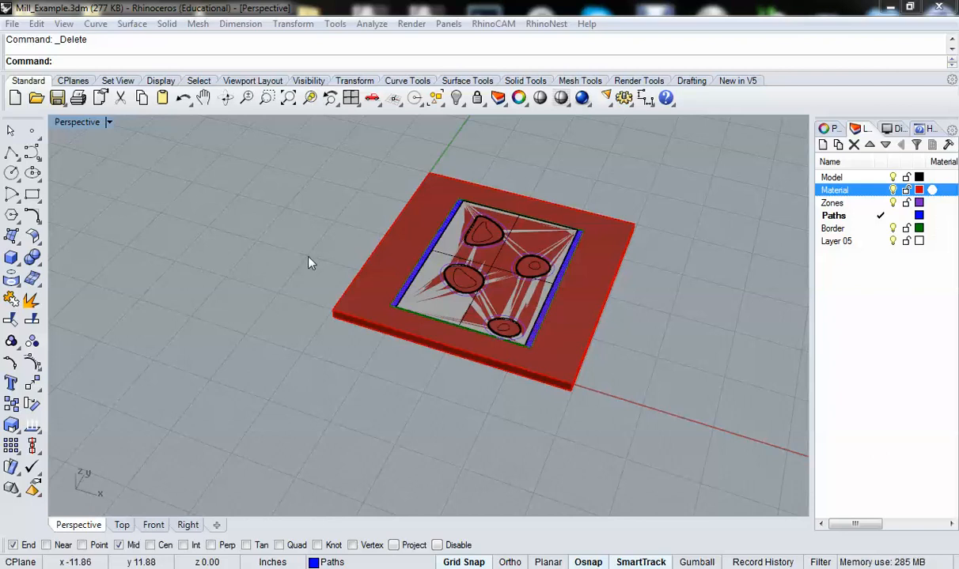
pyautogui.moveTo(456, 174)
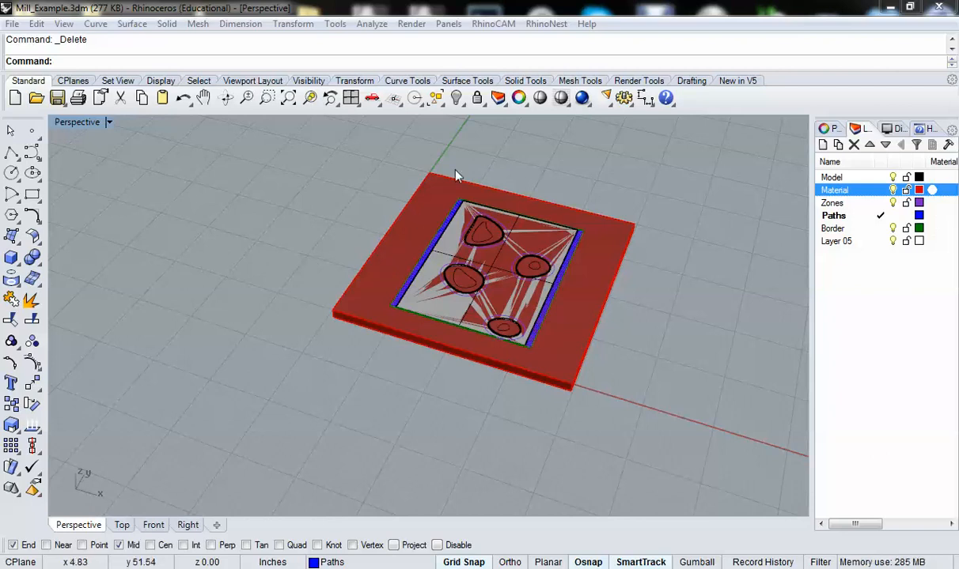
pyautogui.moveTo(411, 218)
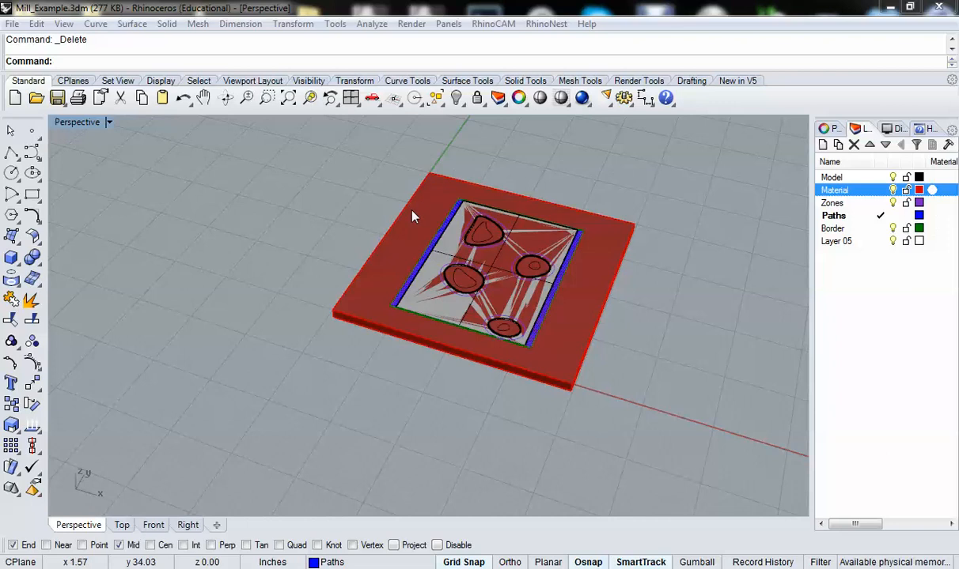
pyautogui.moveTo(284, 163)
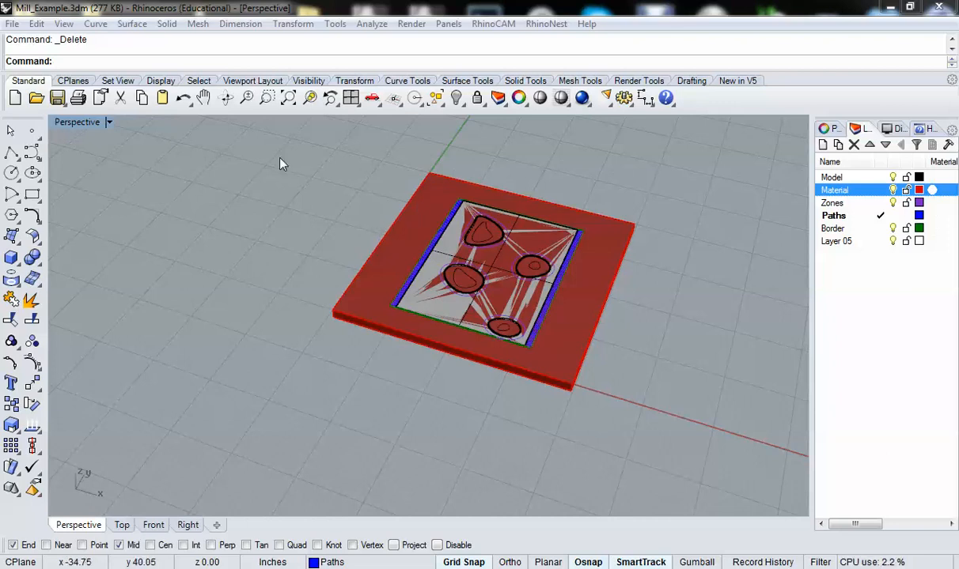
pyautogui.moveTo(622, 204)
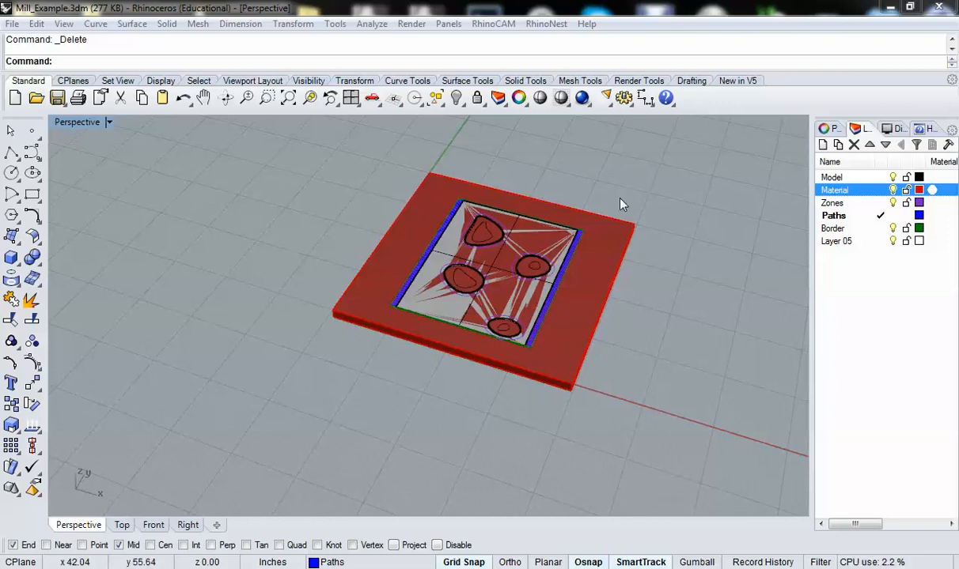
pyautogui.moveTo(635, 285)
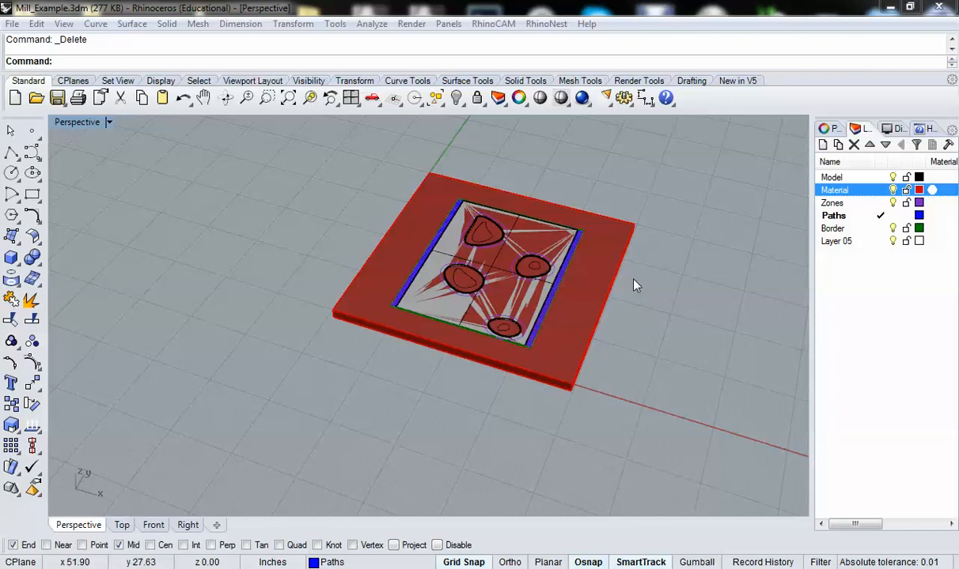
pyautogui.moveTo(340, 291)
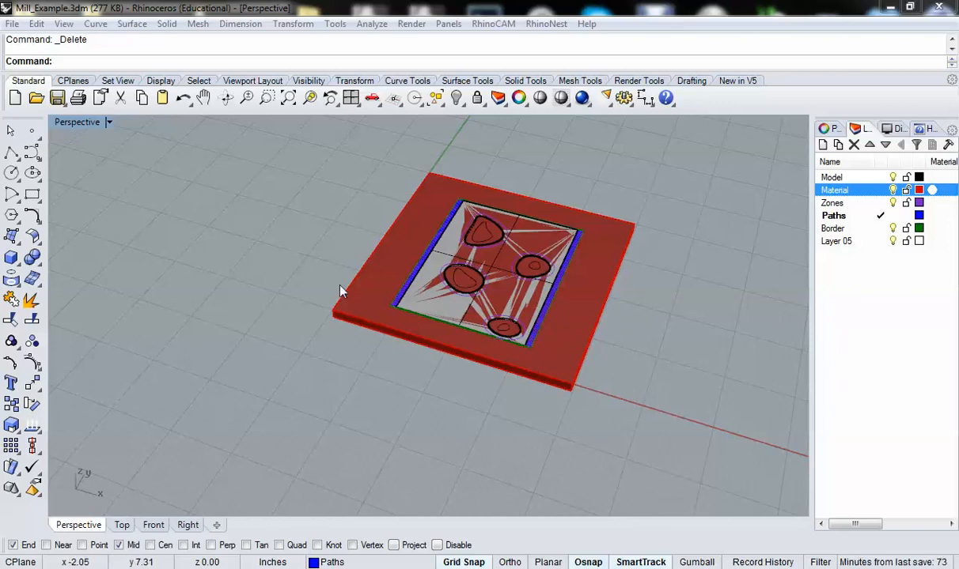
pyautogui.moveTo(332, 315)
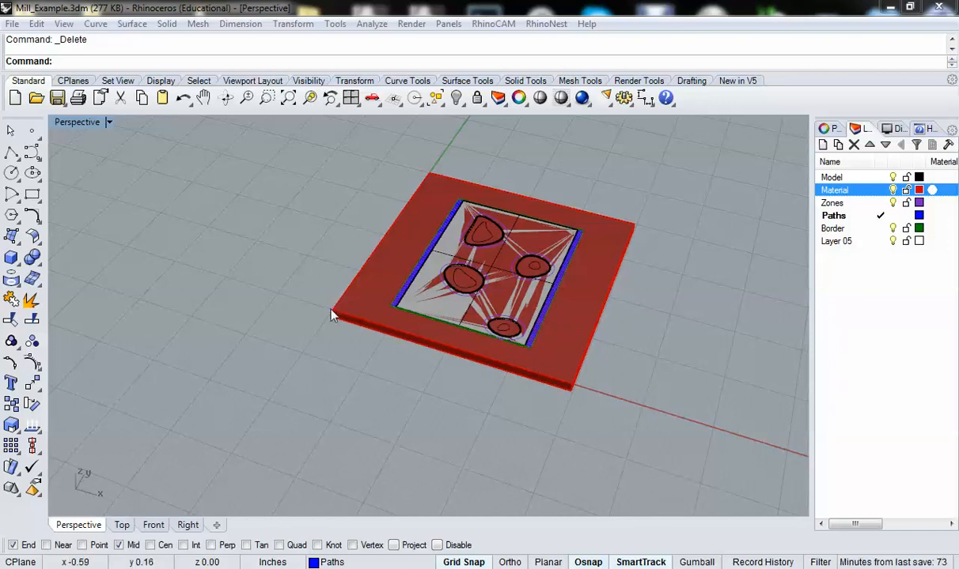
pyautogui.moveTo(341, 225)
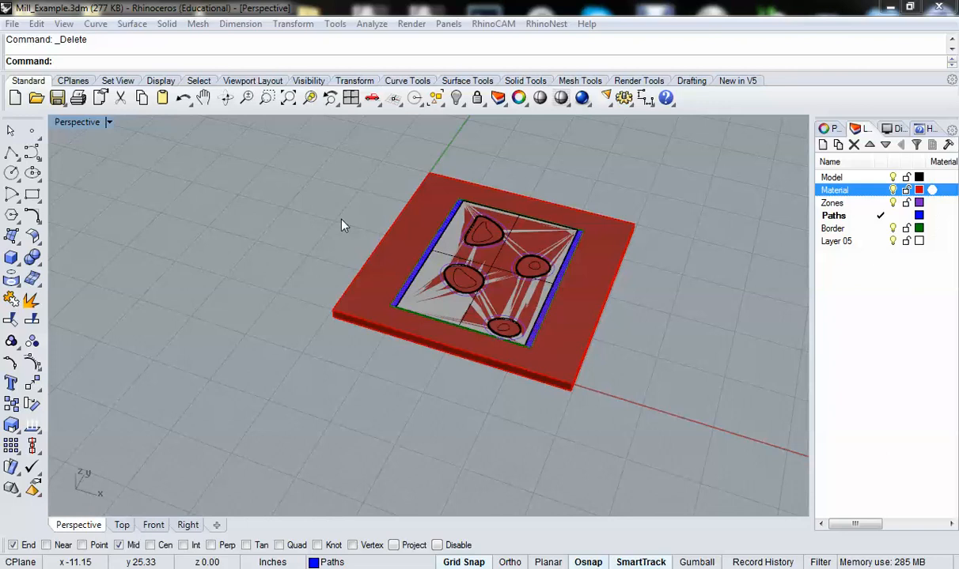
pyautogui.moveTo(507, 19)
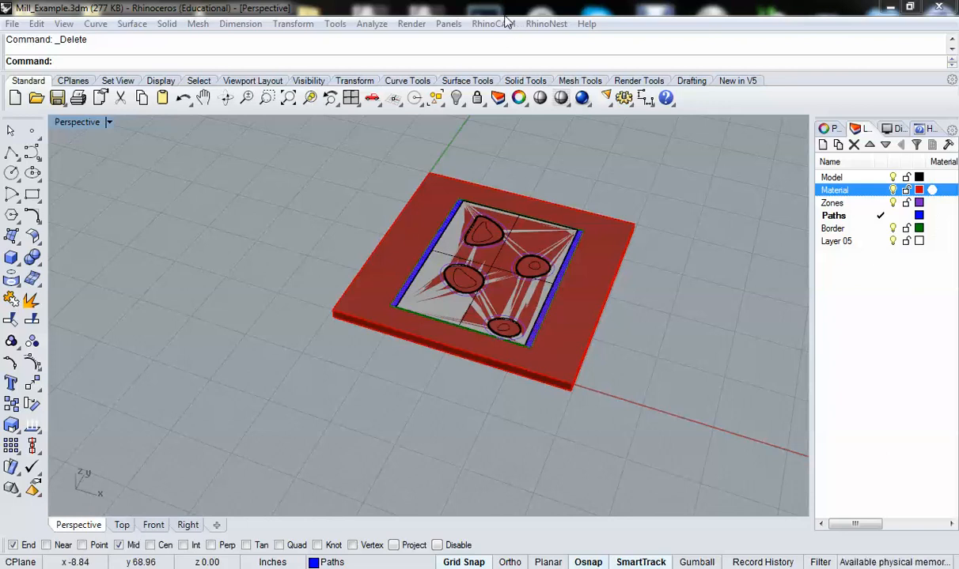
# Show the Machining Operations and Machining Objects browsers from the RhinoCAM menu
pyautogui.click(494, 24)
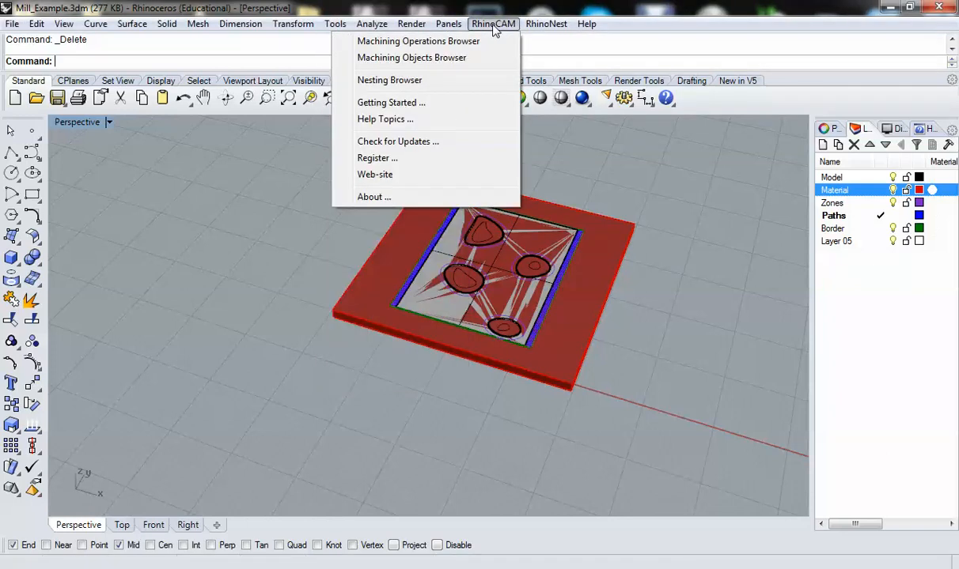
pyautogui.moveTo(418, 41)
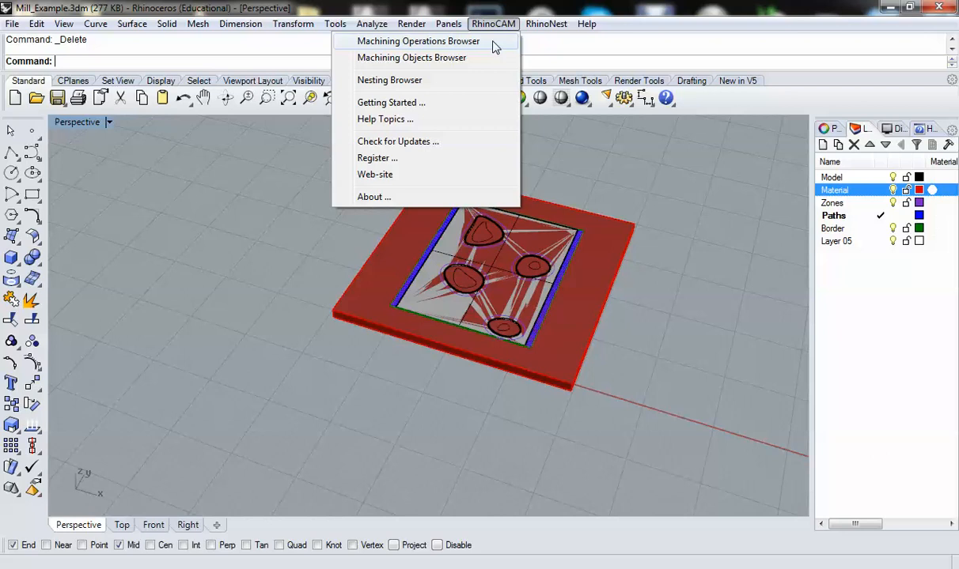
pyautogui.click(417, 41)
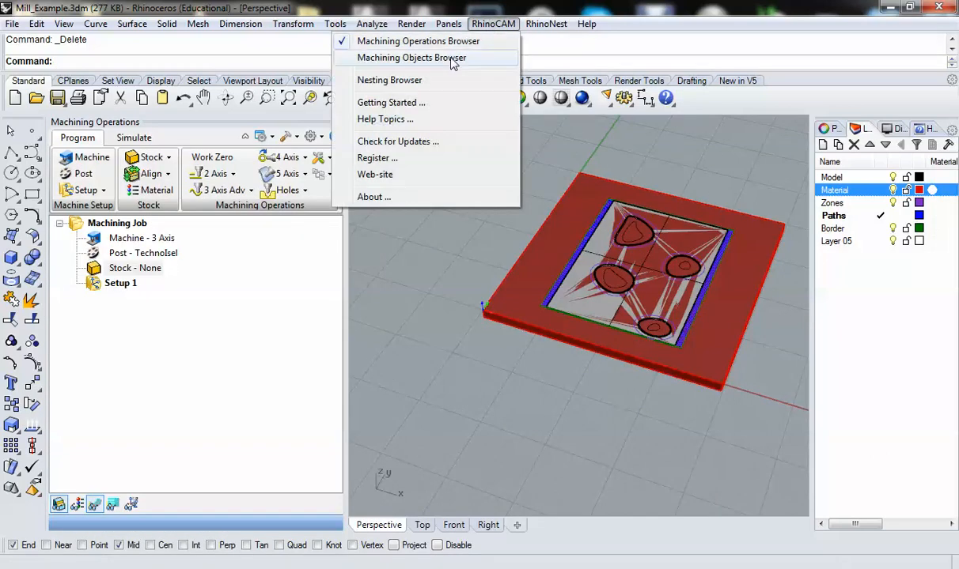
pyautogui.click(411, 57)
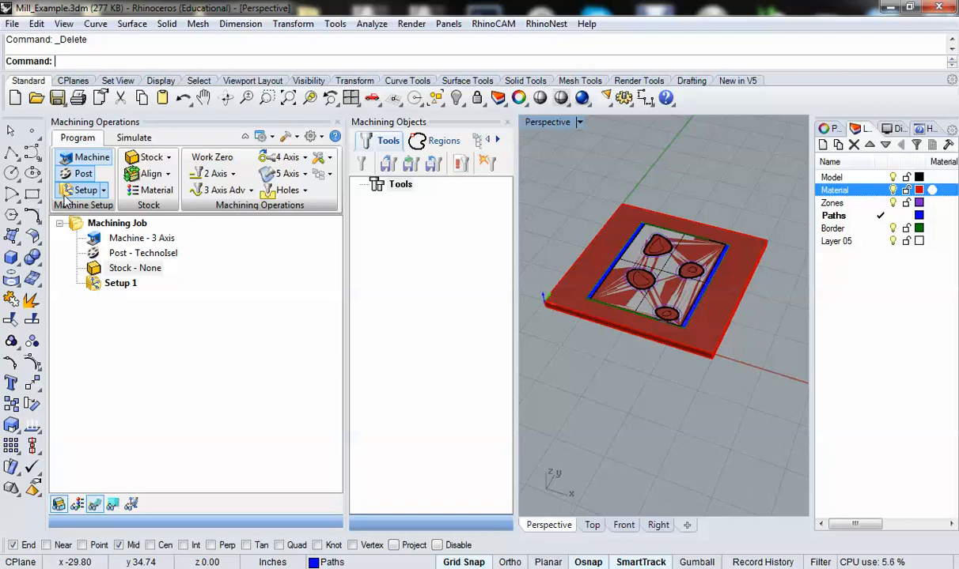
pyautogui.click(83, 172)
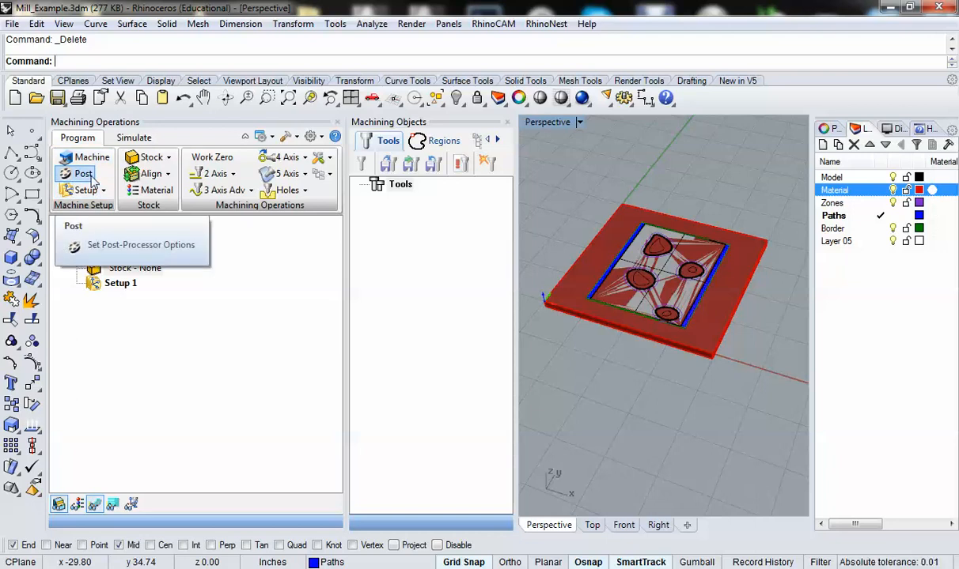
pyautogui.click(140, 243)
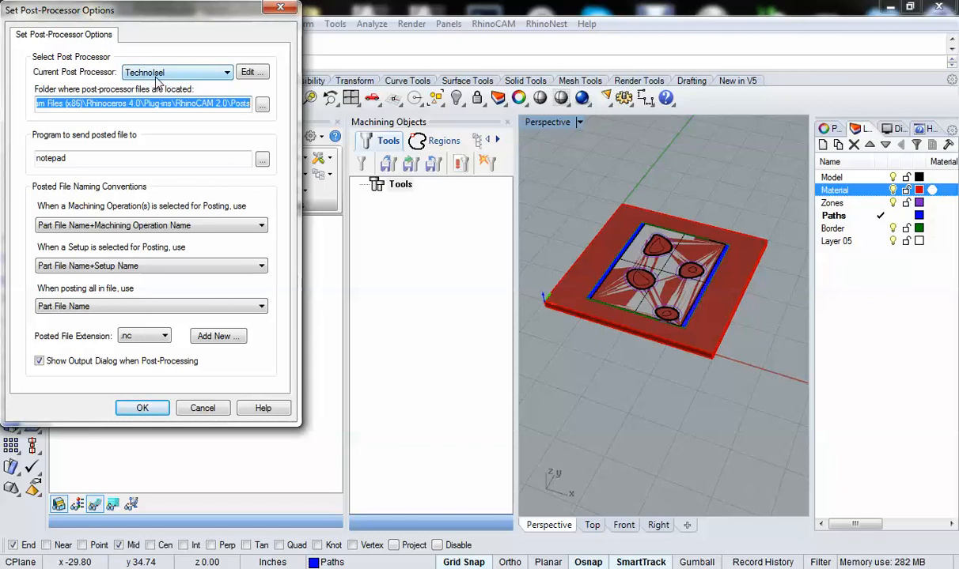
pyautogui.click(224, 73)
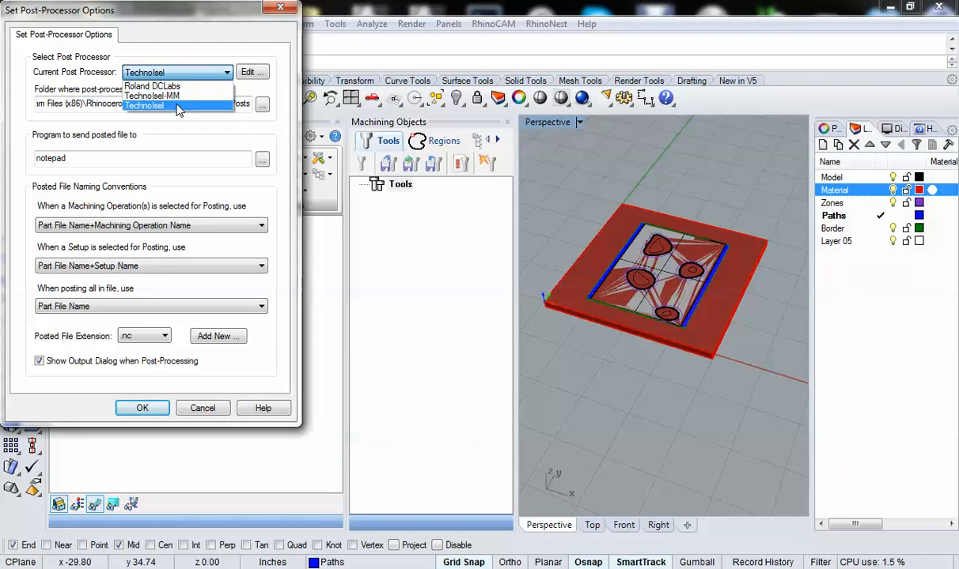
pyautogui.moveTo(152, 97)
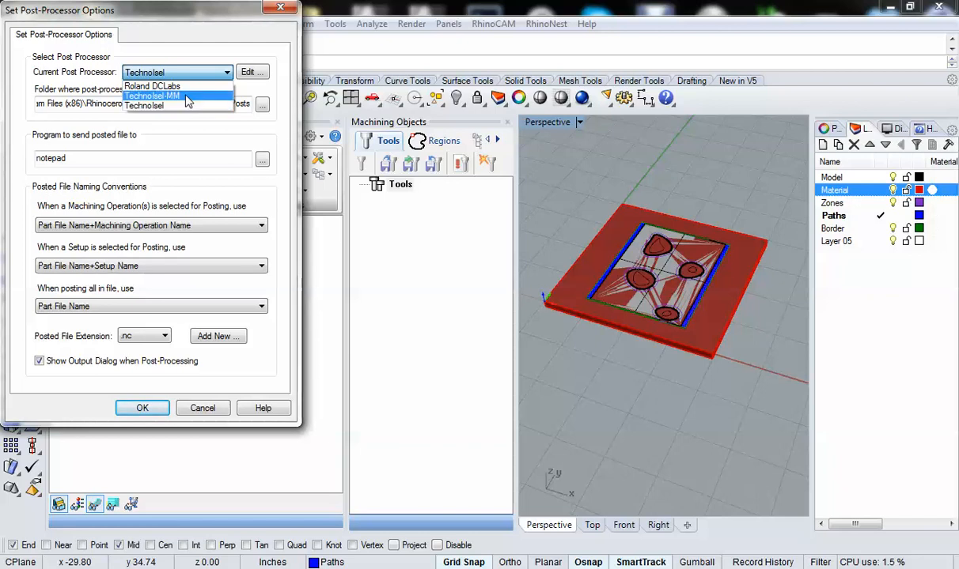
pyautogui.click(145, 106)
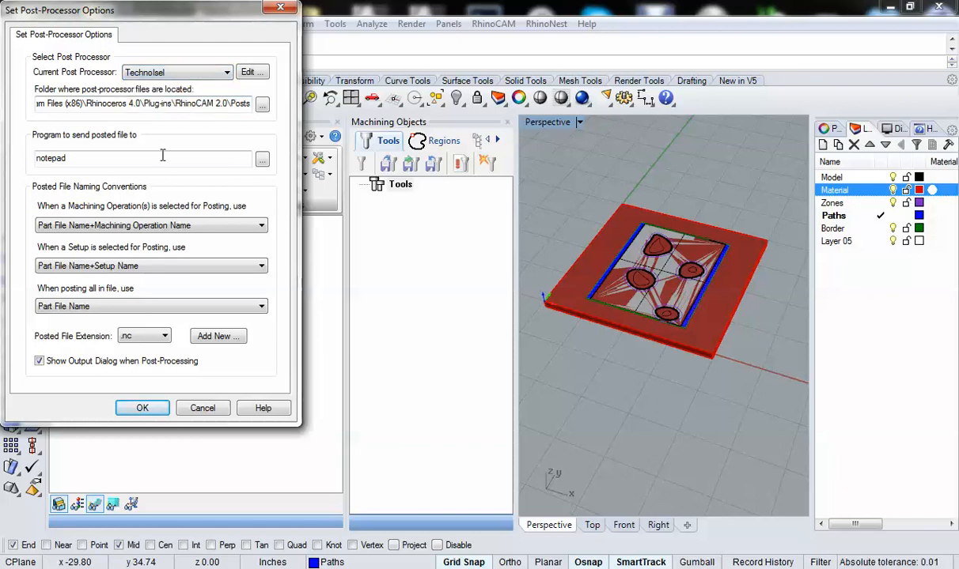
pyautogui.click(142, 409)
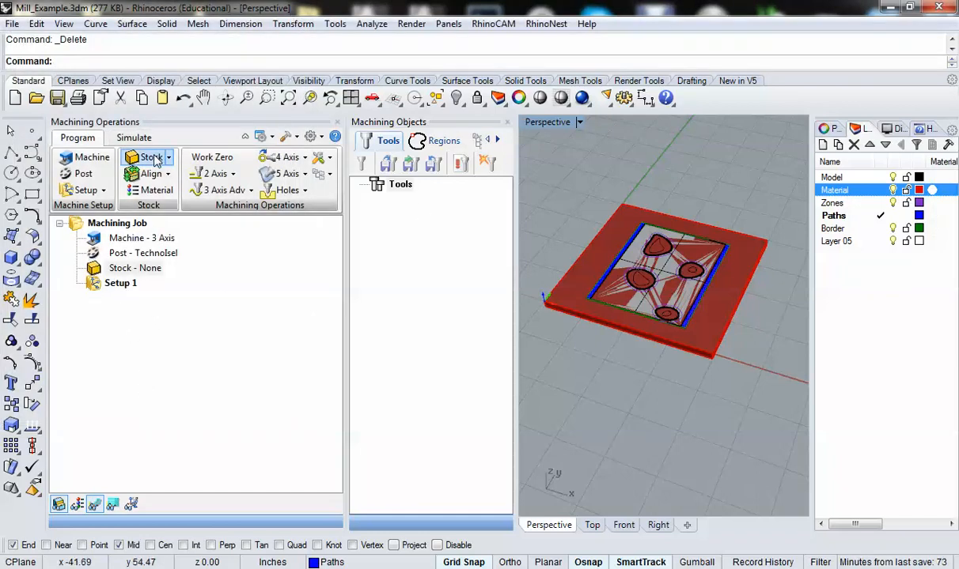
pyautogui.click(151, 158)
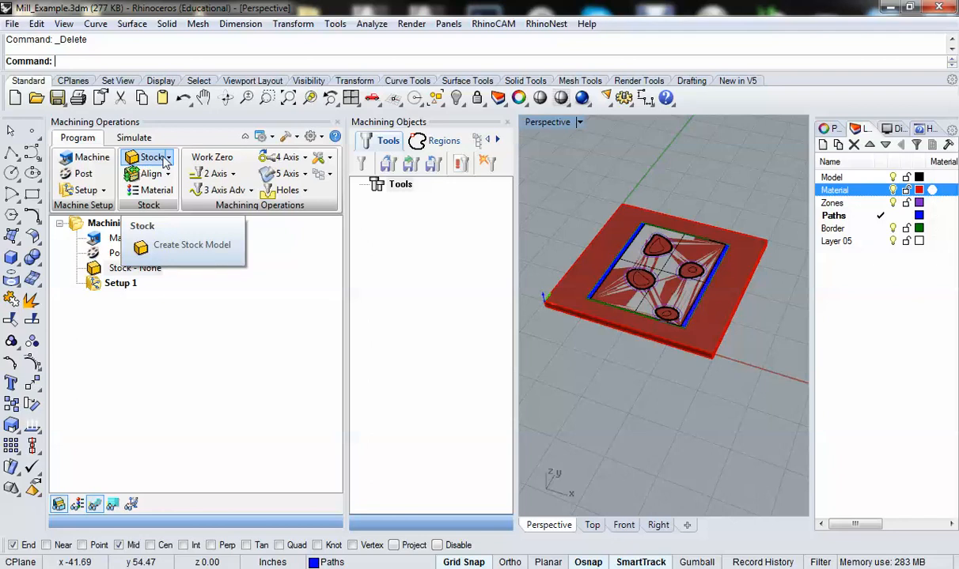
pyautogui.click(193, 243)
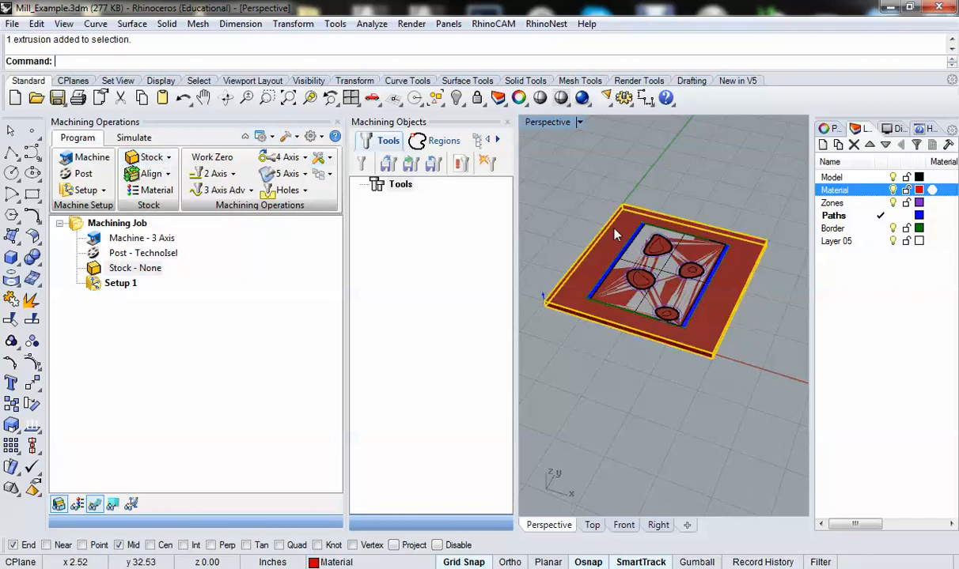
pyautogui.moveTo(718, 326)
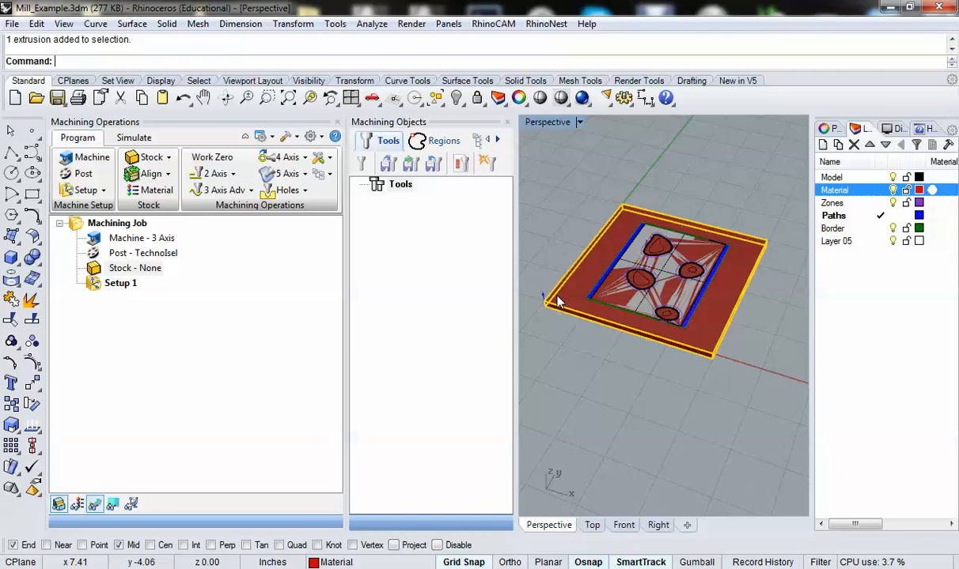
pyautogui.moveTo(609, 193)
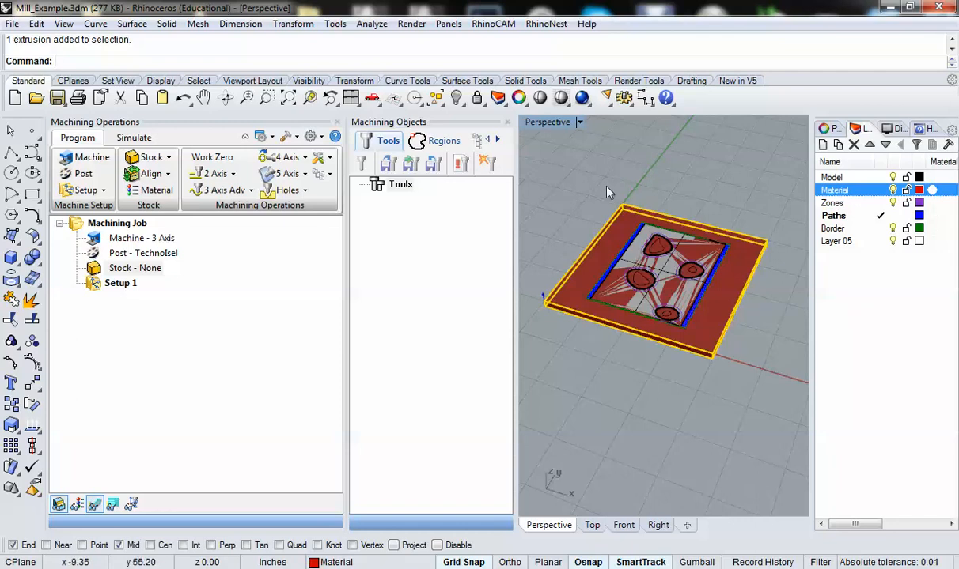
pyautogui.moveTo(588, 194)
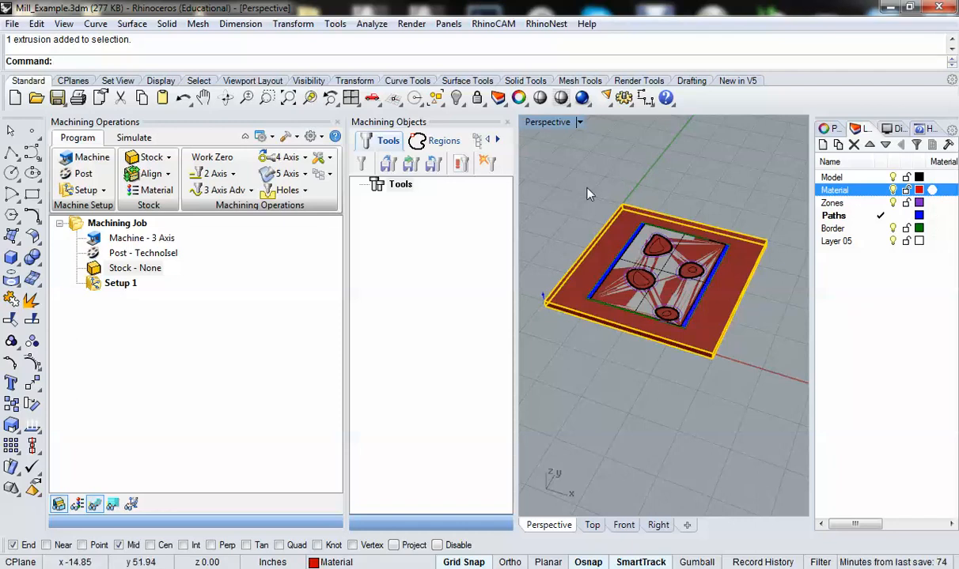
pyautogui.moveTo(747, 234)
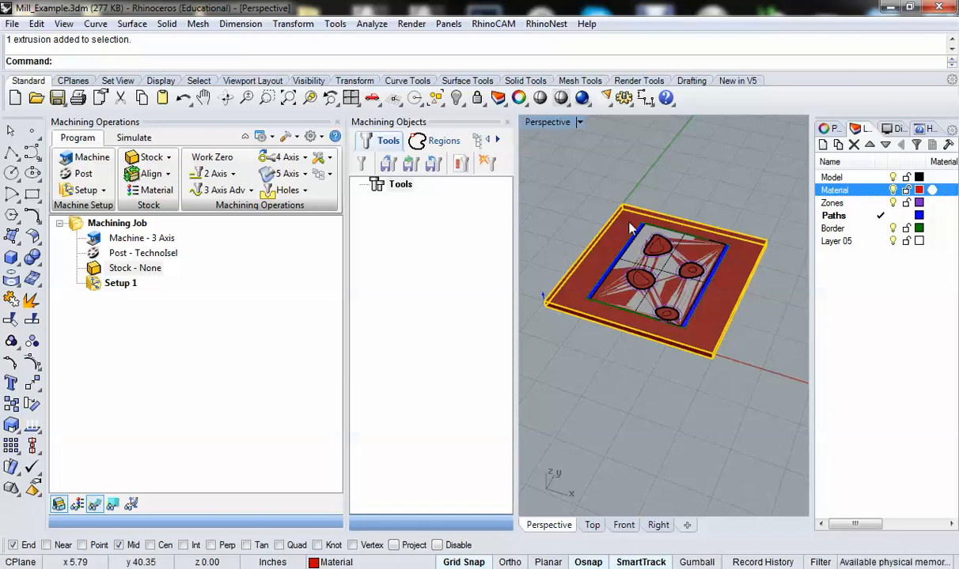
pyautogui.moveTo(646, 253)
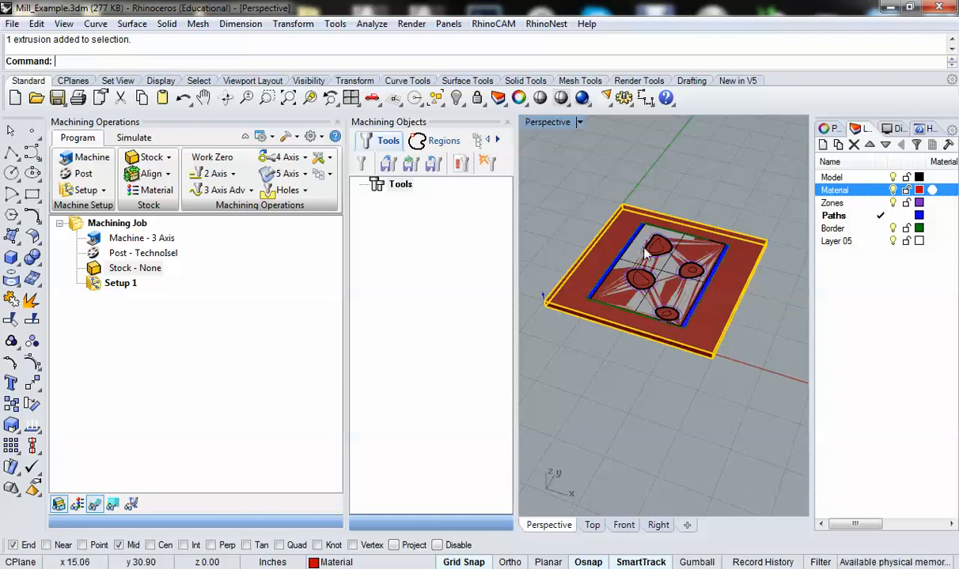
pyautogui.click(629, 237)
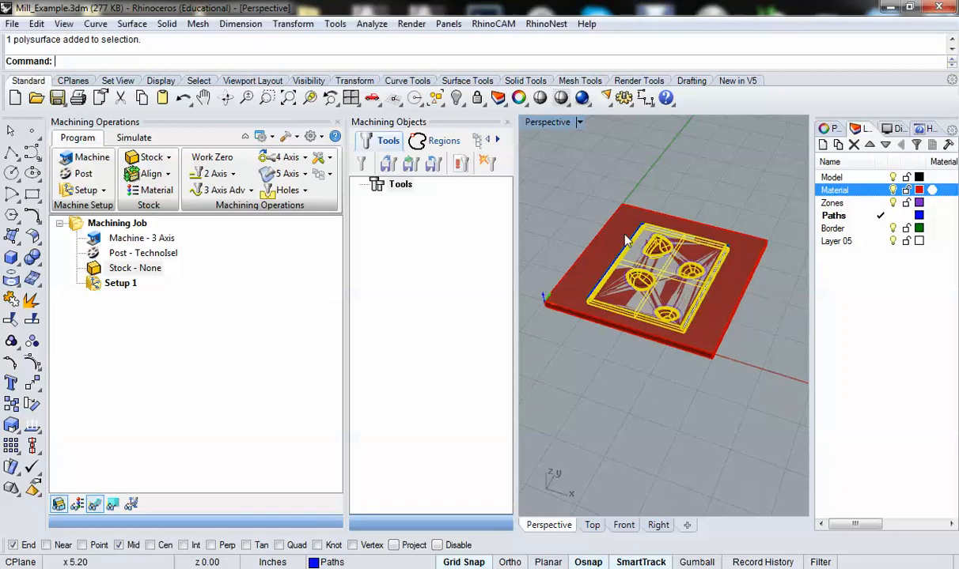
pyautogui.moveTo(658, 218)
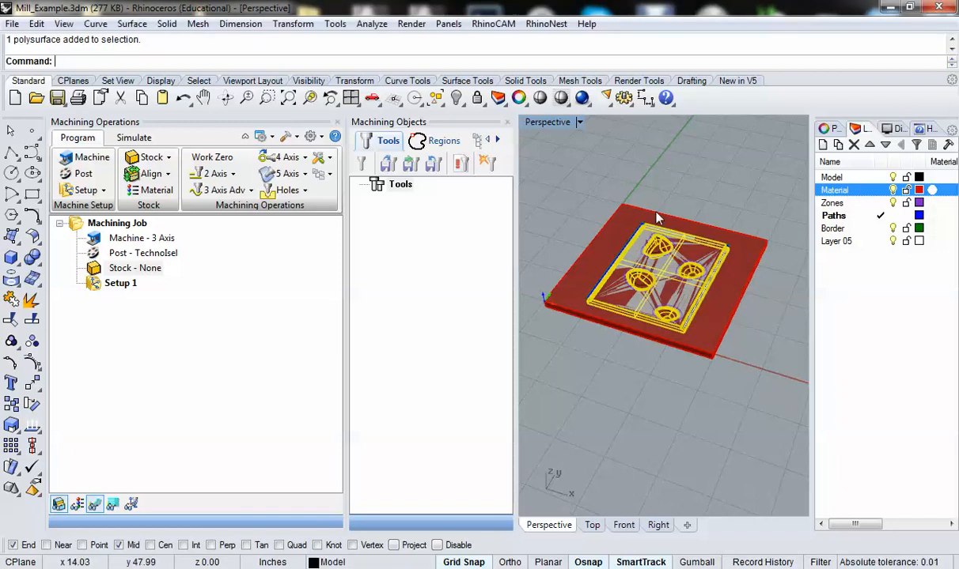
pyautogui.moveTo(584, 297)
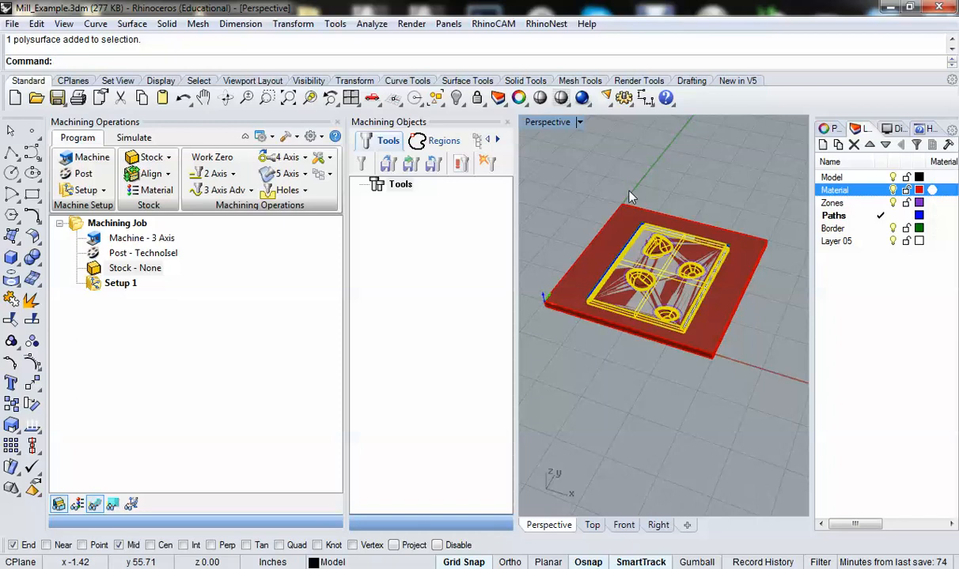
pyautogui.moveTo(644, 182)
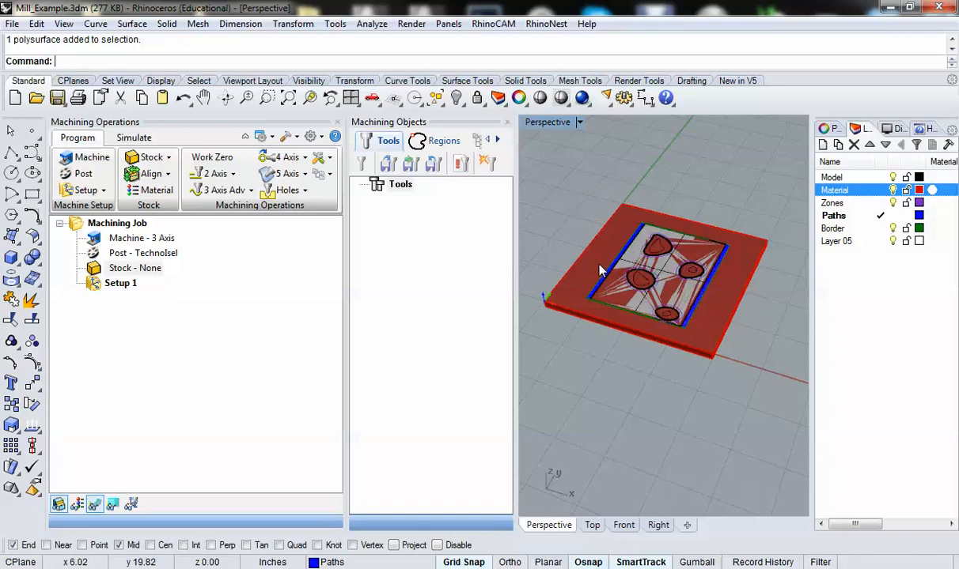
pyautogui.click(633, 324)
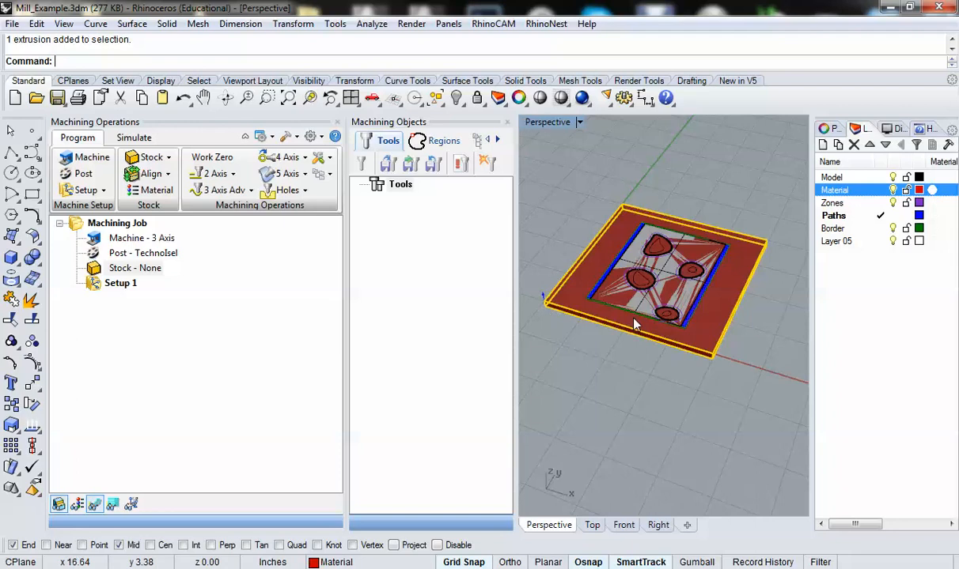
pyautogui.moveTo(712, 353)
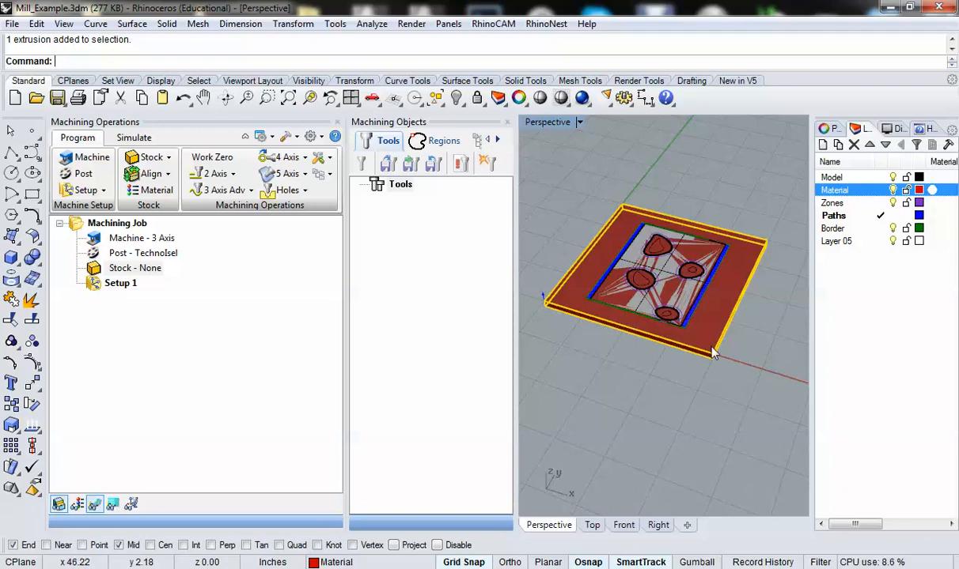
pyautogui.click(149, 157)
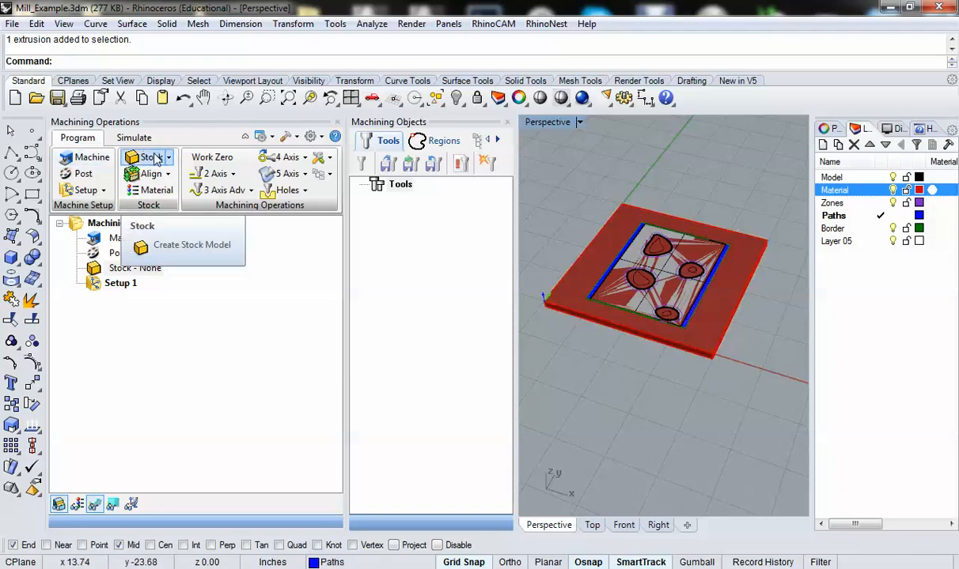
# Define a Box Stock of length 48 and width 48 enclosing the part
pyautogui.click(150, 157)
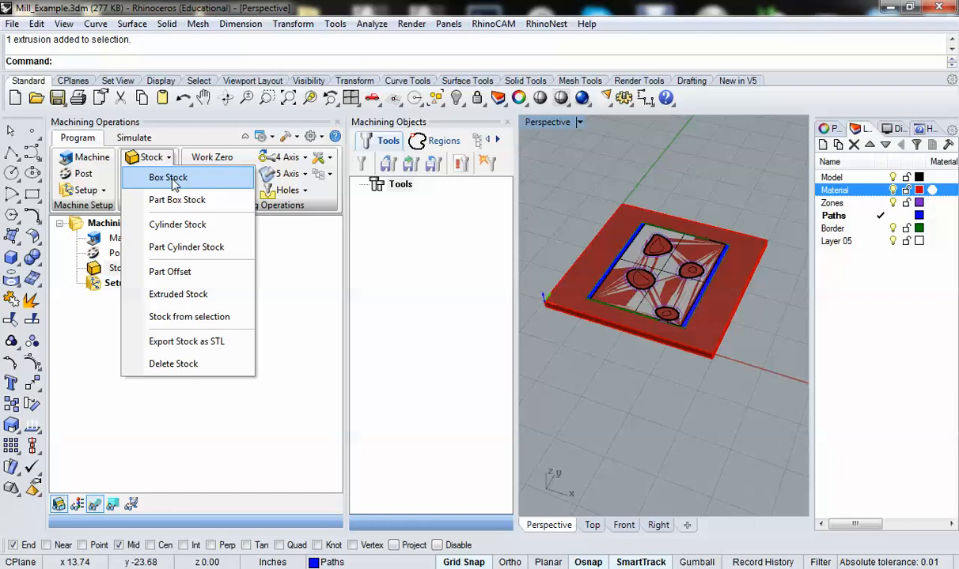
pyautogui.click(168, 178)
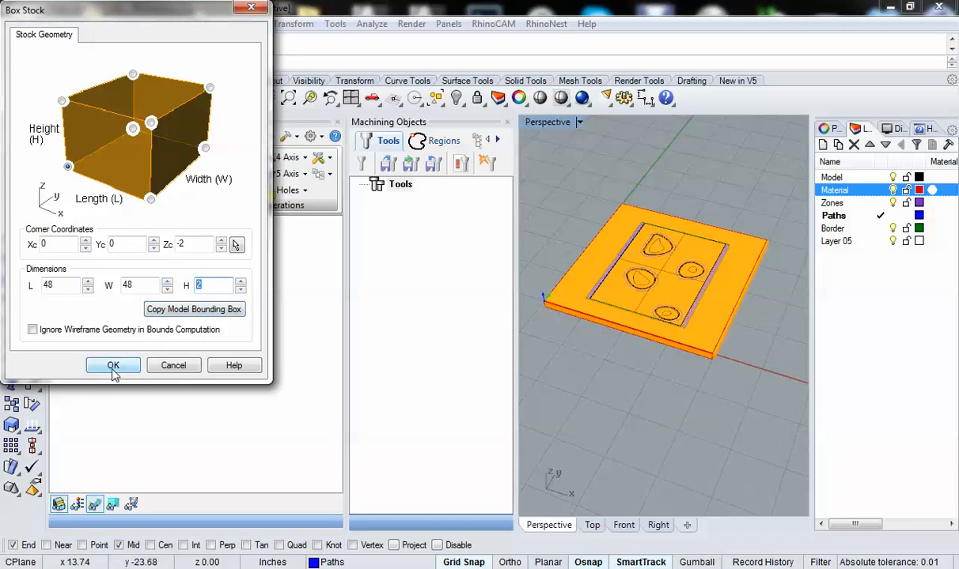
pyautogui.click(112, 364)
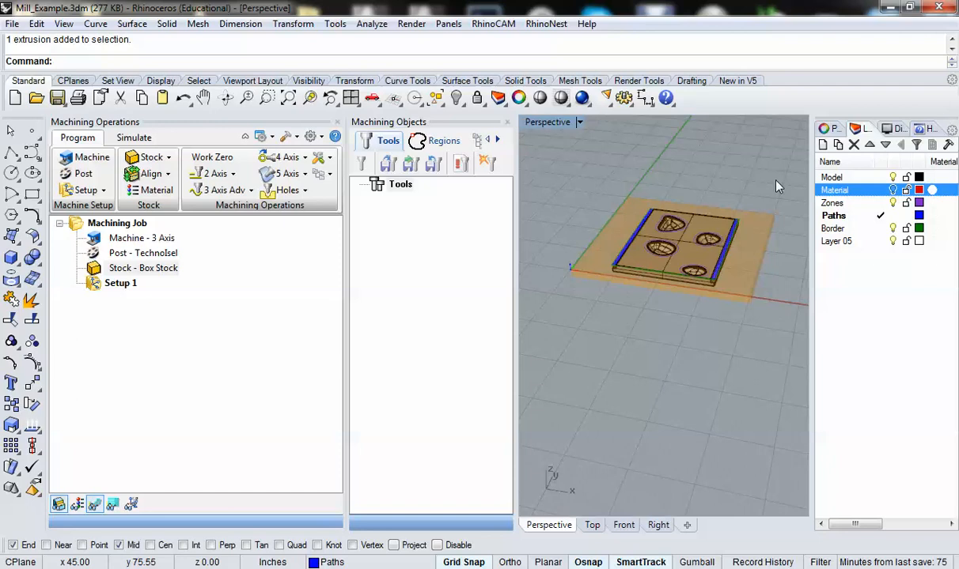
pyautogui.moveTo(740, 275)
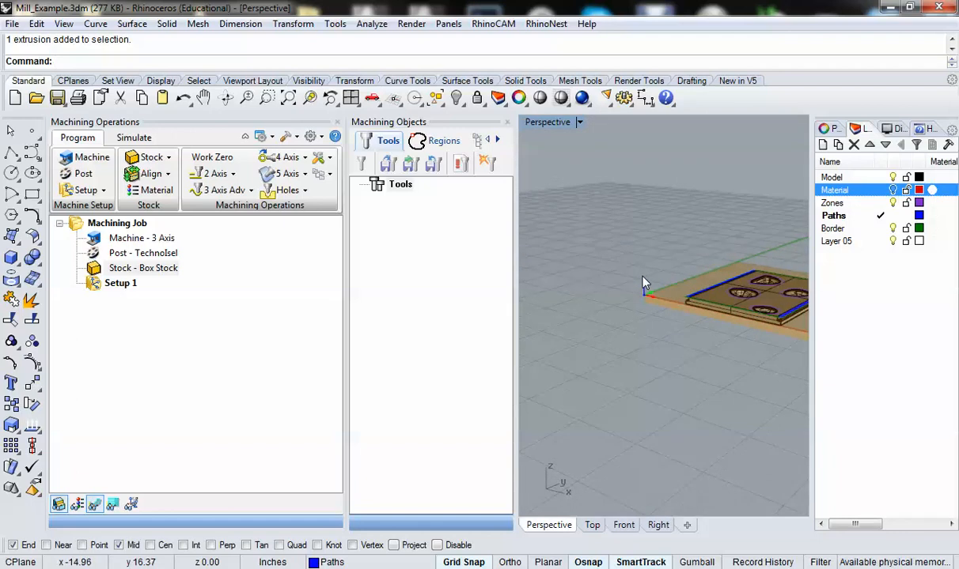
pyautogui.moveTo(652, 304)
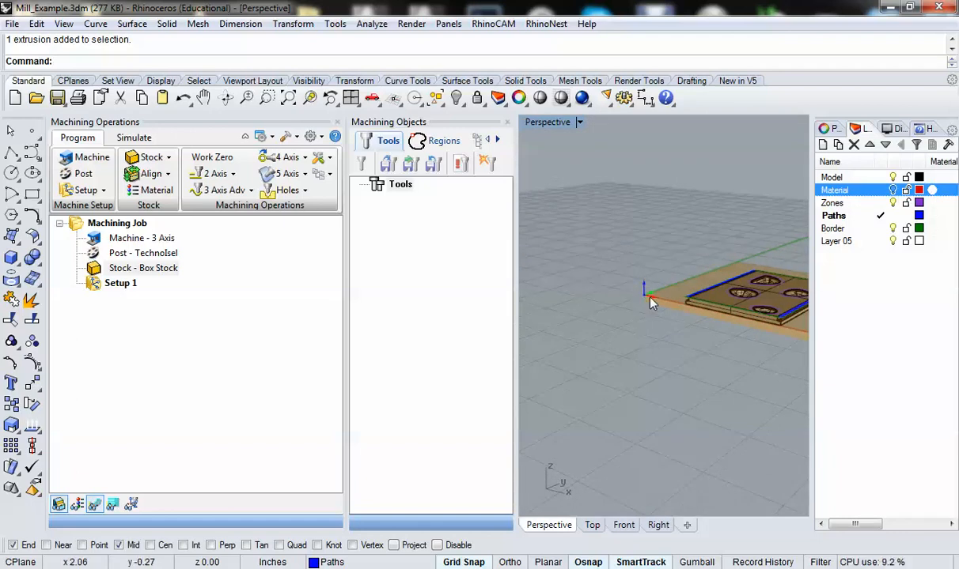
pyautogui.moveTo(646, 285)
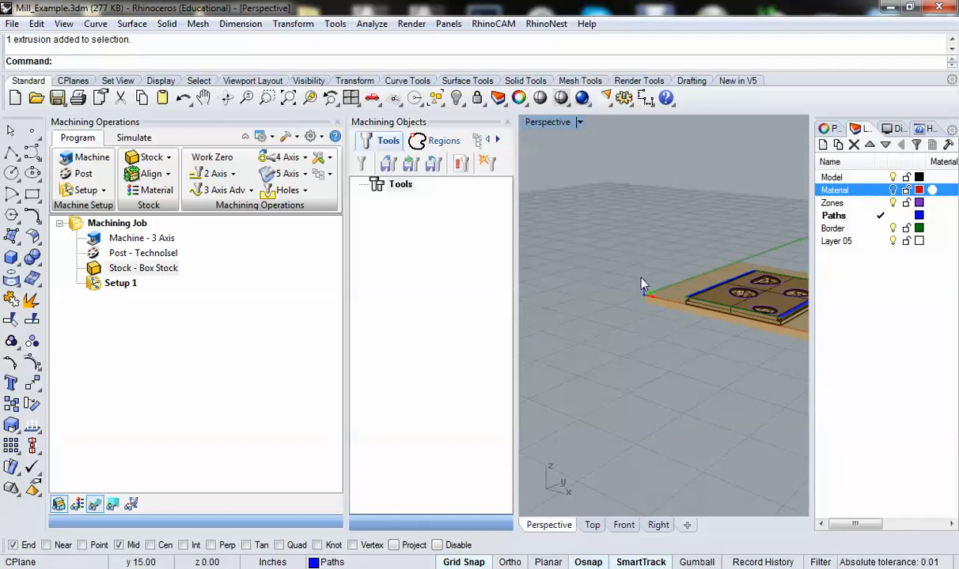
pyautogui.moveTo(666, 327)
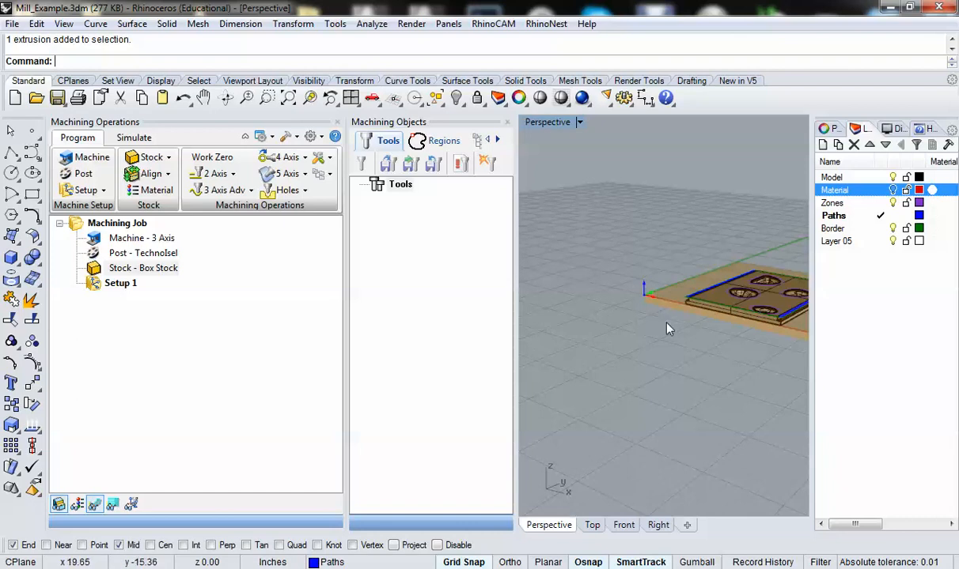
pyautogui.moveTo(647, 304)
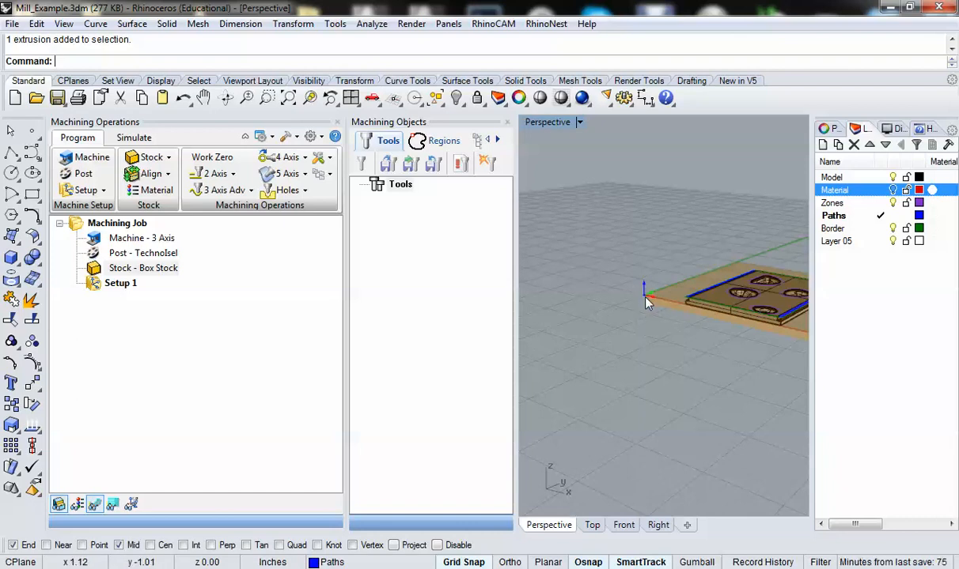
pyautogui.moveTo(672, 300); pyautogui.dragTo(617, 324)
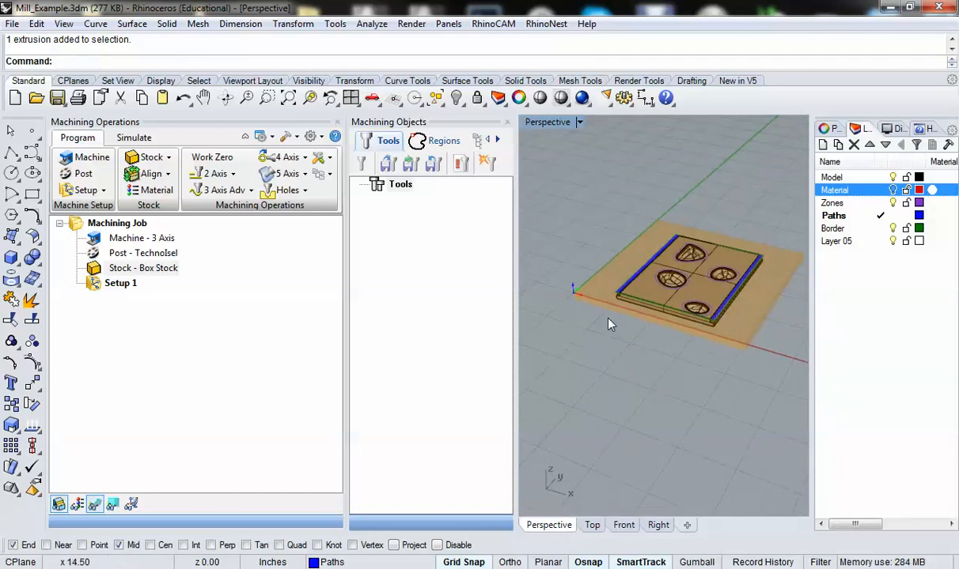
pyautogui.moveTo(566, 299)
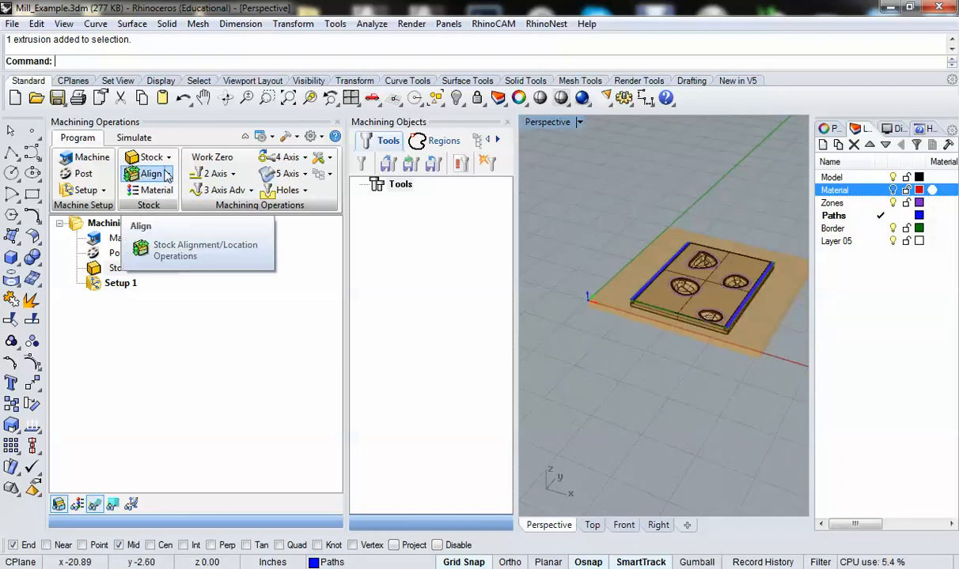
# Locate the world coordinate system at the stock corner with X/Y/Z offsets of 0
pyautogui.click(152, 172)
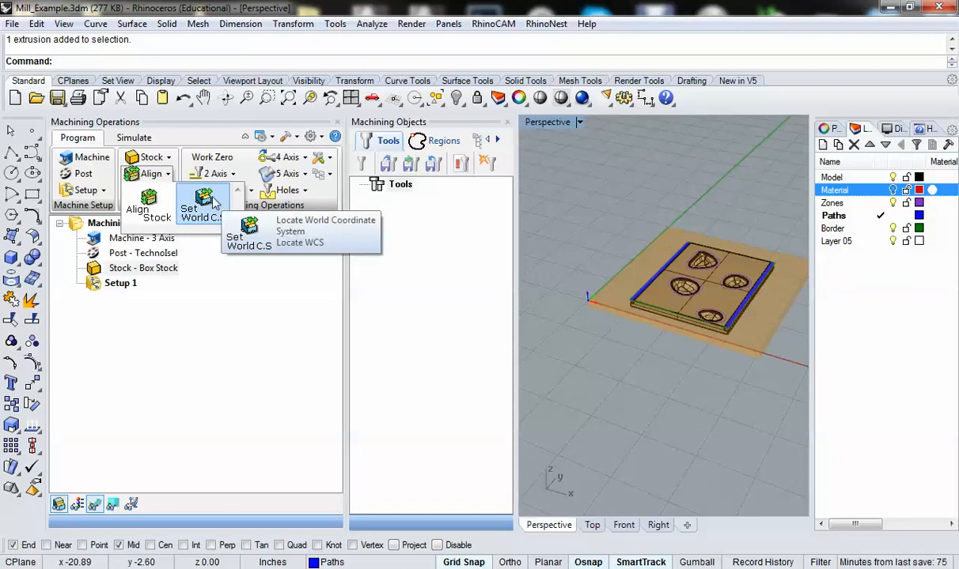
pyautogui.click(300, 244)
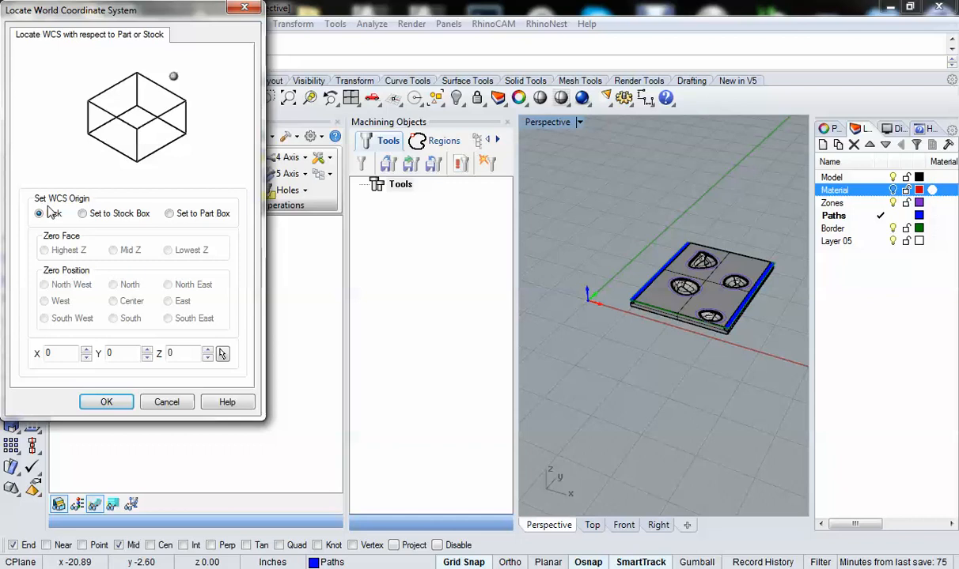
pyautogui.moveTo(382, 240)
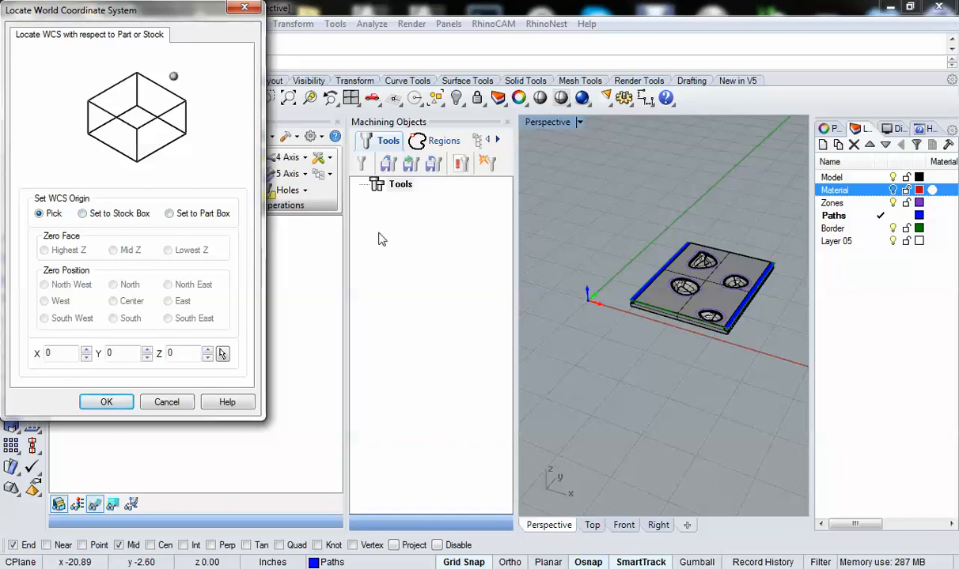
pyautogui.moveTo(599, 310)
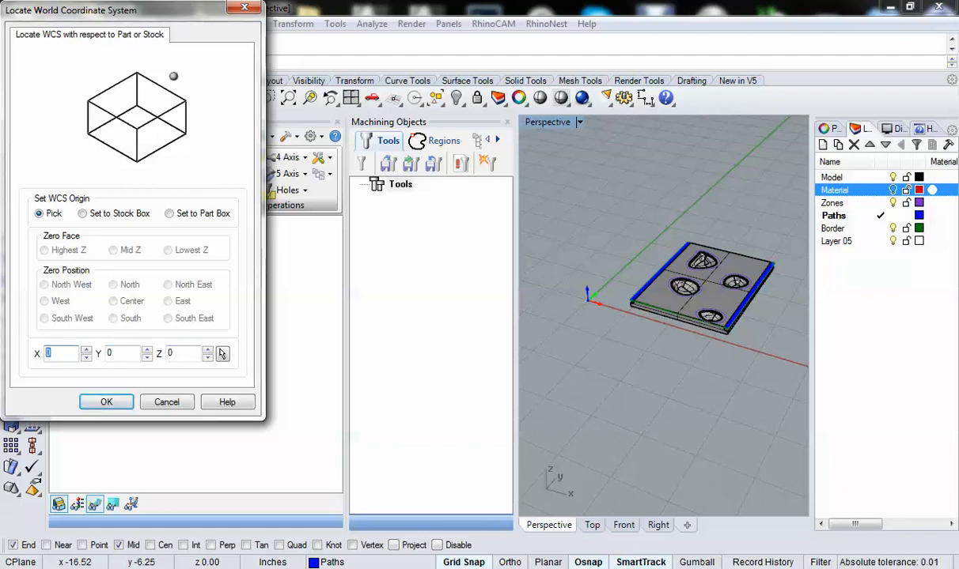
pyautogui.write('10')
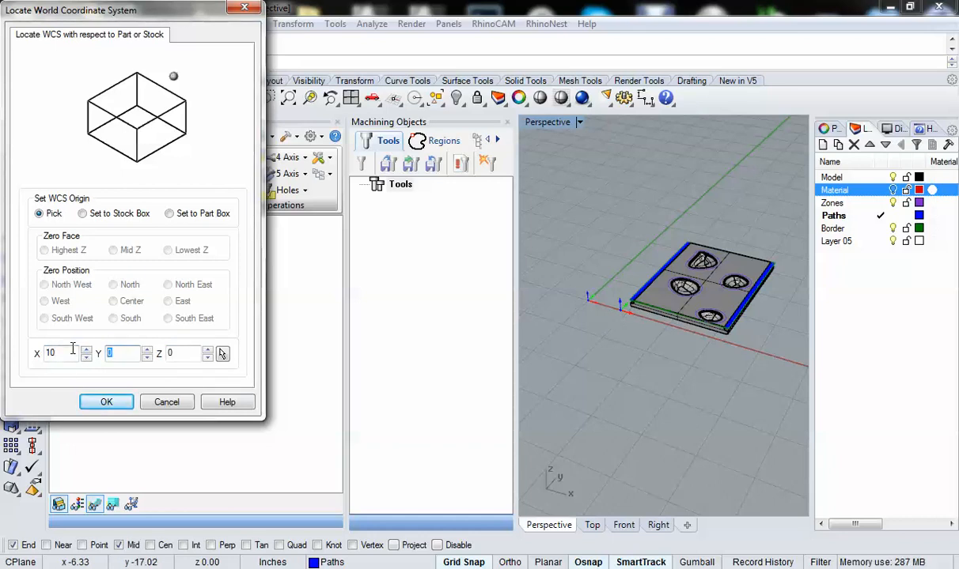
pyautogui.write('15')
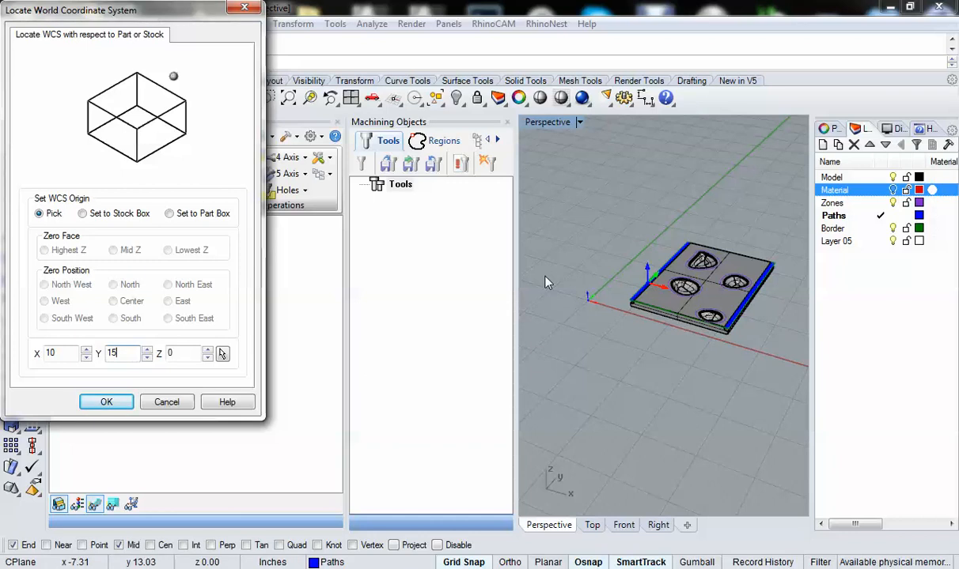
pyautogui.tripleClick(120, 353)
pyautogui.write('0')
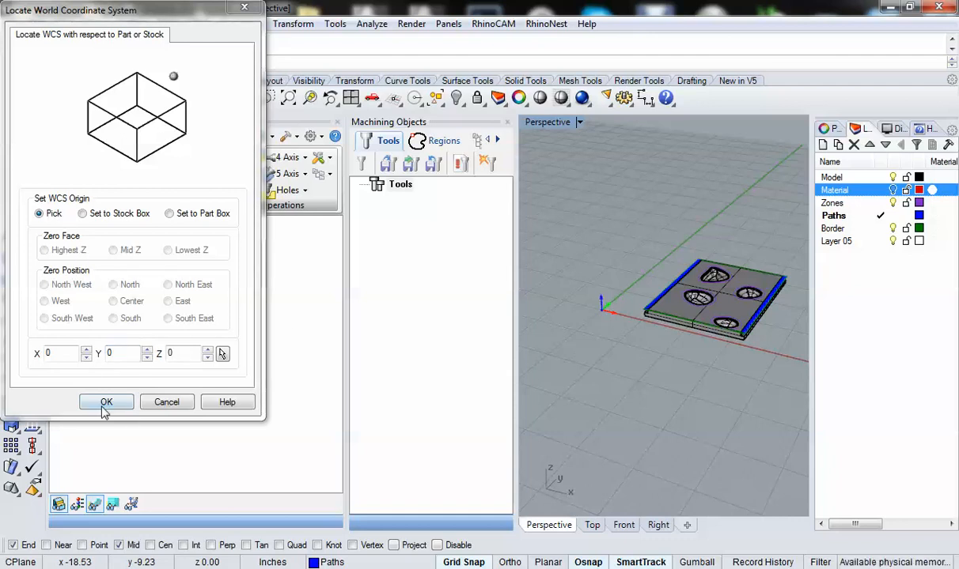
pyautogui.click(106, 402)
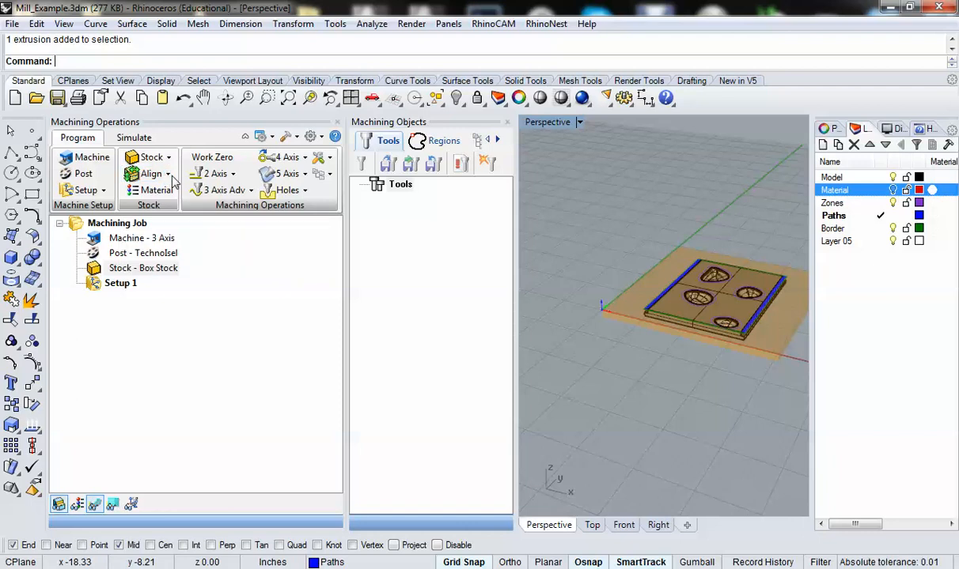
# Bring up the align-stock-about-part options showing Top and Center alignment
pyautogui.click(152, 172)
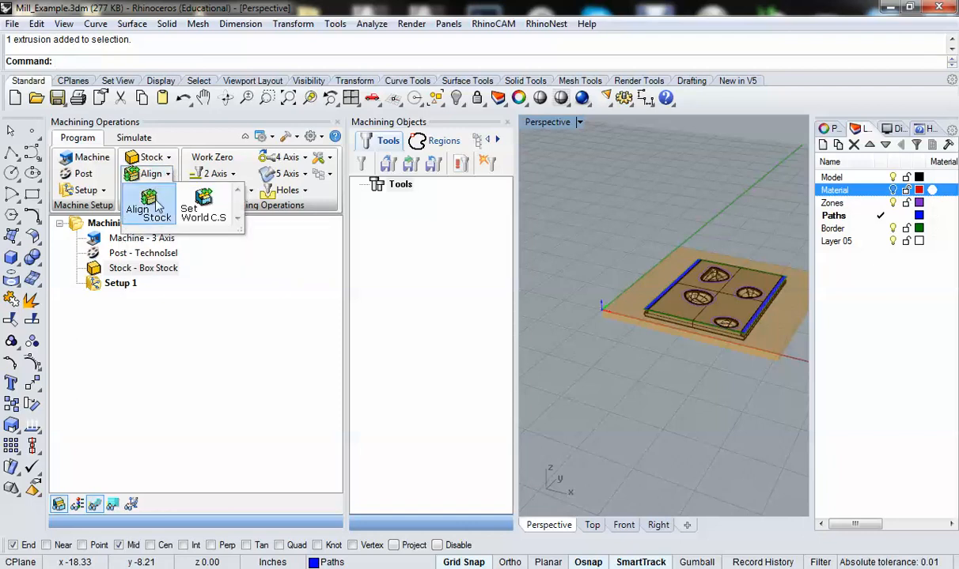
pyautogui.click(149, 209)
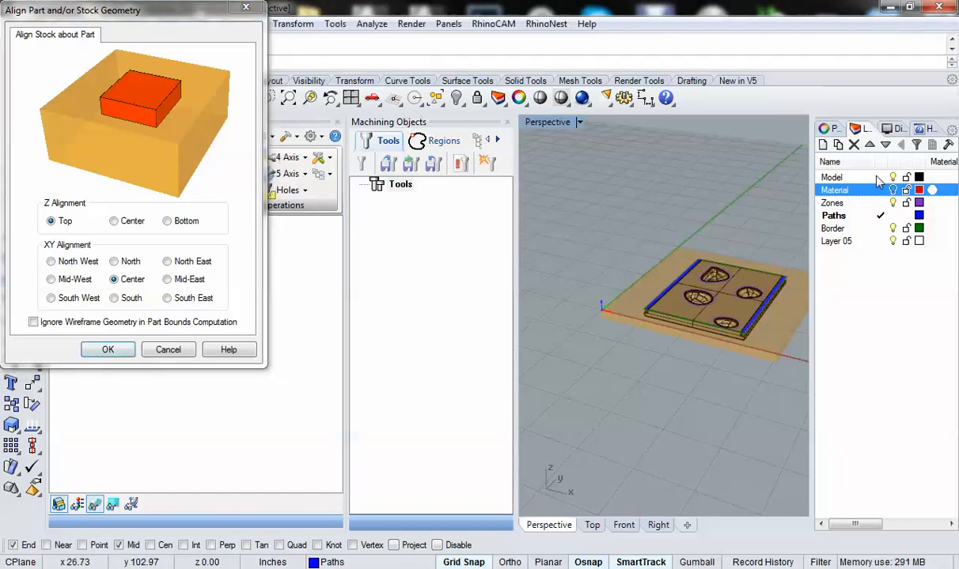
pyautogui.moveTo(892, 190)
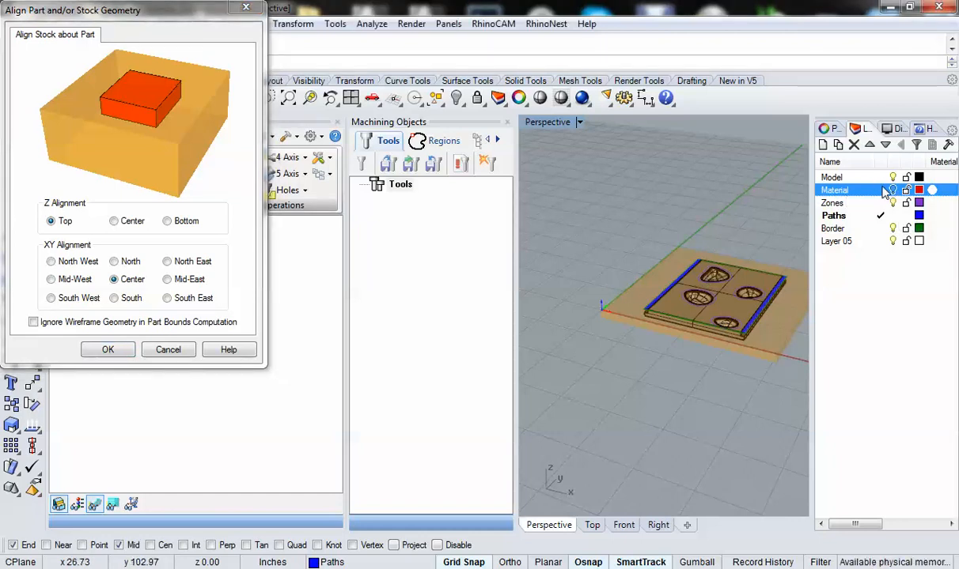
pyautogui.moveTo(704, 320)
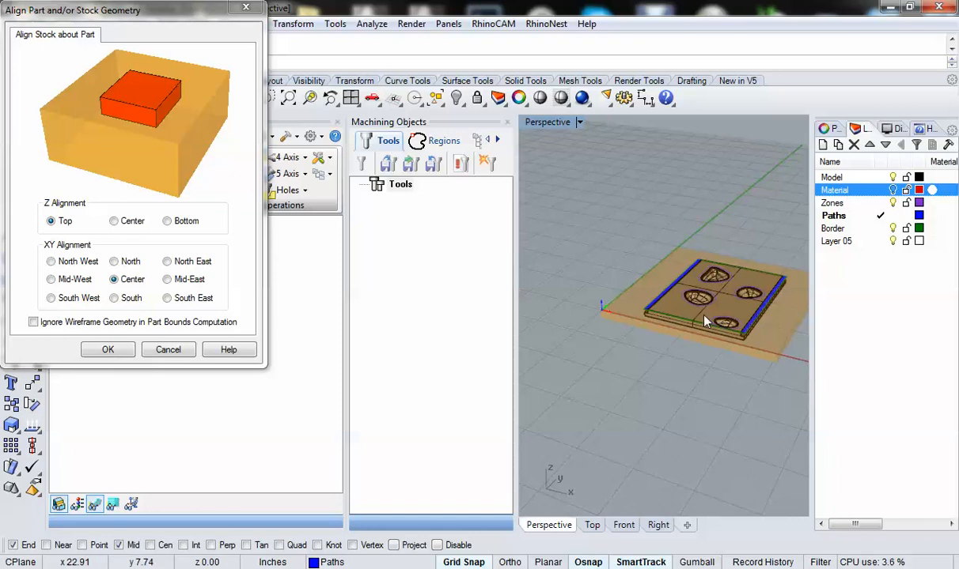
pyautogui.moveTo(62, 238)
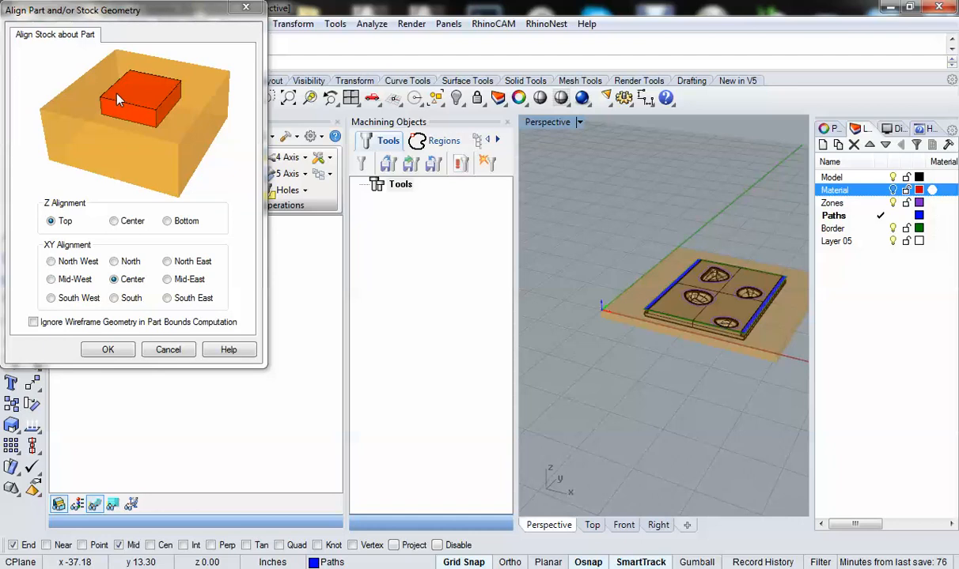
pyautogui.moveTo(190, 90)
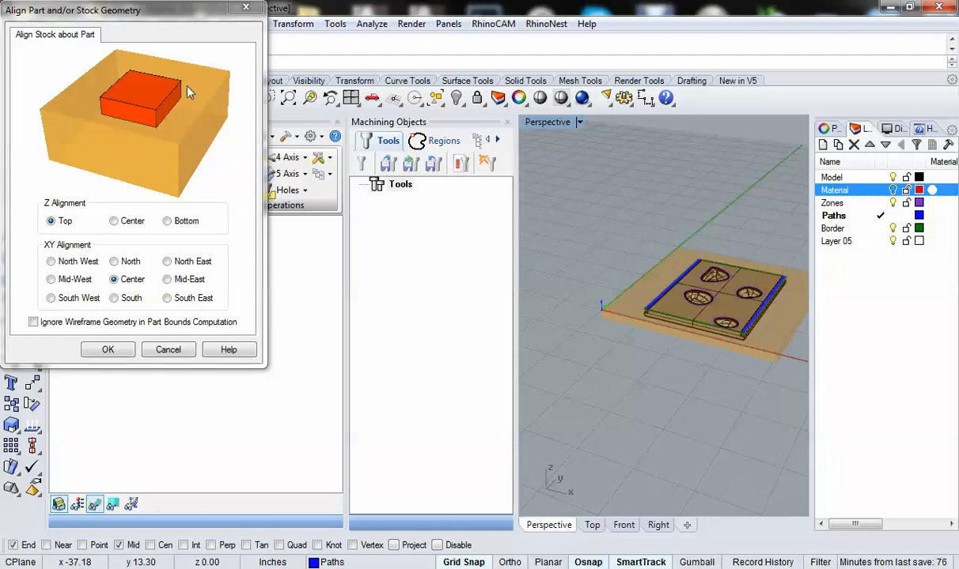
pyautogui.moveTo(155, 135)
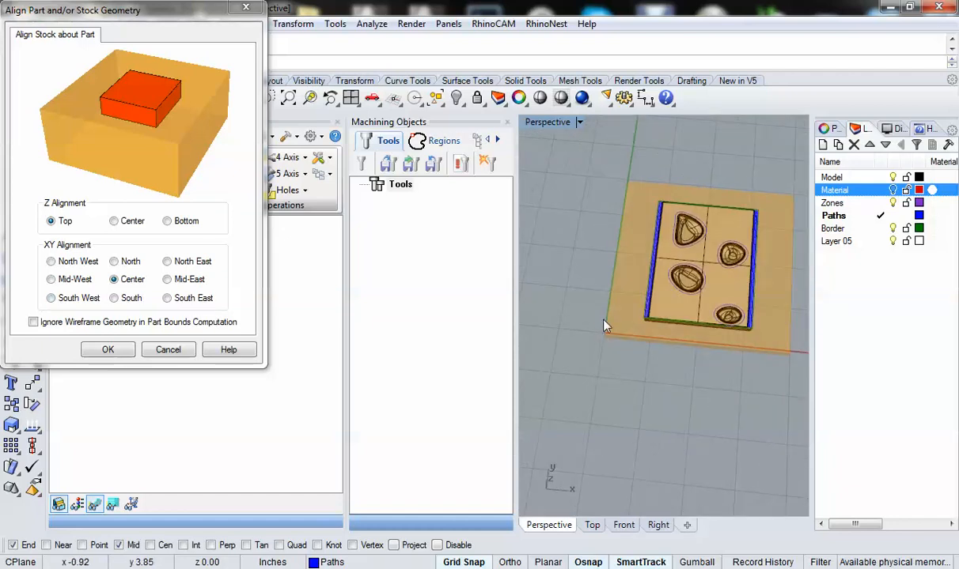
pyautogui.moveTo(579, 307)
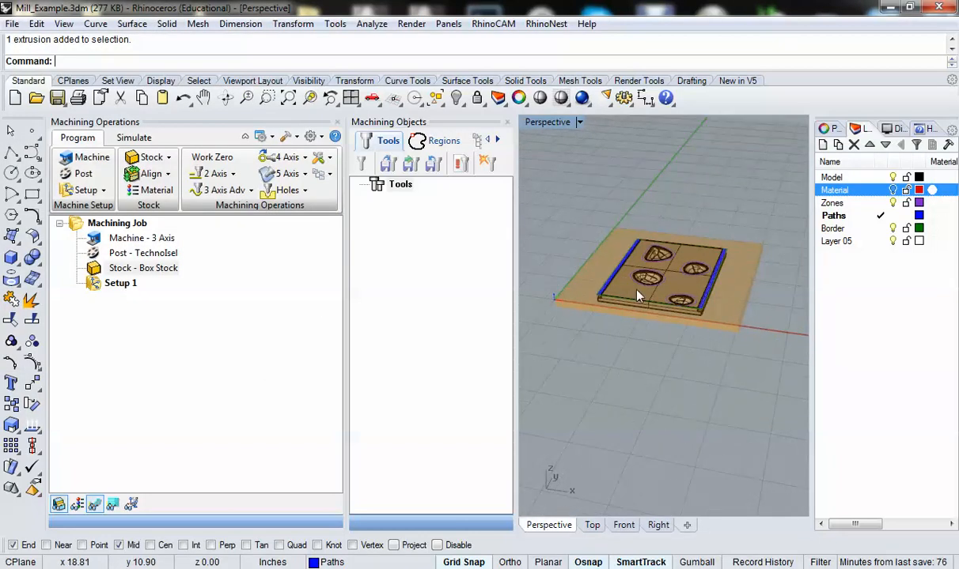
pyautogui.moveTo(550, 223)
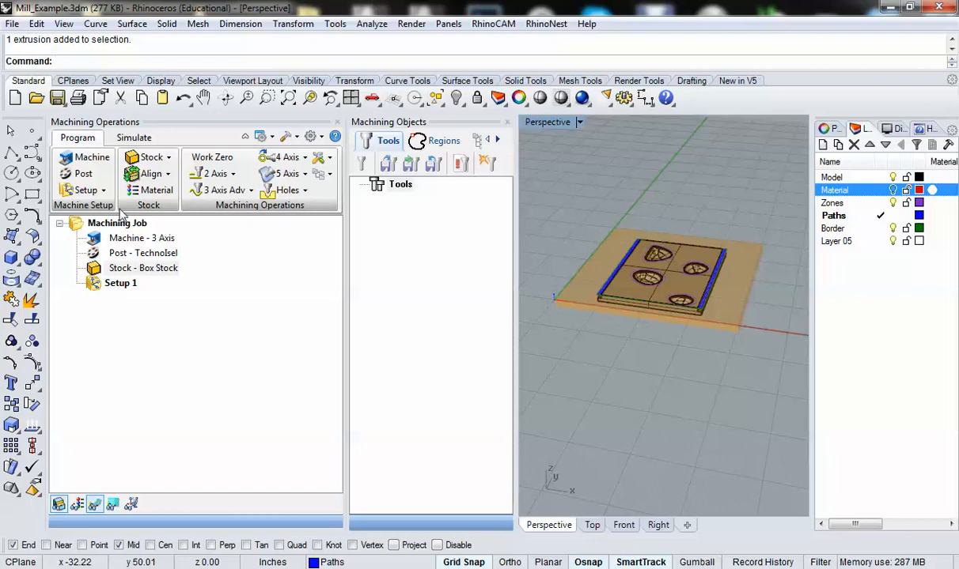
pyautogui.moveTo(238, 247)
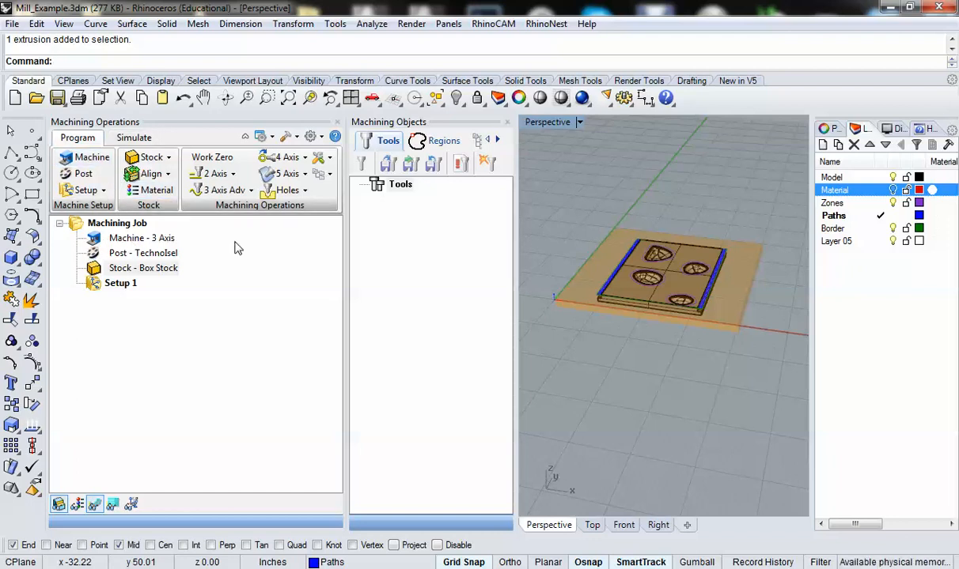
pyautogui.moveTo(630, 304)
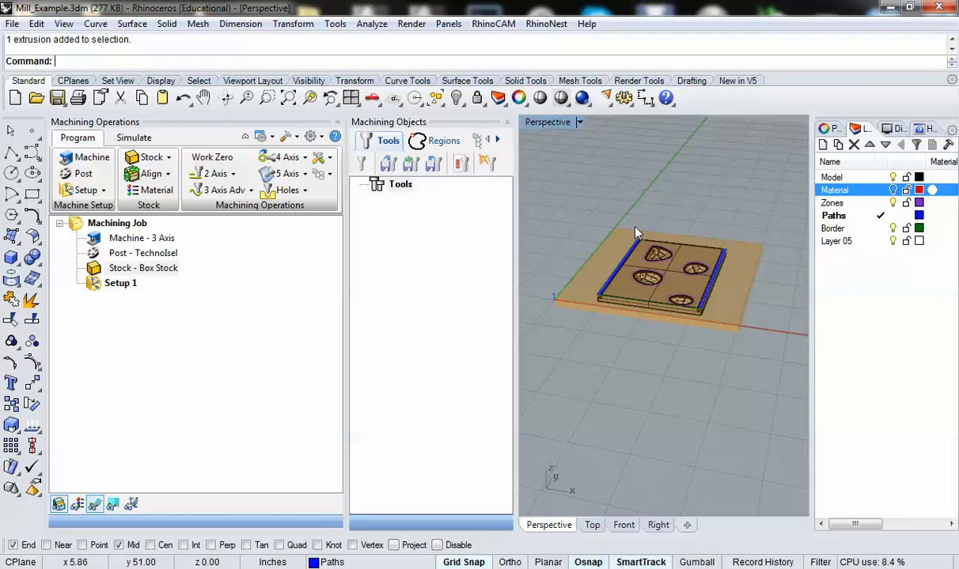
pyautogui.moveTo(375, 178)
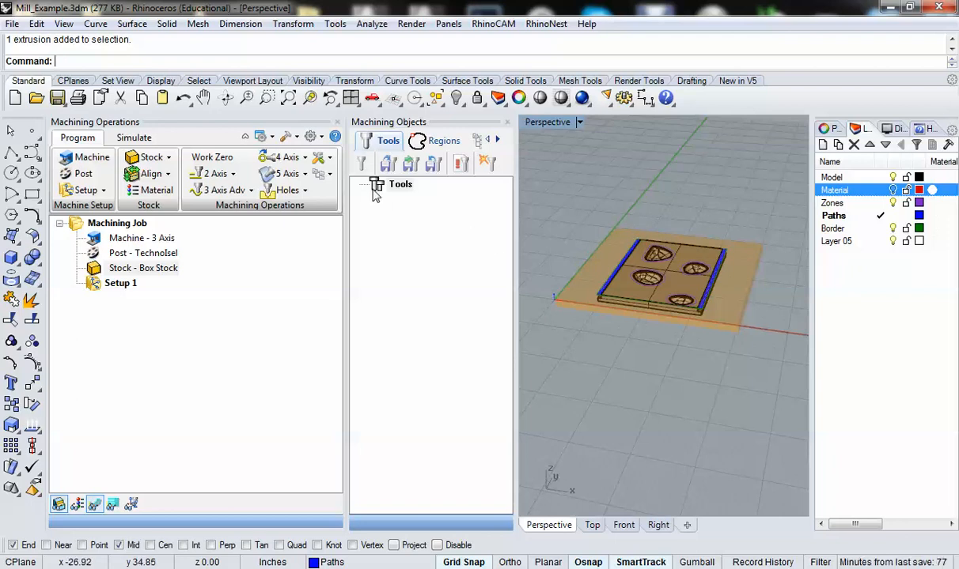
pyautogui.moveTo(651, 235)
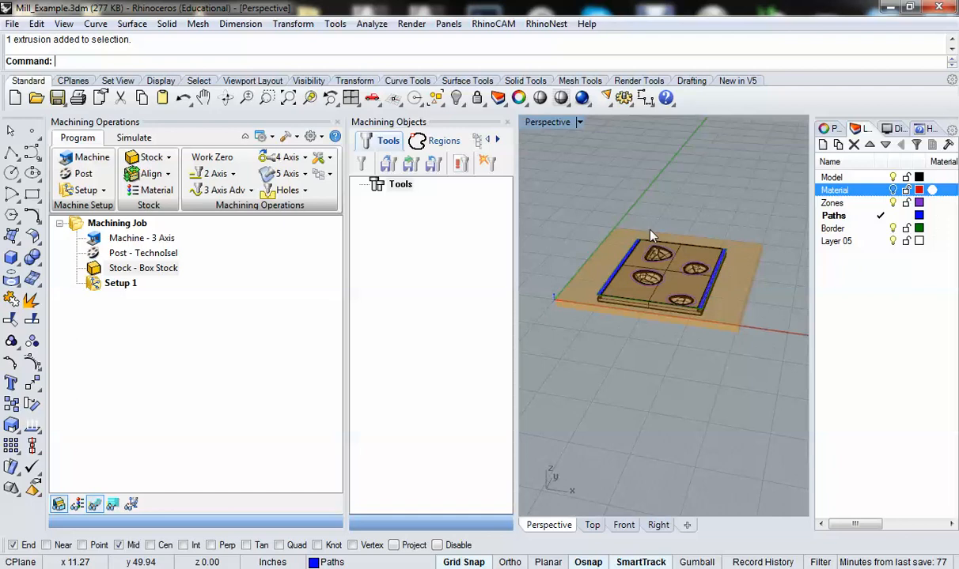
pyautogui.moveTo(598, 267)
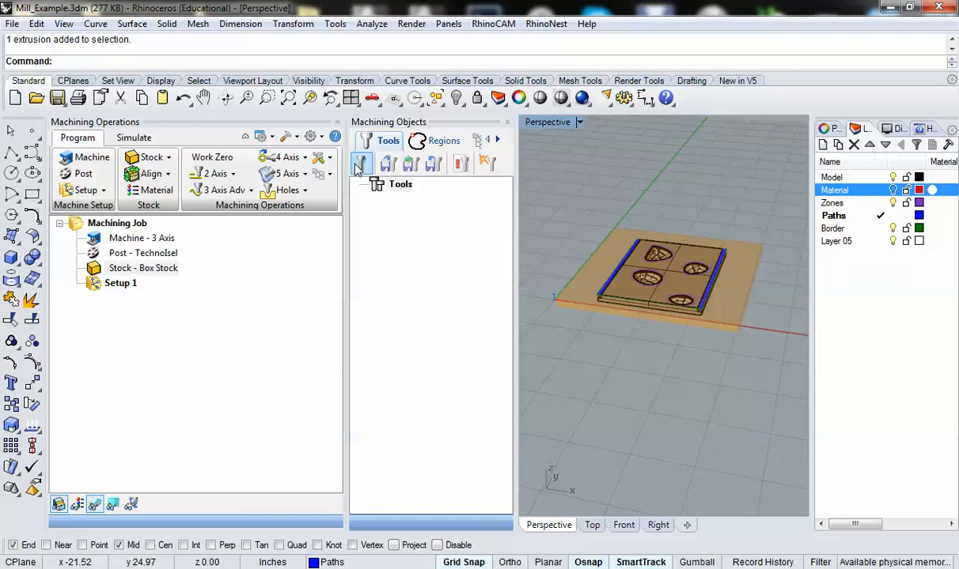
pyautogui.moveTo(361, 163)
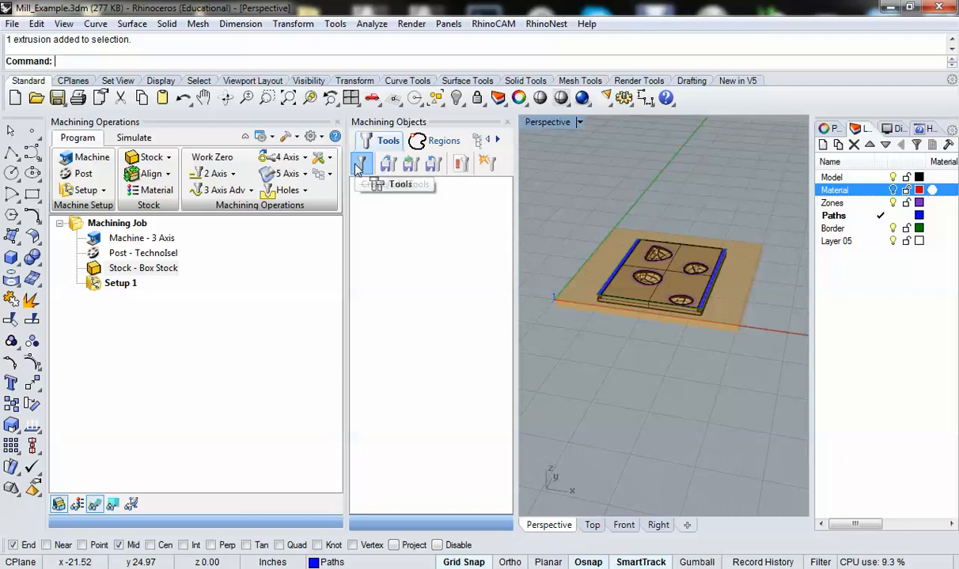
# Start a new tool and make it a flat end mill named FlatMill1
pyautogui.click(362, 163)
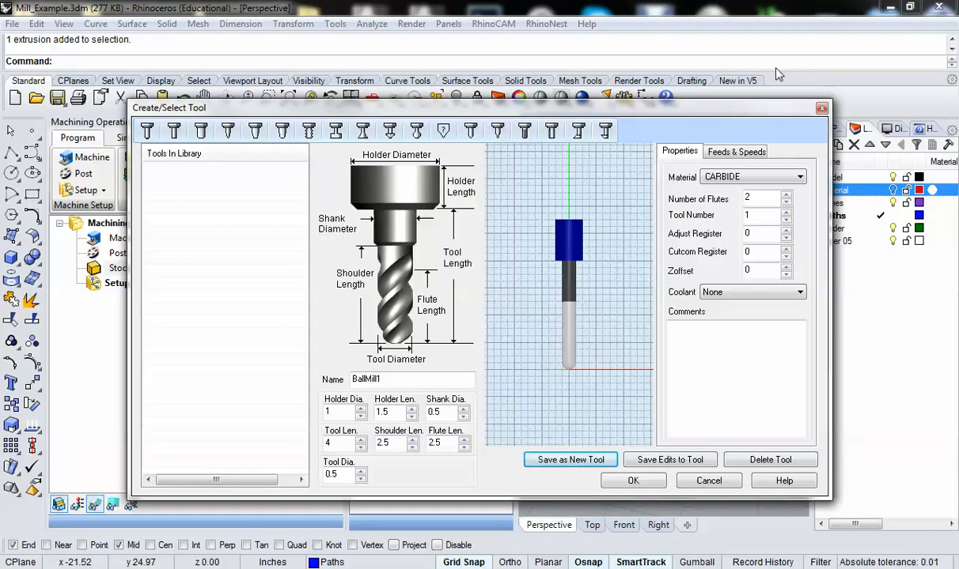
pyautogui.click(709, 481)
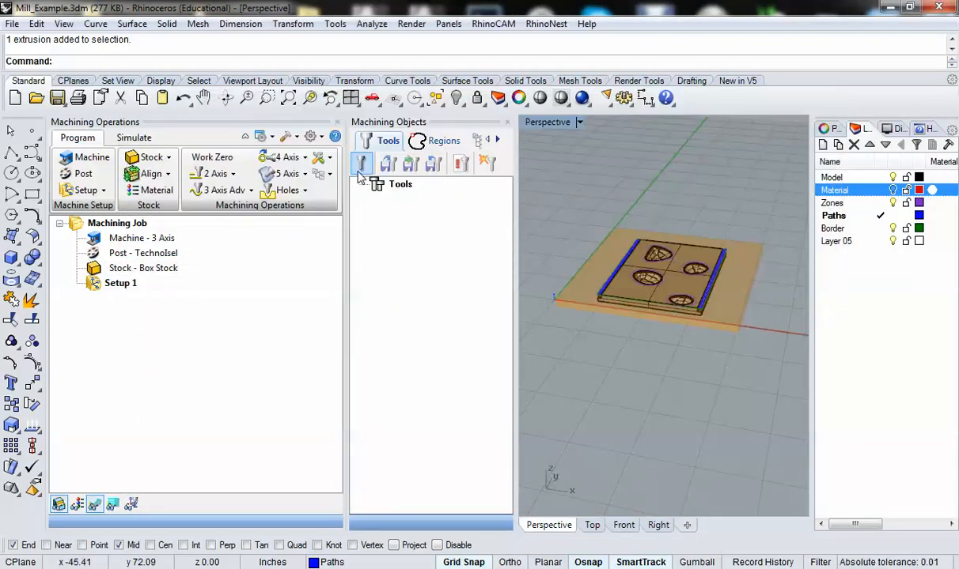
pyautogui.moveTo(361, 163)
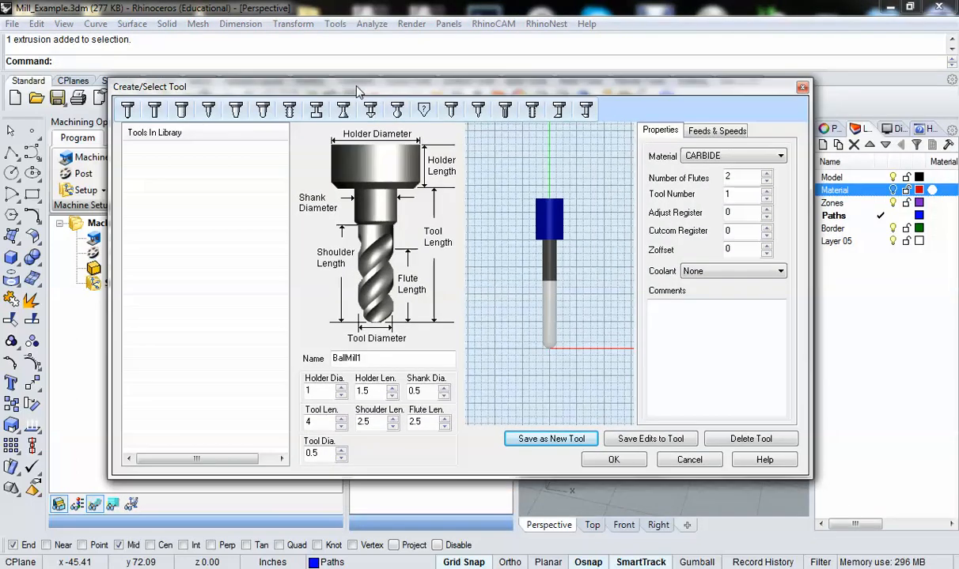
pyautogui.moveTo(317, 125)
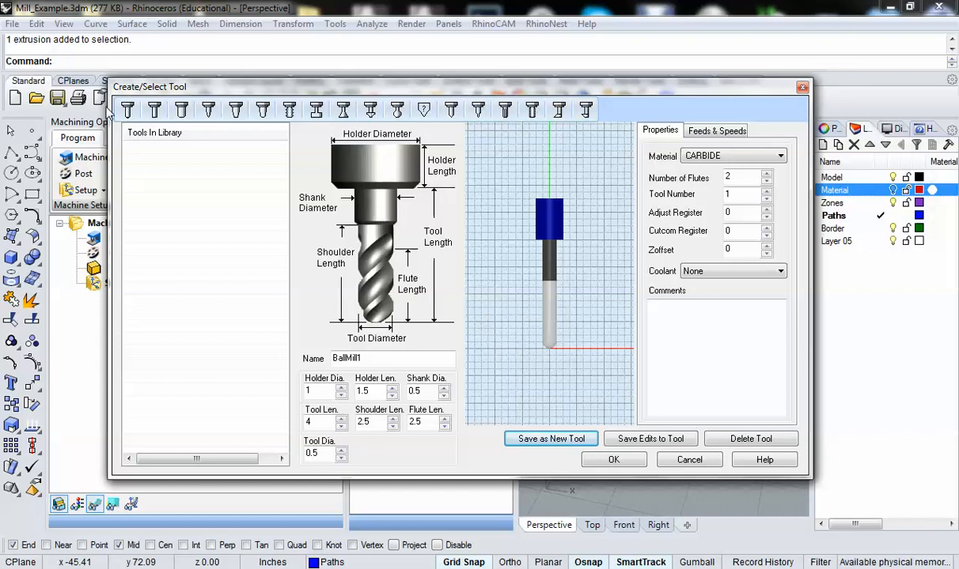
pyautogui.moveTo(132, 153)
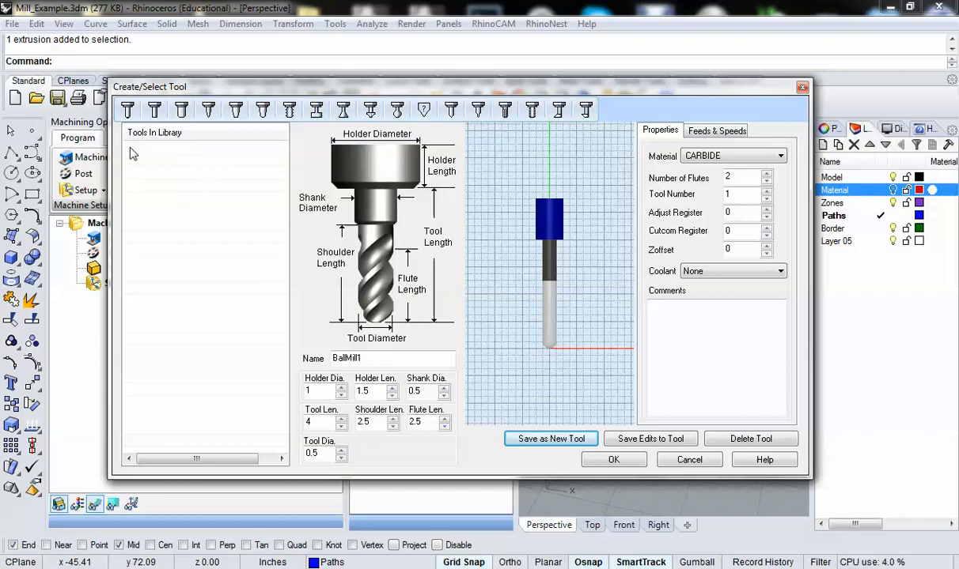
pyautogui.moveTo(126, 111)
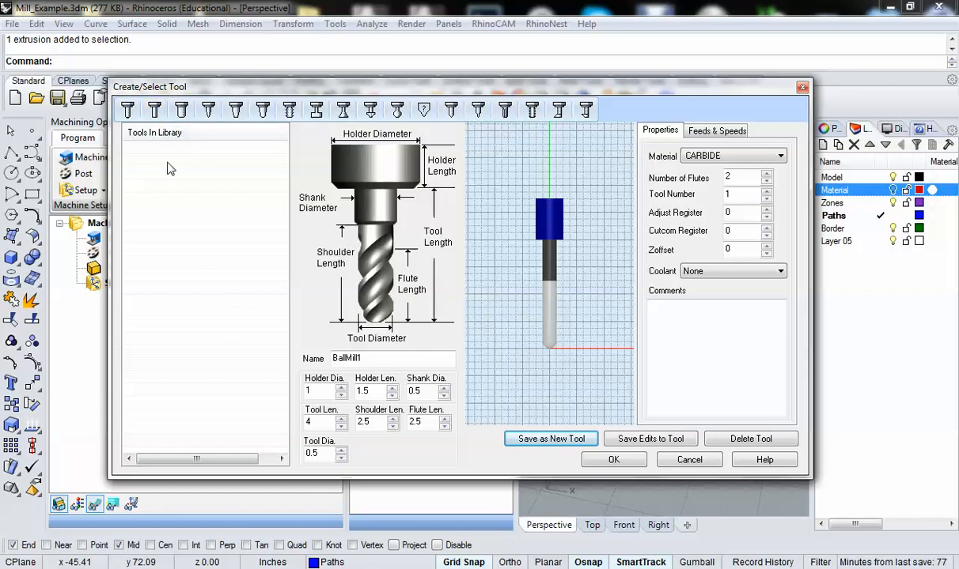
pyautogui.moveTo(155, 109)
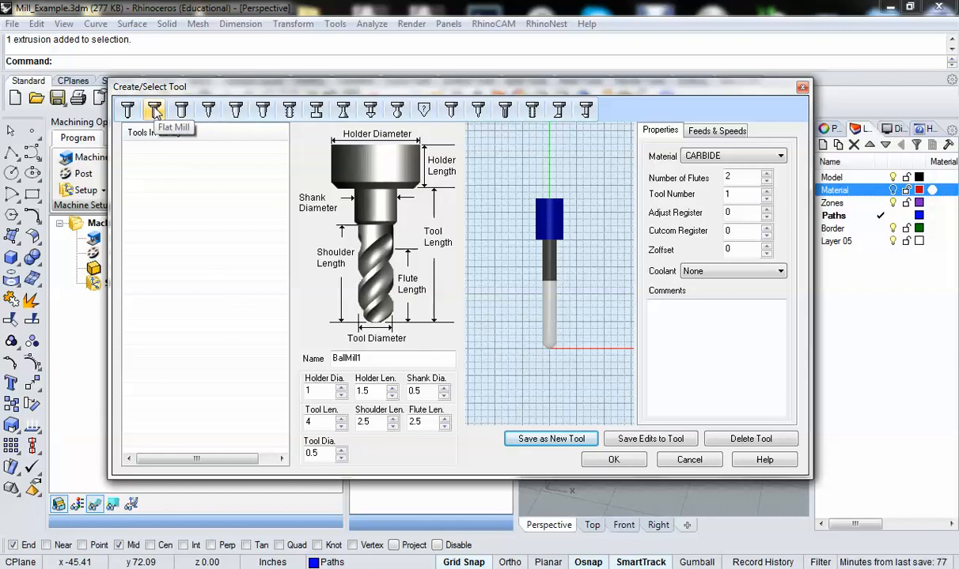
pyautogui.click(155, 110)
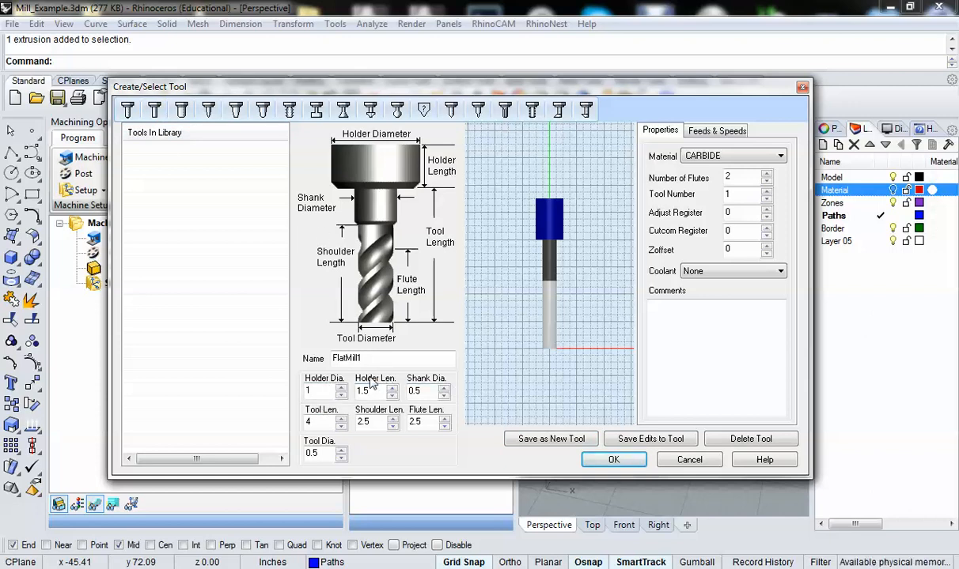
pyautogui.moveTo(345, 316)
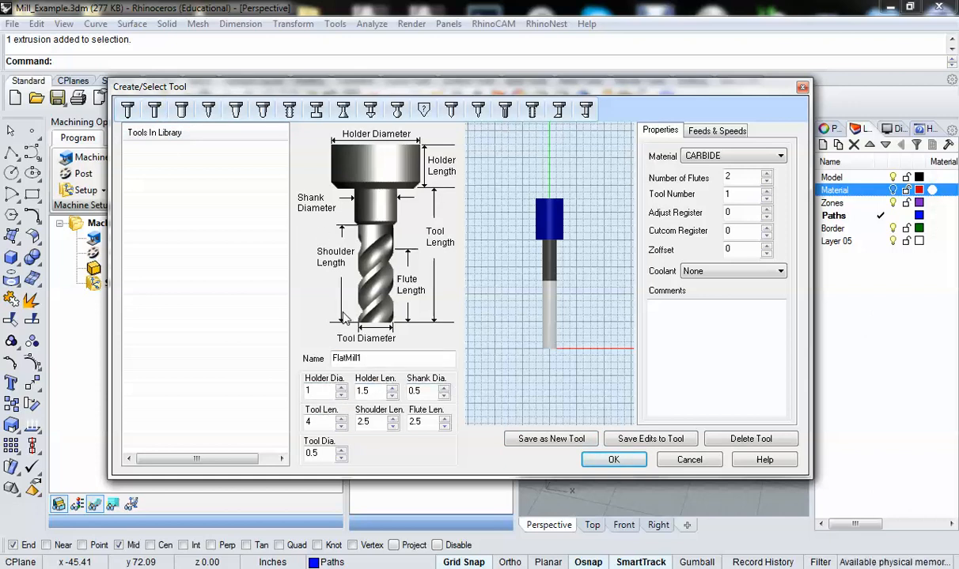
pyautogui.moveTo(435, 313)
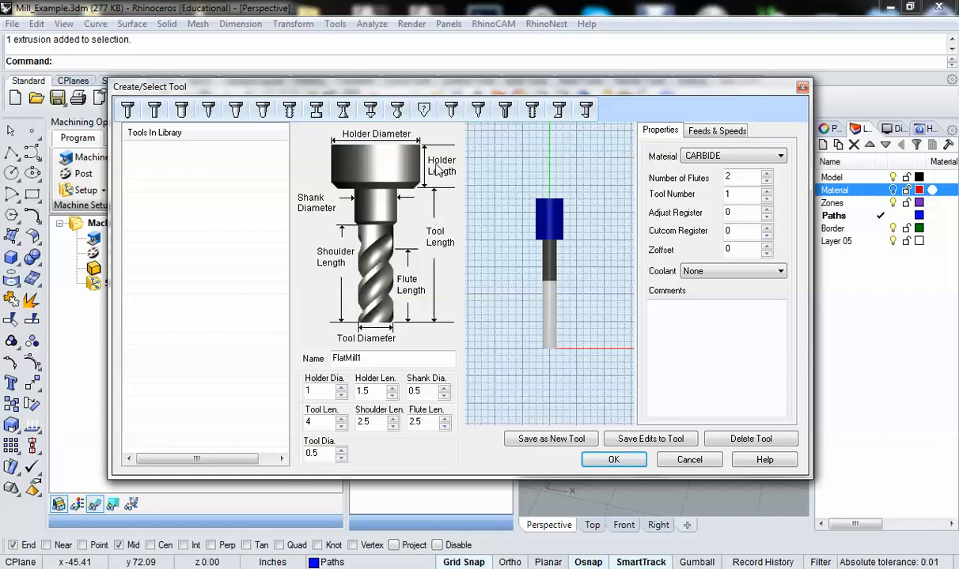
pyautogui.moveTo(420, 143)
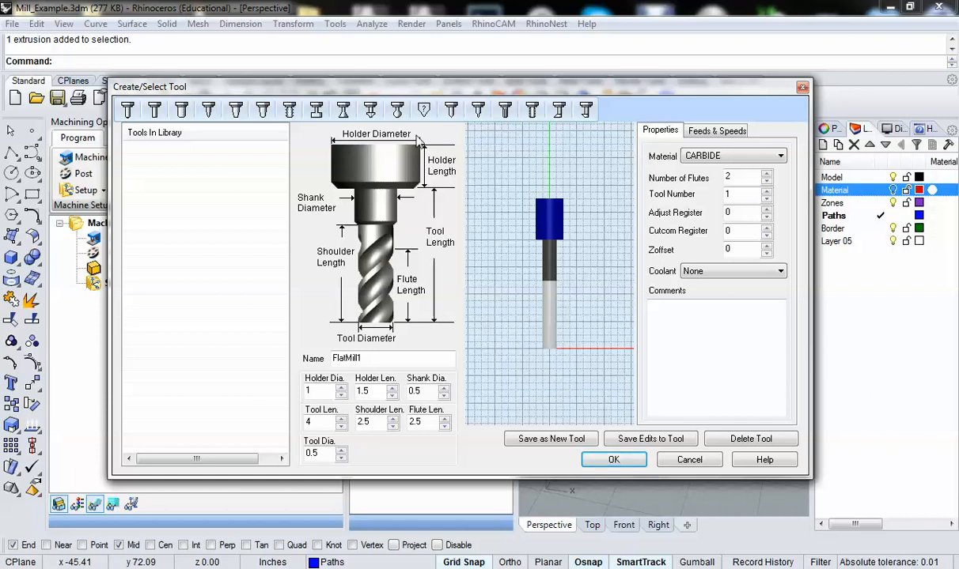
pyautogui.moveTo(446, 166)
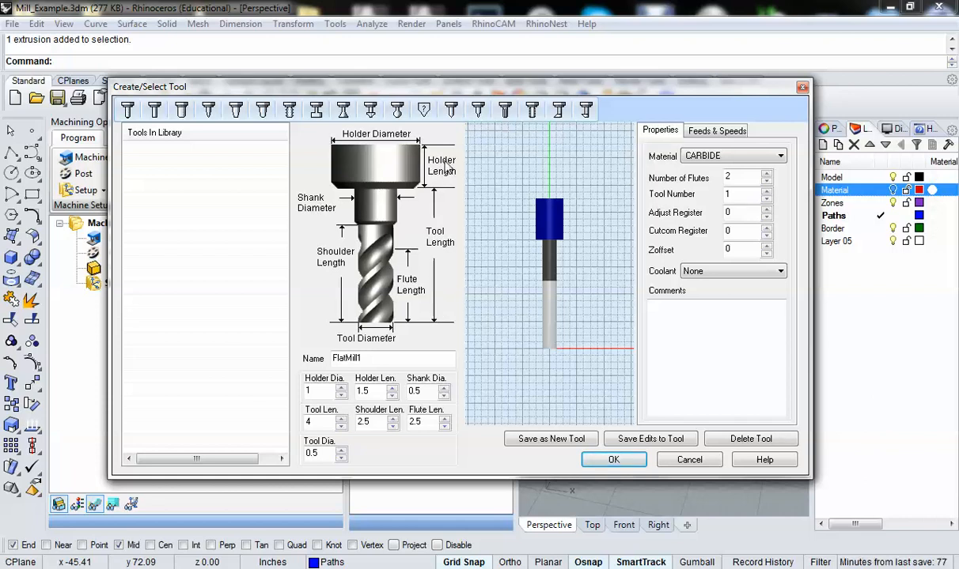
pyautogui.moveTo(319, 206)
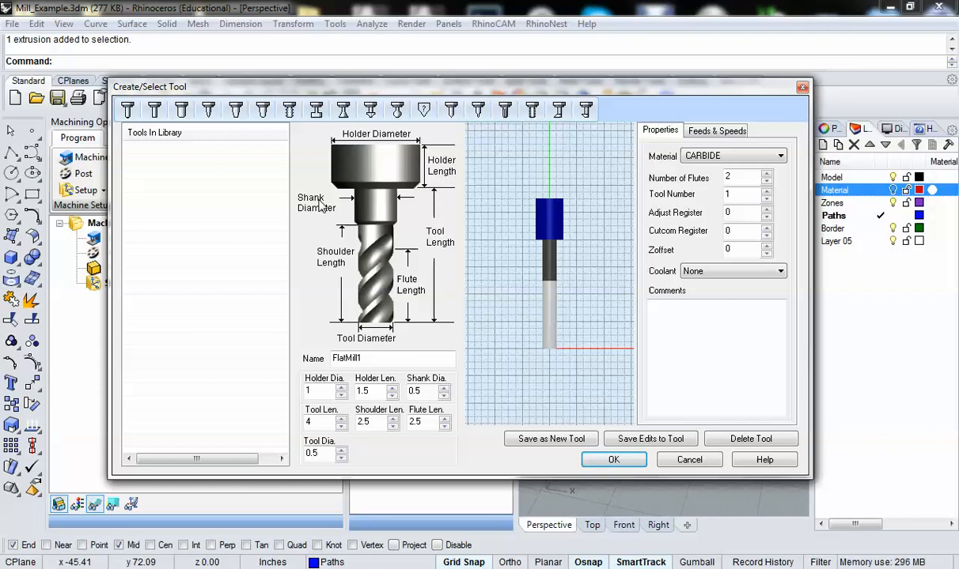
pyautogui.moveTo(377, 206)
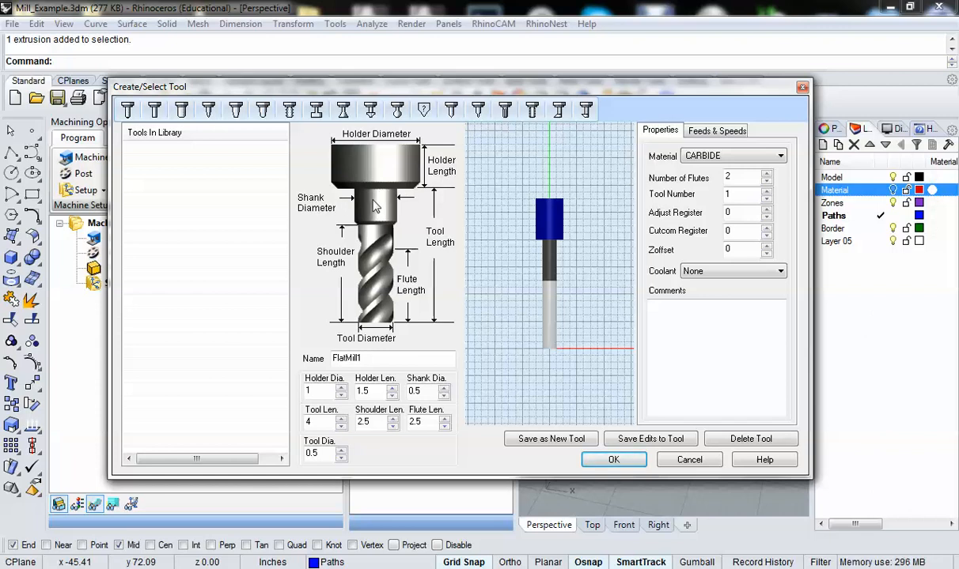
pyautogui.moveTo(355, 136)
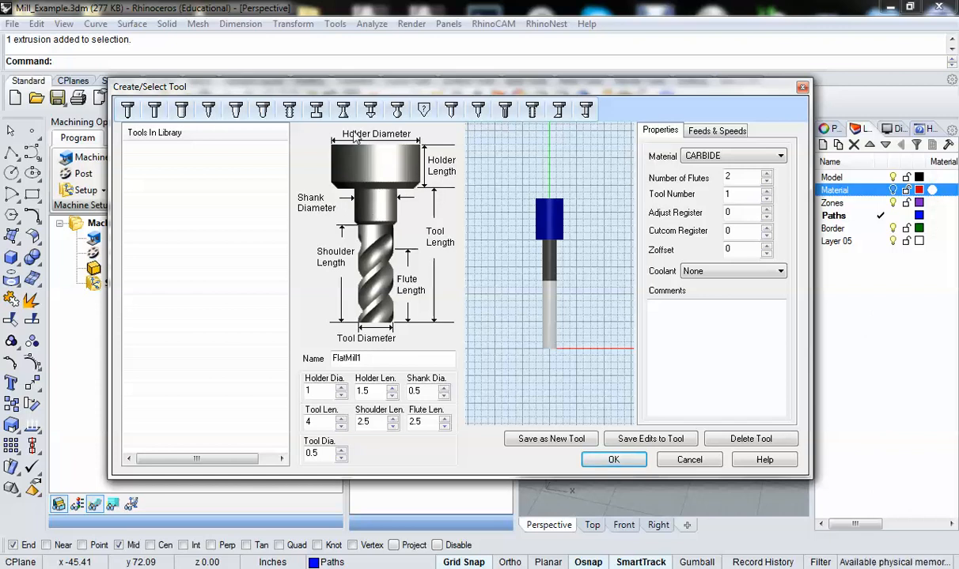
pyautogui.moveTo(395, 163)
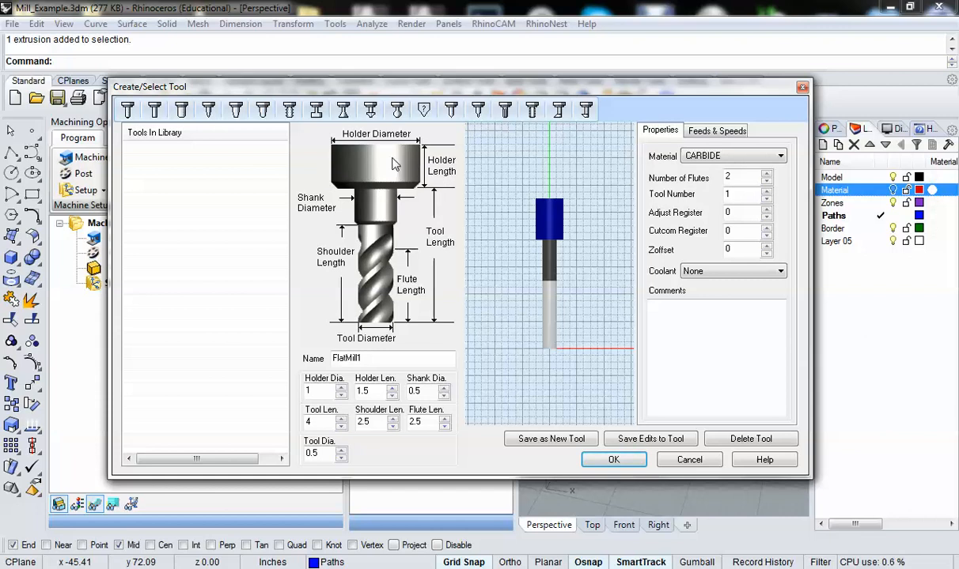
pyautogui.moveTo(380, 245)
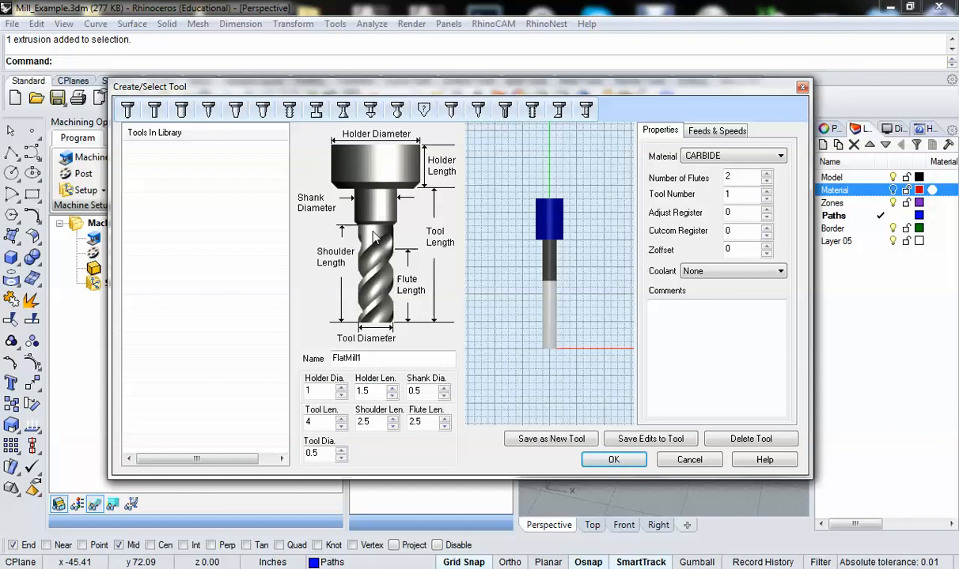
pyautogui.moveTo(303, 215)
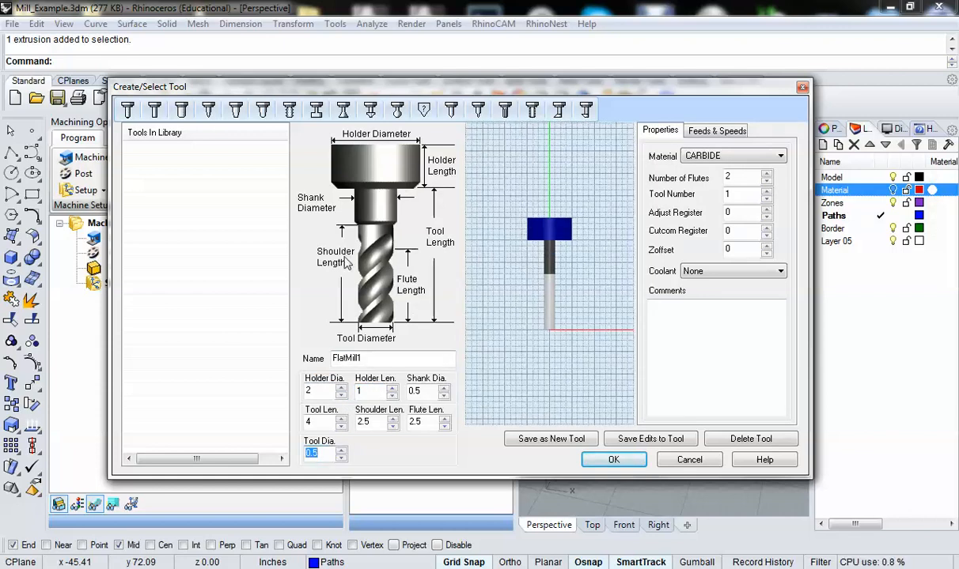
pyautogui.moveTo(372, 315)
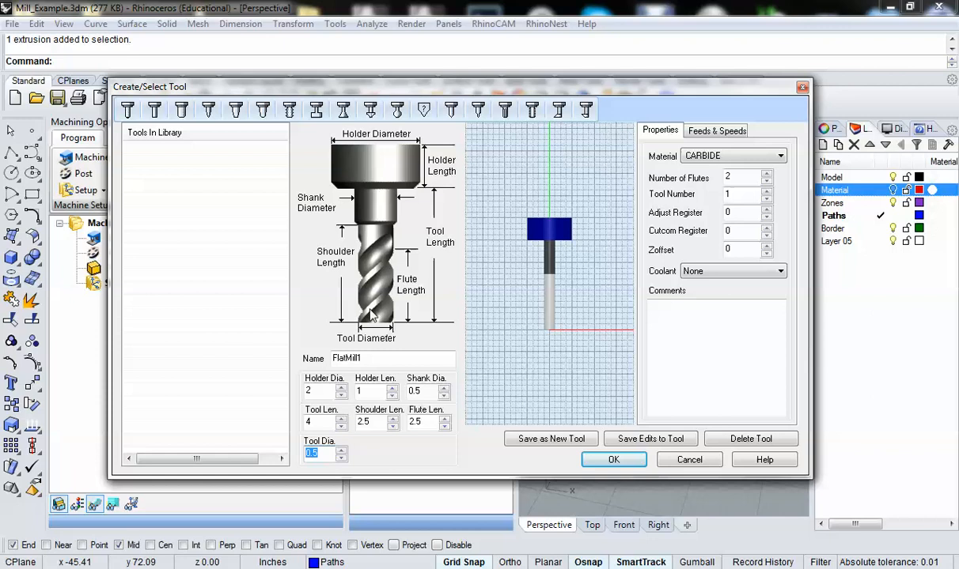
pyautogui.moveTo(382, 292)
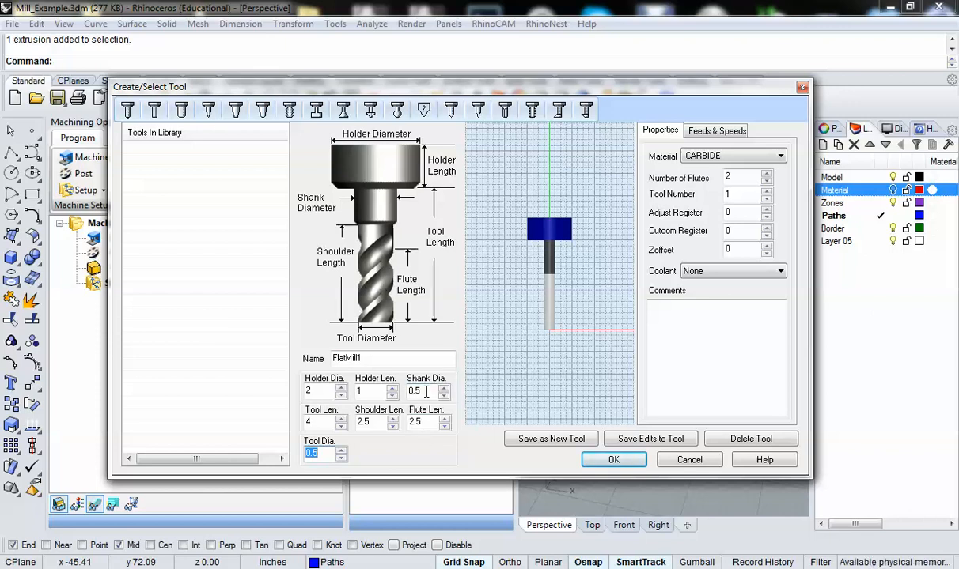
# Set holder diameter 2, holder length 1, tool length 3, shoulder length 2, flute length 1.75
pyautogui.click(415, 390)
pyautogui.write('.5')
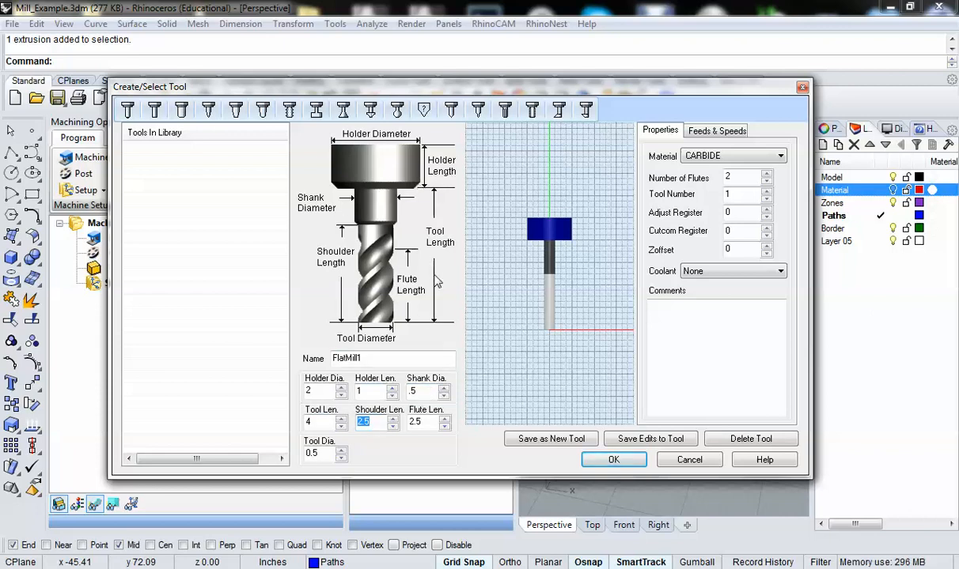
pyautogui.moveTo(348, 170)
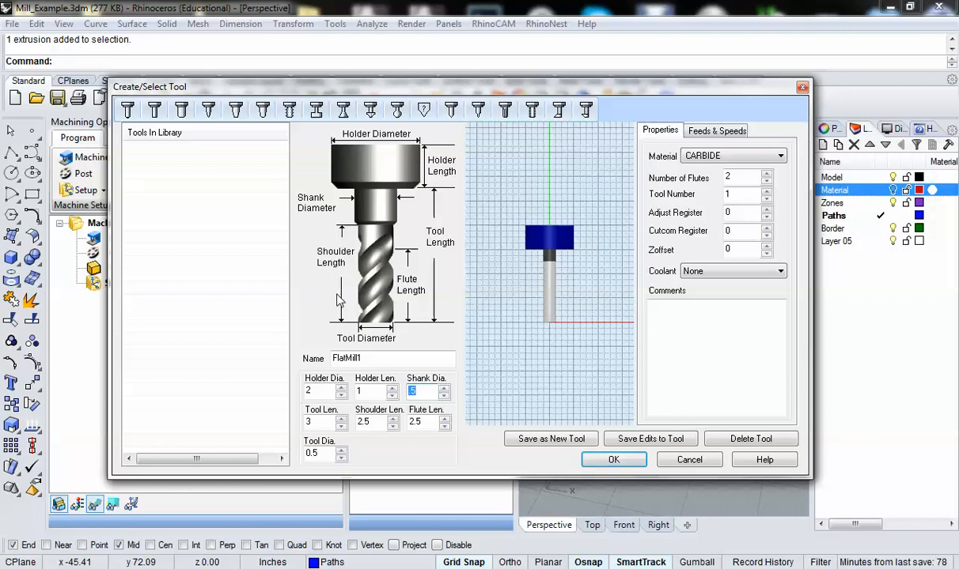
pyautogui.moveTo(340, 277)
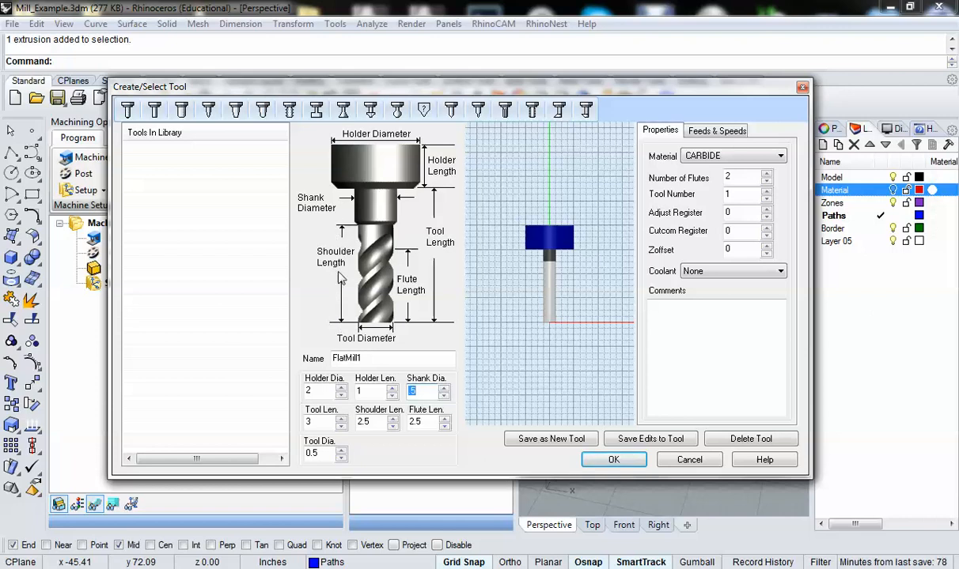
pyautogui.moveTo(398, 279)
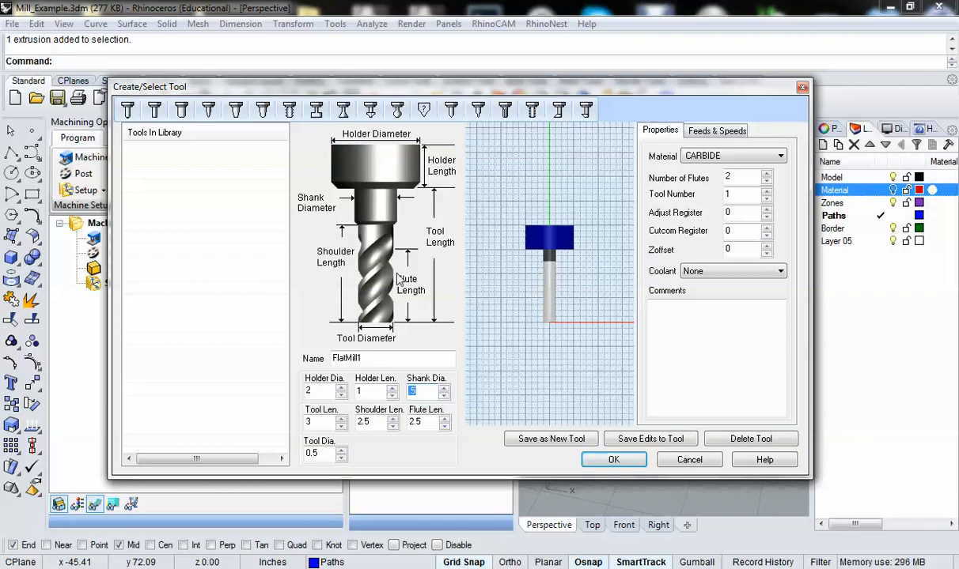
pyautogui.moveTo(364, 331)
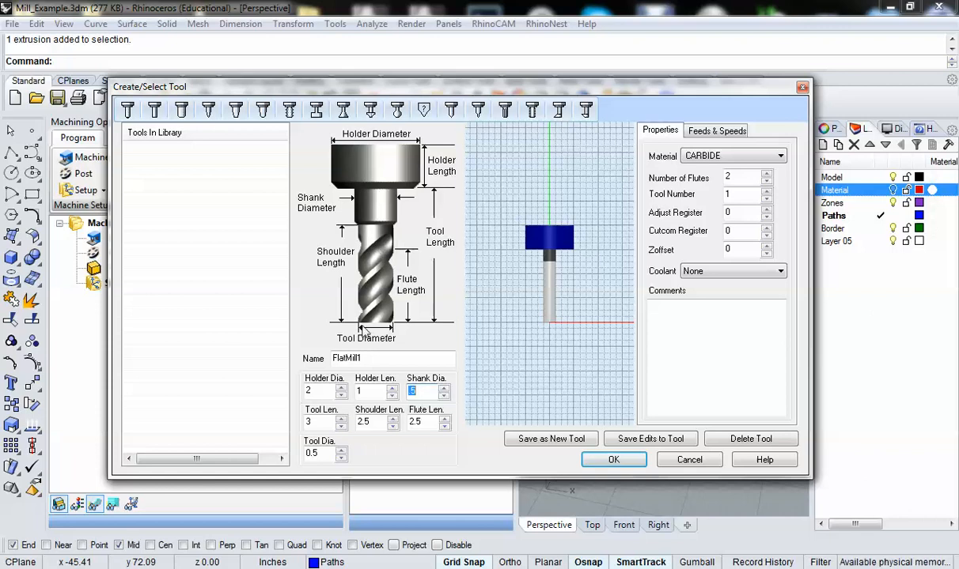
pyautogui.click(427, 421)
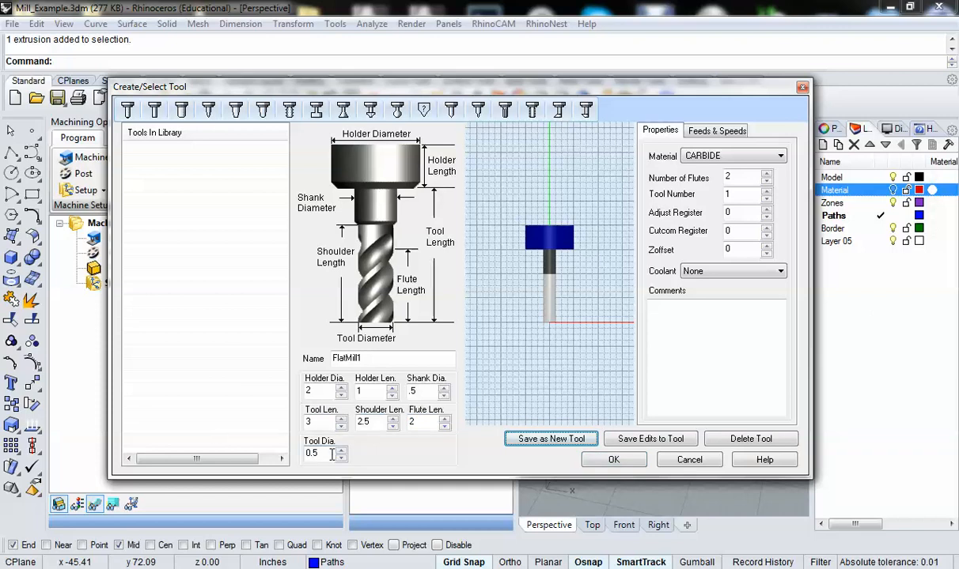
pyautogui.tripleClick(319, 453)
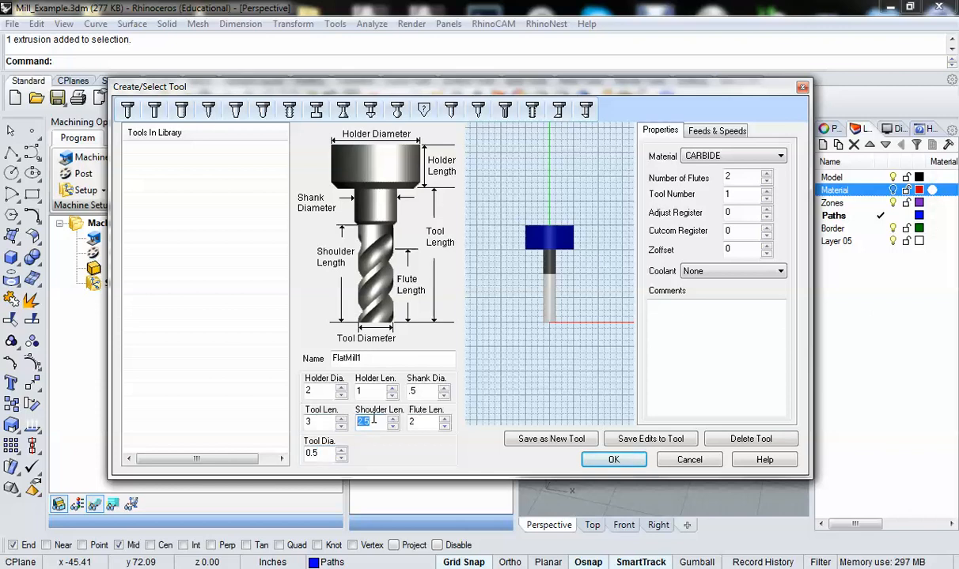
pyautogui.click(427, 421)
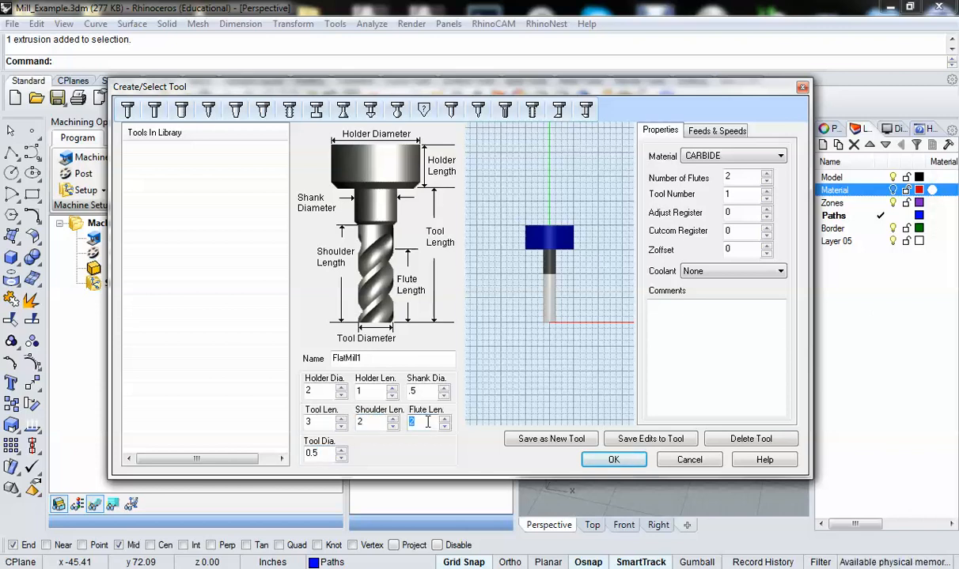
pyautogui.write('1.75')
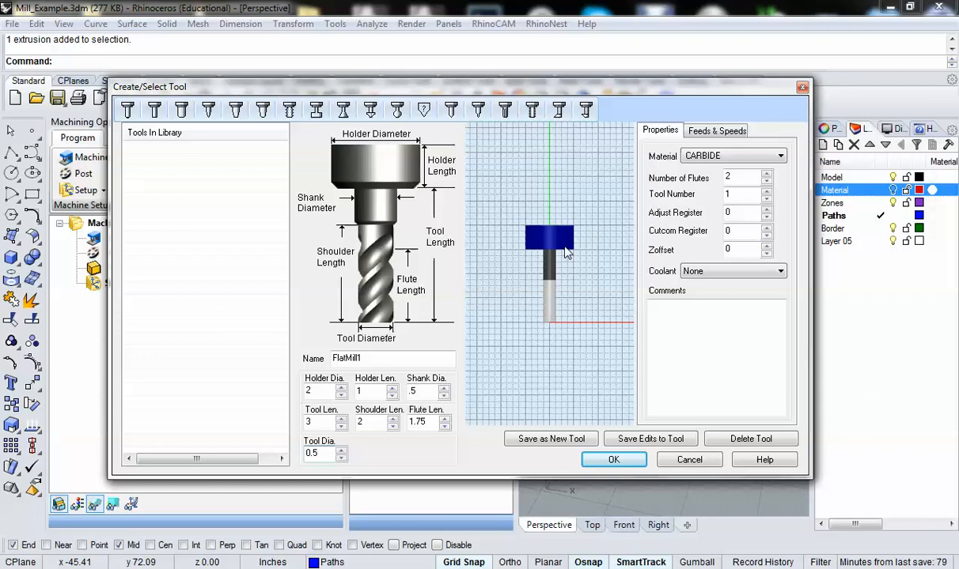
pyautogui.moveTo(534, 307)
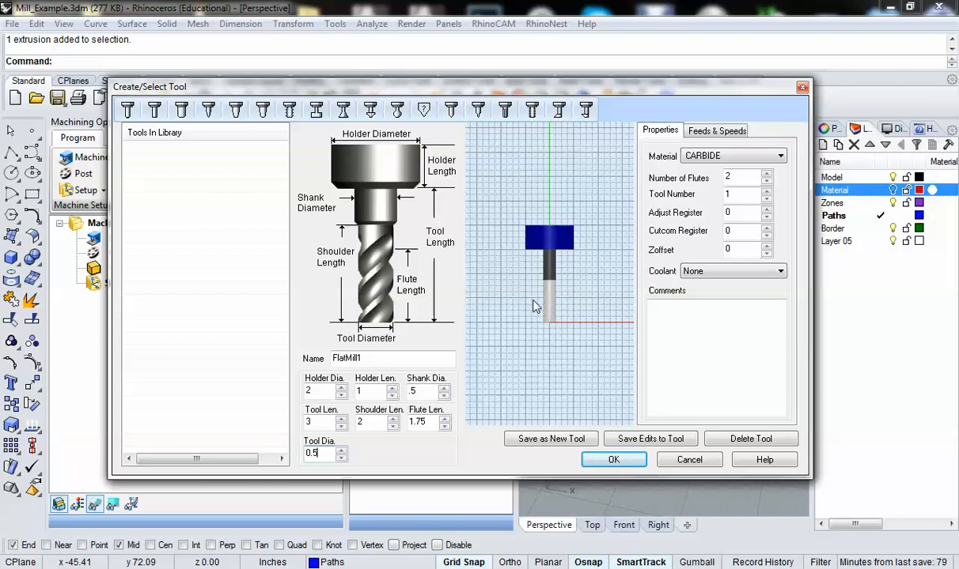
pyautogui.moveTo(556, 275)
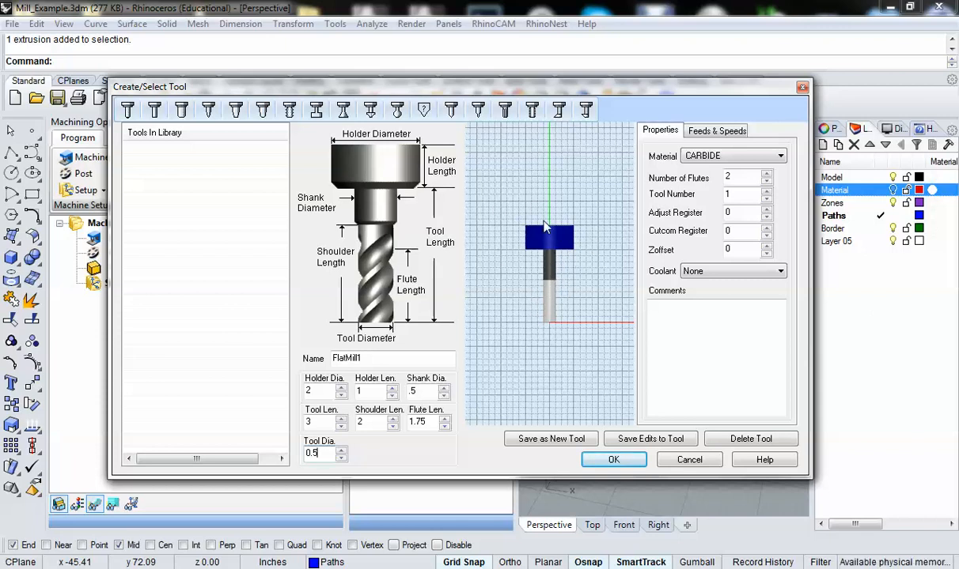
pyautogui.moveTo(575, 267)
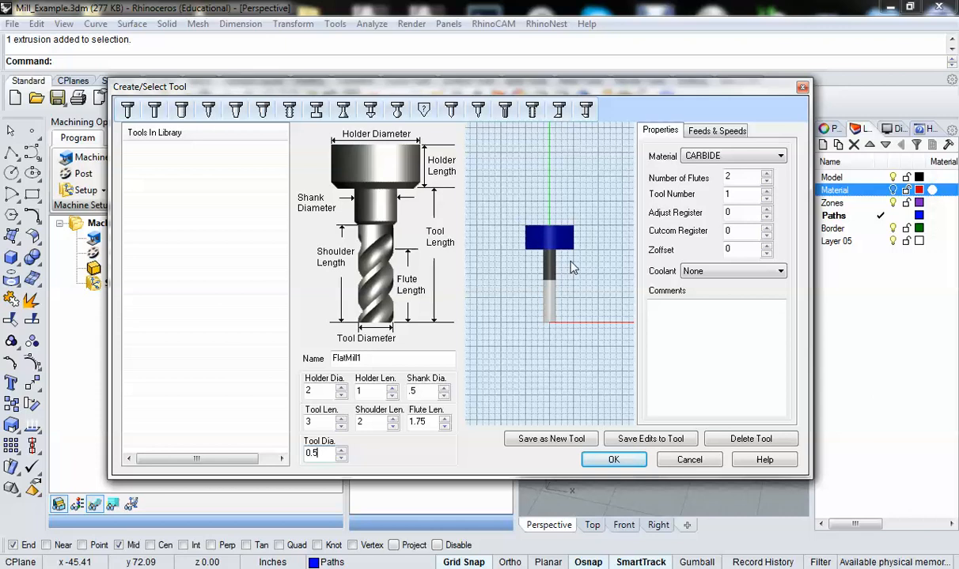
pyautogui.moveTo(587, 273)
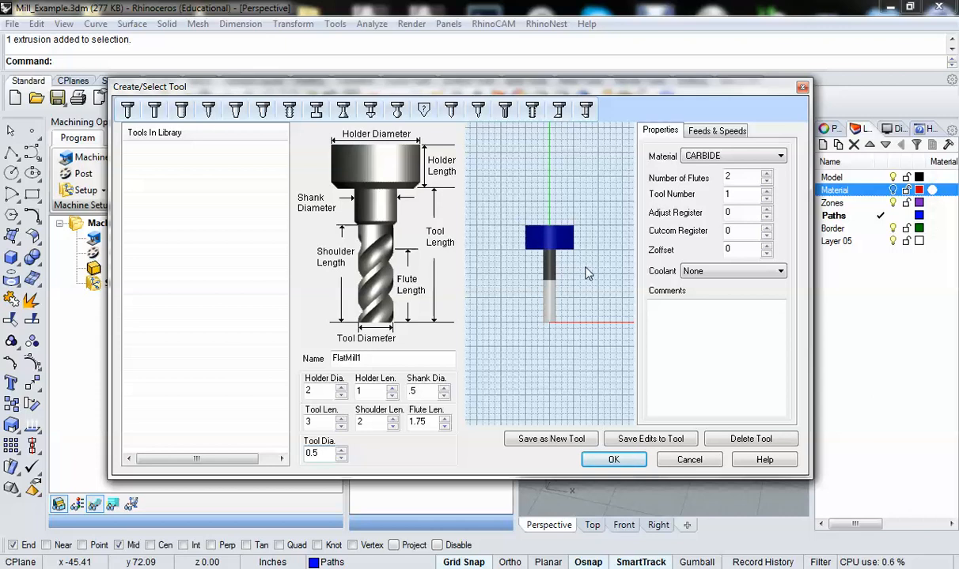
pyautogui.moveTo(579, 231)
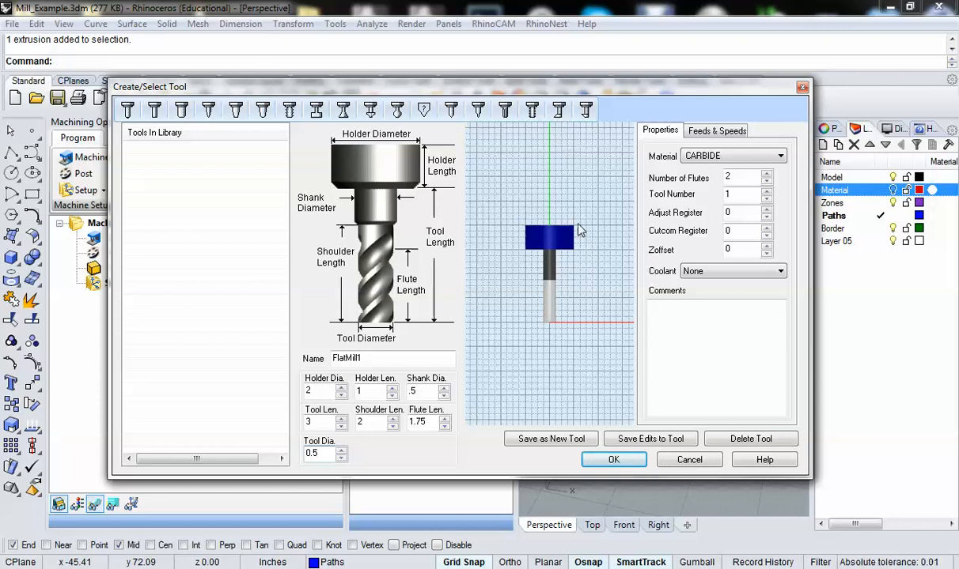
pyautogui.moveTo(541, 225)
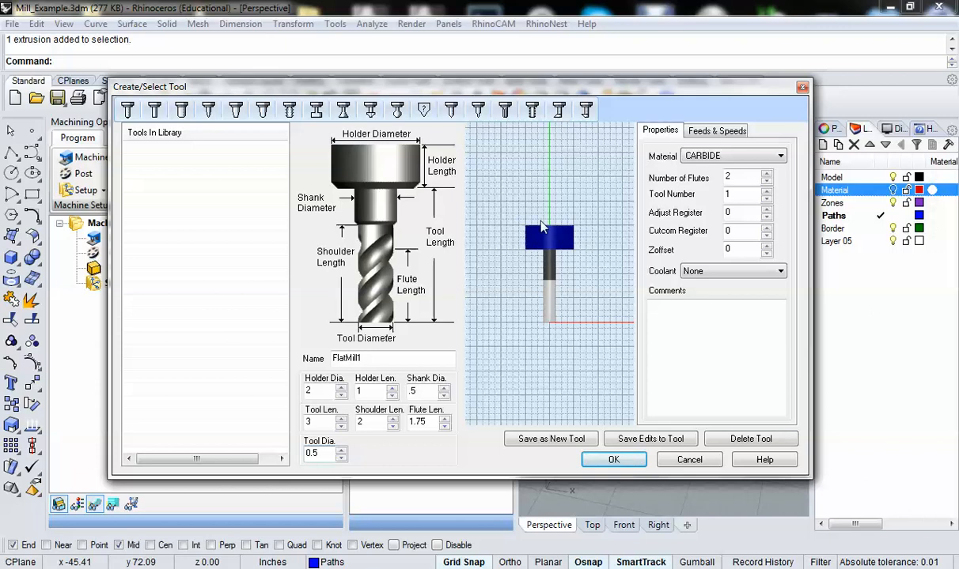
pyautogui.moveTo(433, 215)
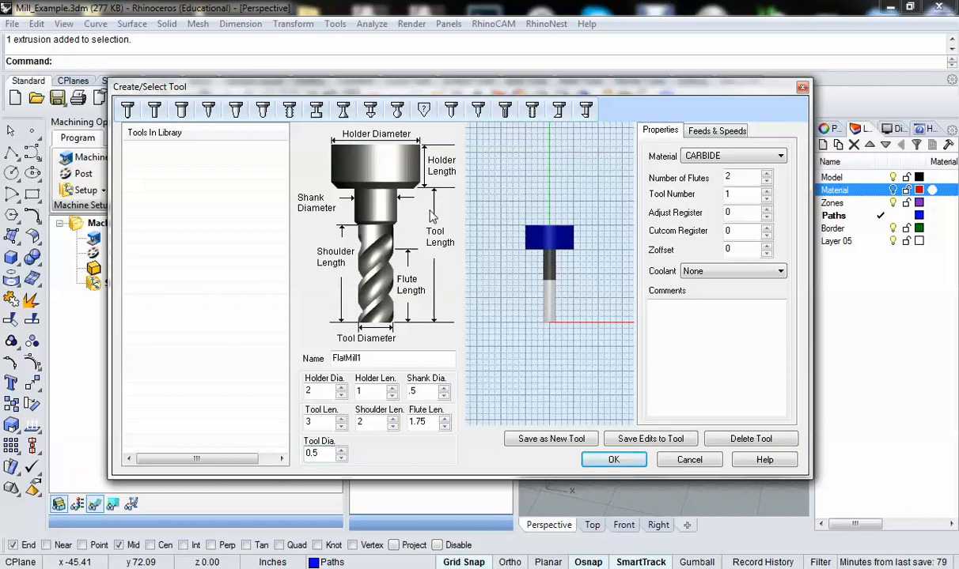
pyautogui.moveTo(435, 217)
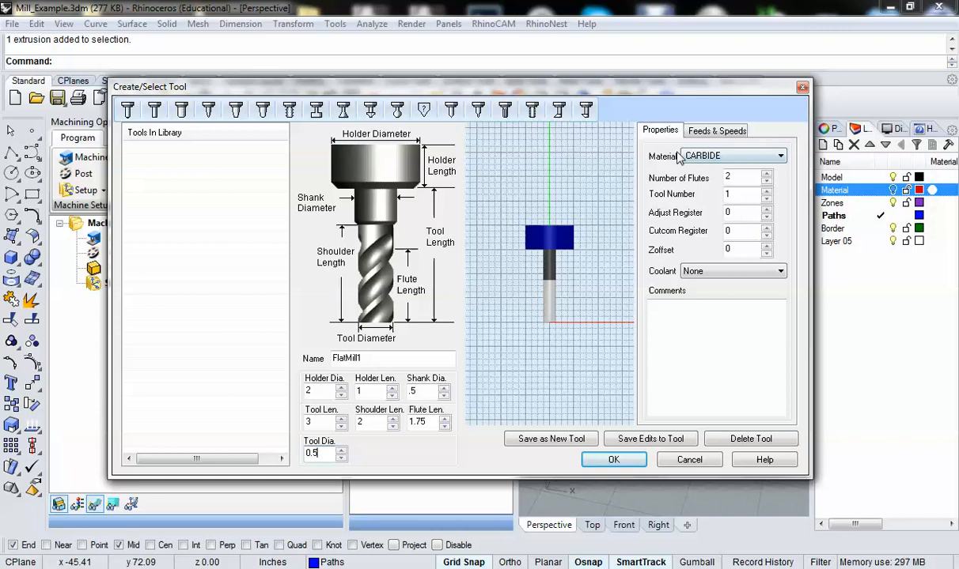
pyautogui.click(778, 155)
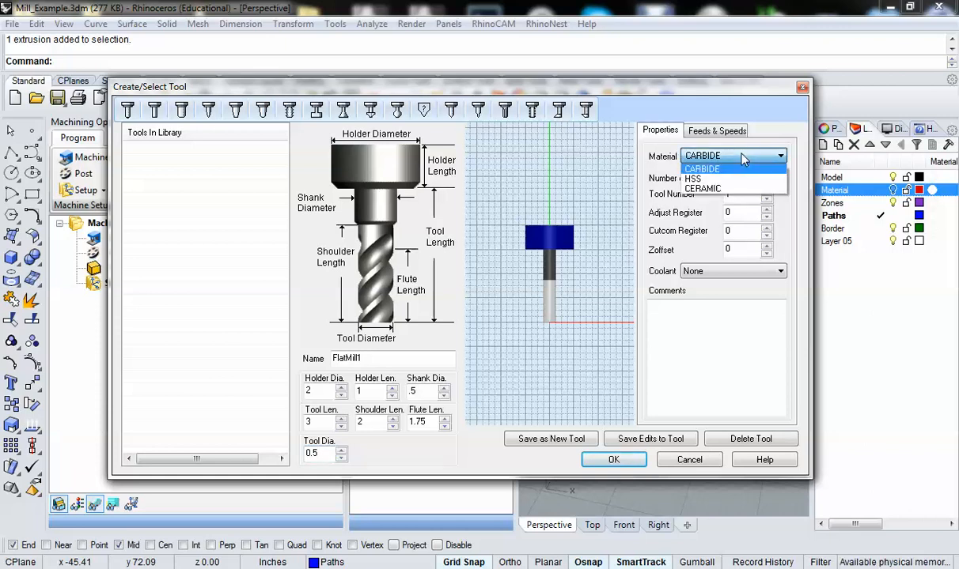
pyautogui.click(700, 168)
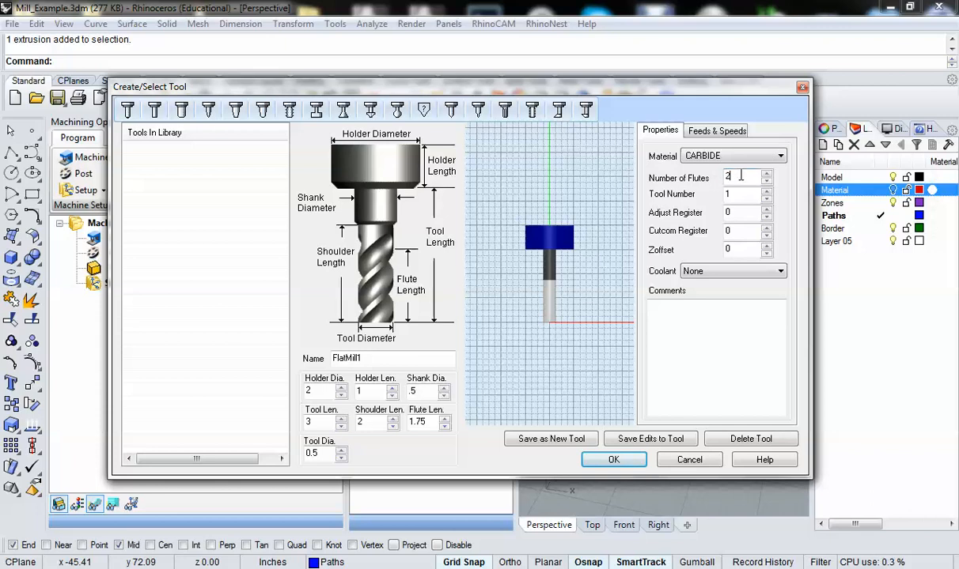
pyautogui.tripleClick(734, 178)
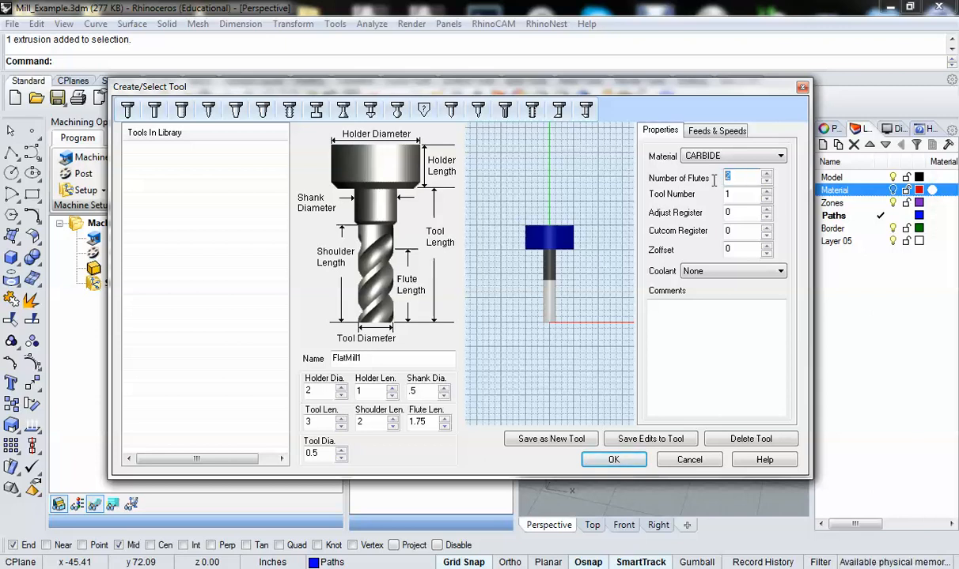
pyautogui.write('2')
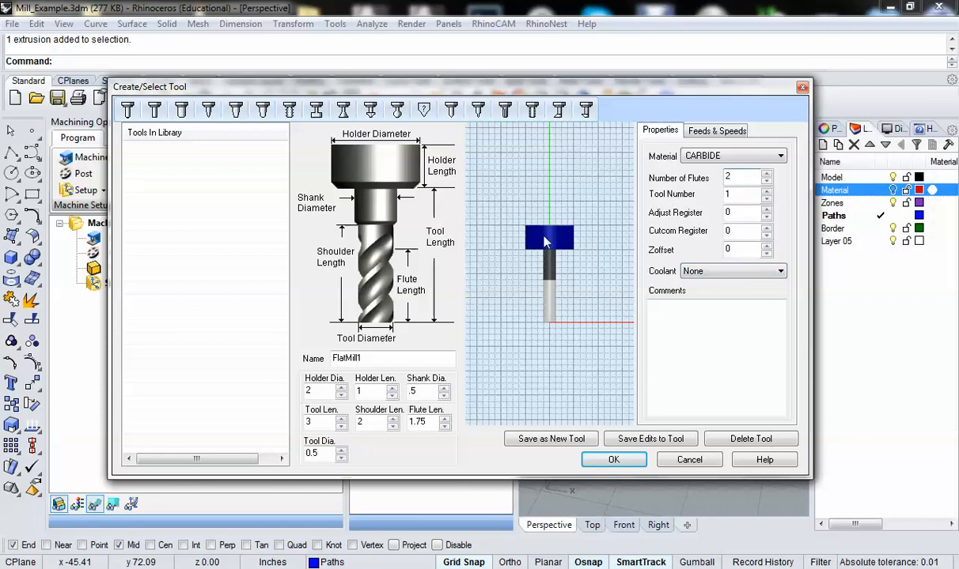
pyautogui.moveTo(574, 370)
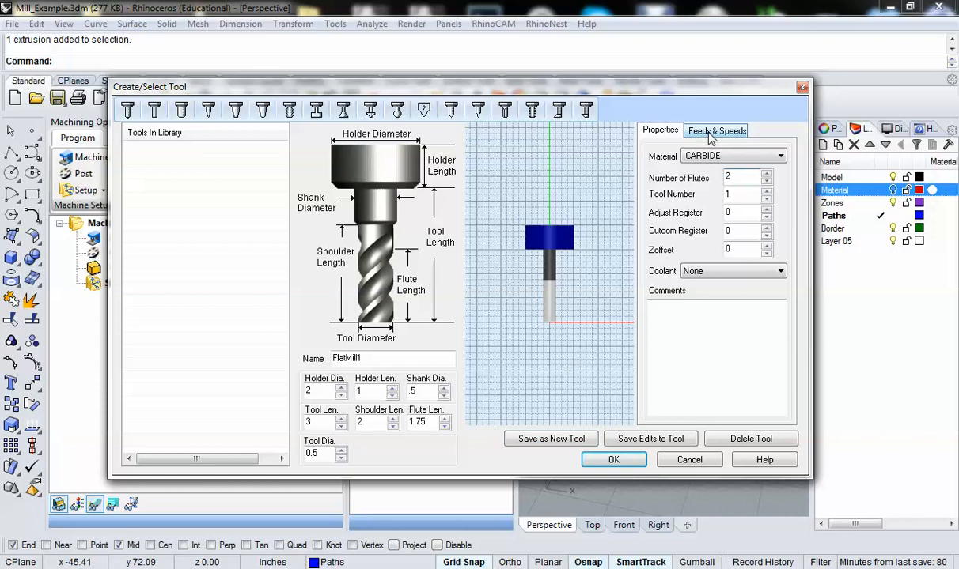
# Show FlatMill1's Feeds & Speeds settings reading 12223 RPM, plunge 14.666, cut 5.499
pyautogui.click(715, 130)
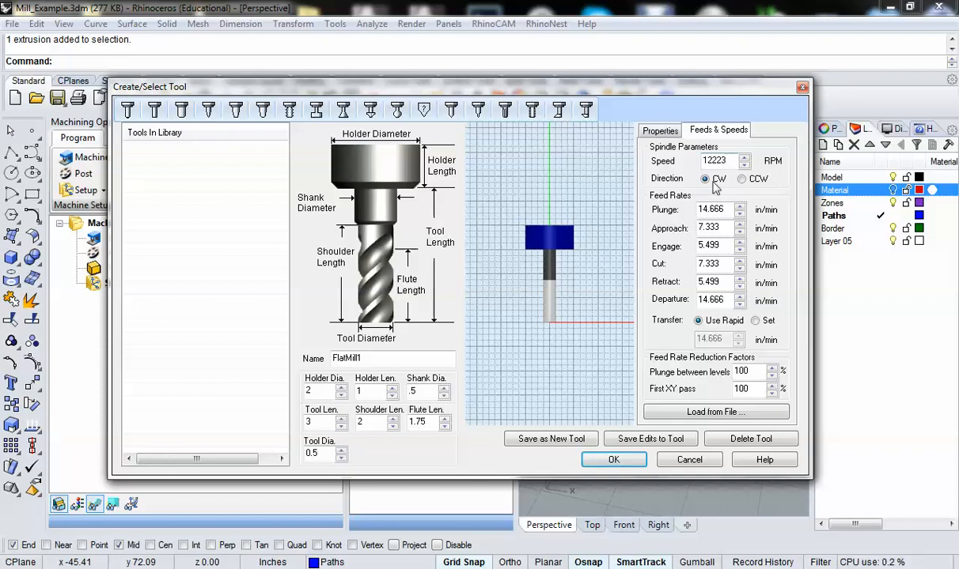
pyautogui.moveTo(690, 340)
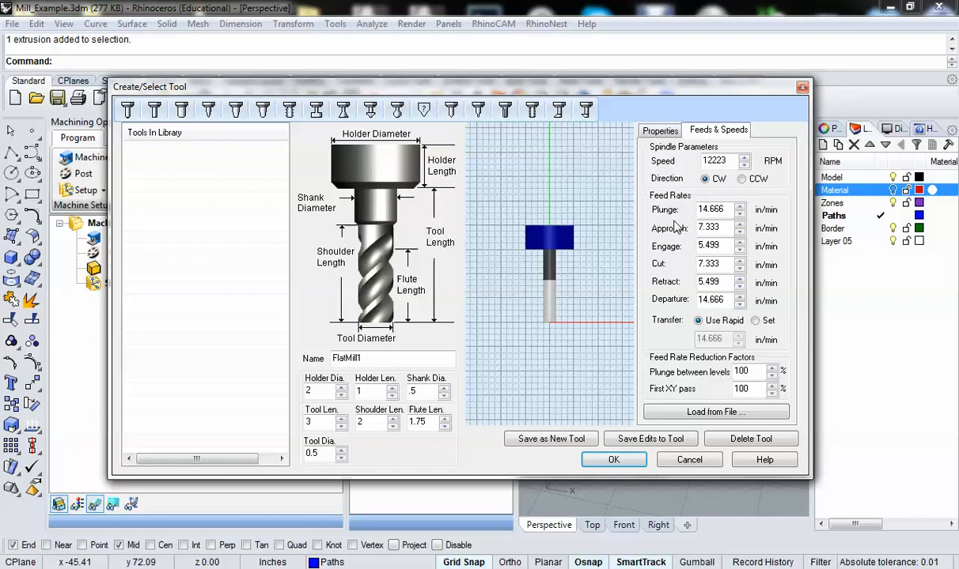
pyautogui.moveTo(633, 199)
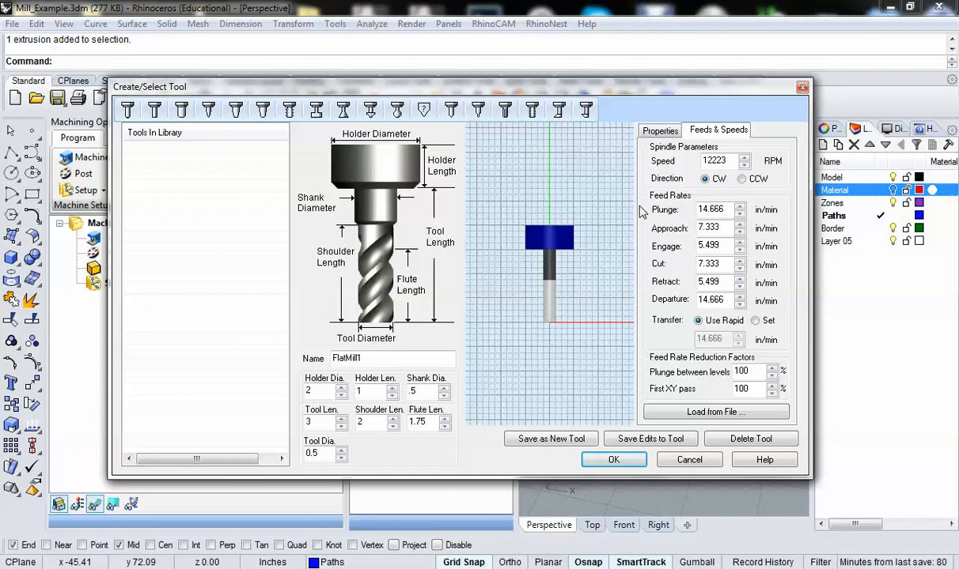
pyautogui.click(715, 209)
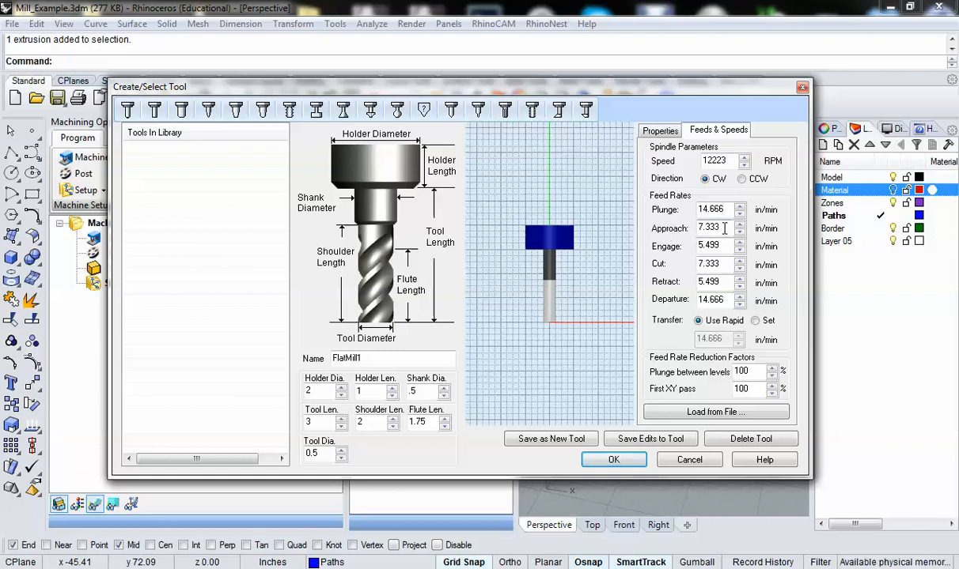
pyautogui.moveTo(721, 230)
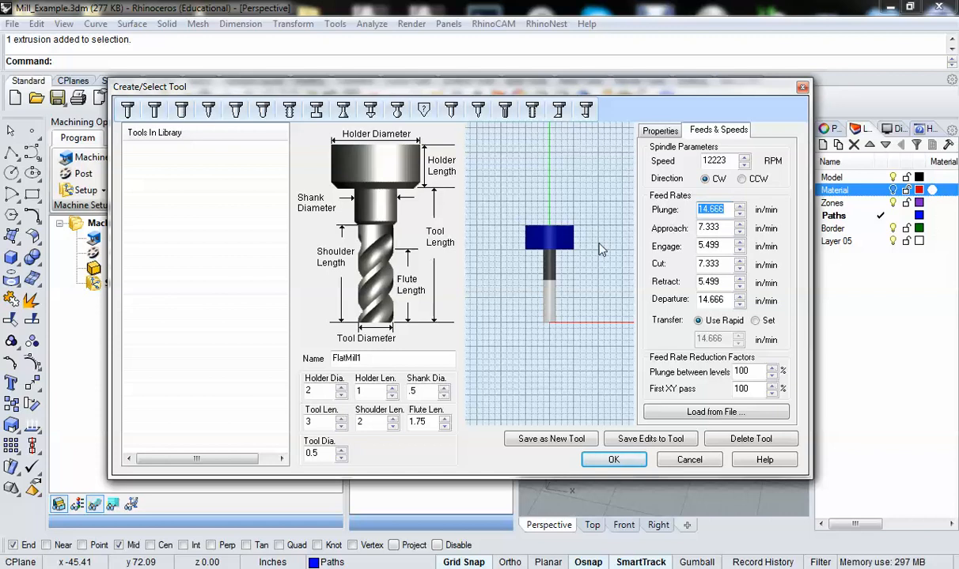
pyautogui.moveTo(625, 204)
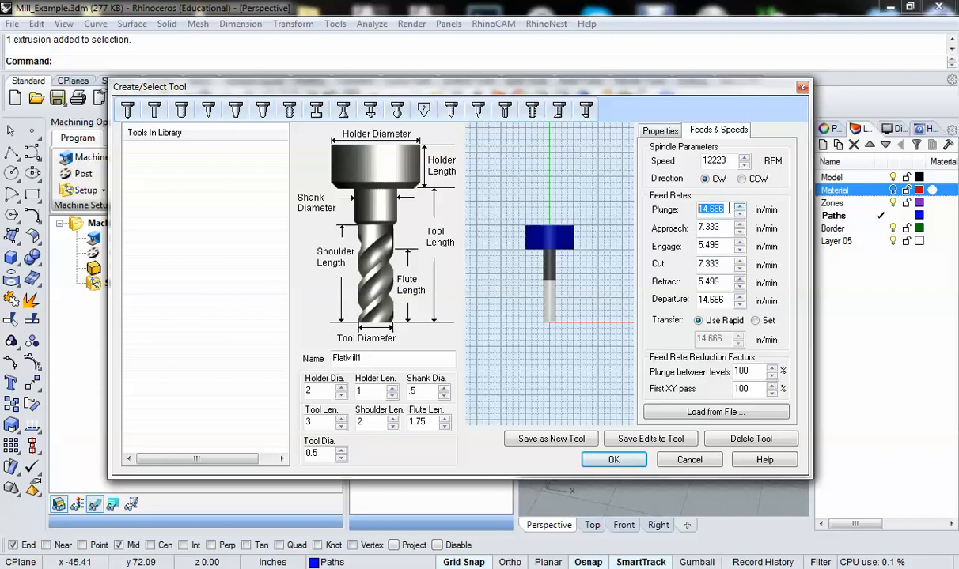
# Enter spindle speed 17000, cut feed 500, and 75 for plunge, approach, engage, retract and departure
pyautogui.write('75')
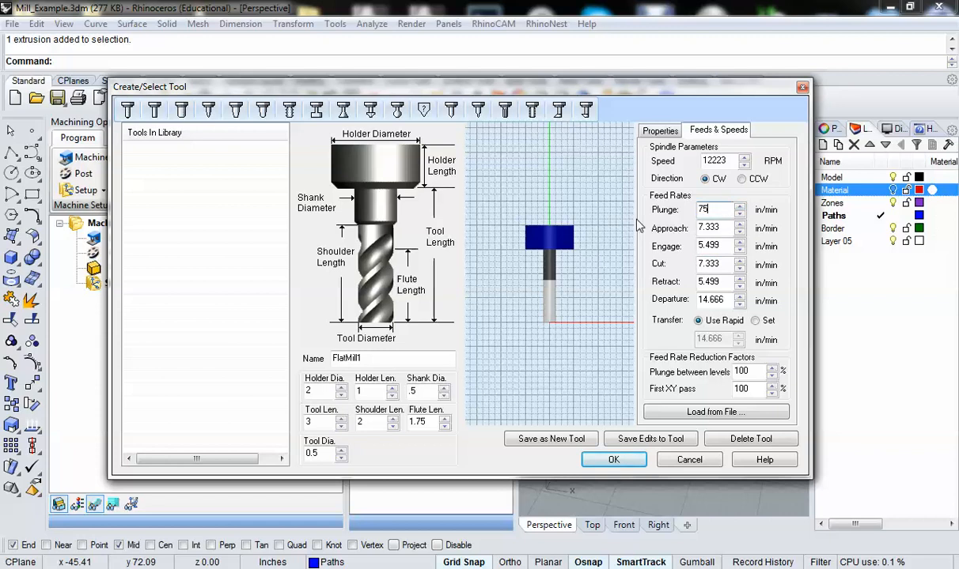
pyautogui.write('75')
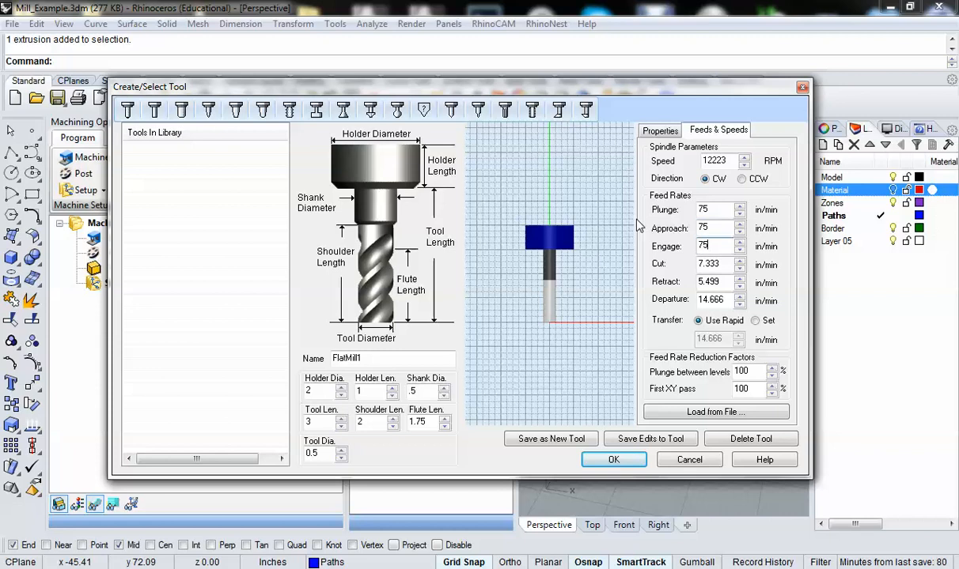
pyautogui.tripleClick(709, 281)
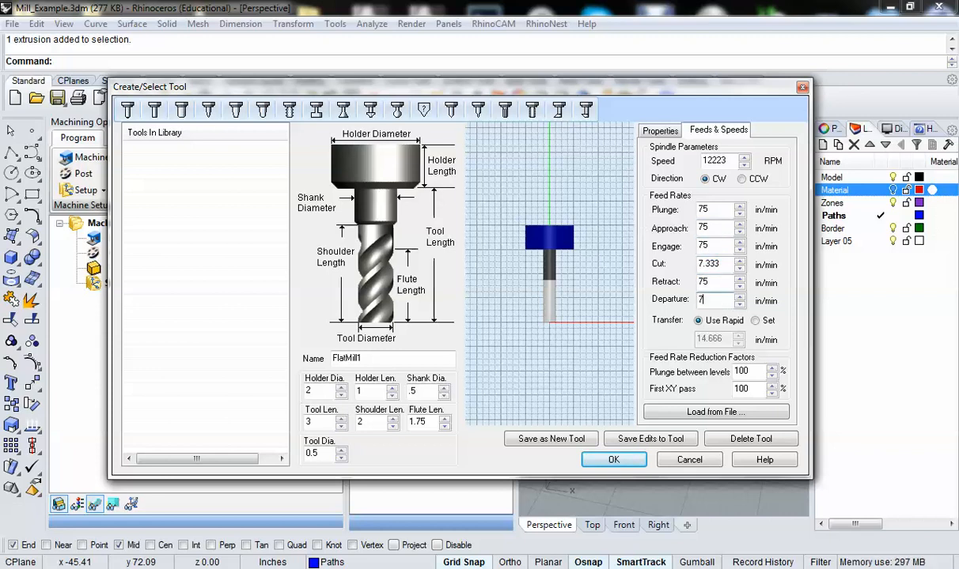
pyautogui.click(702, 300)
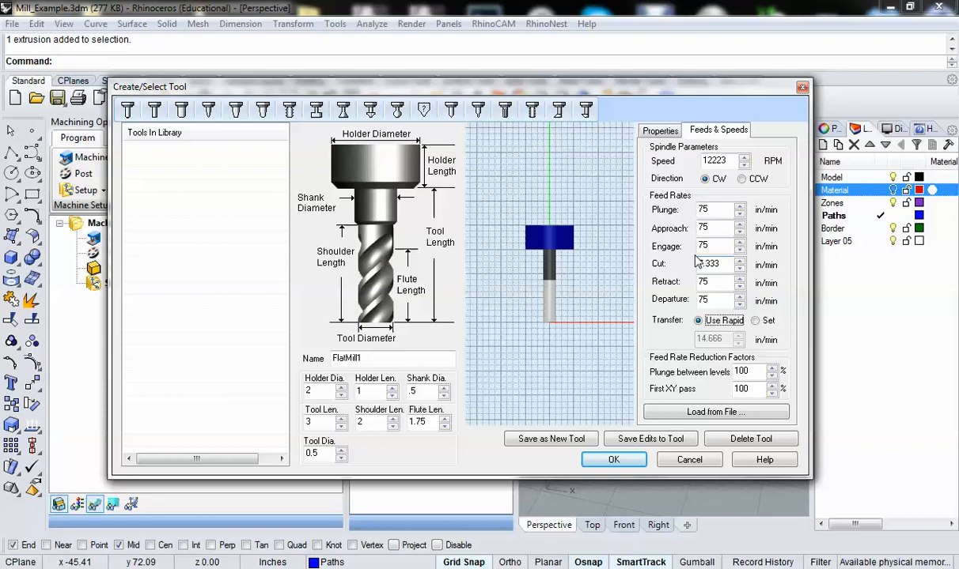
pyautogui.tripleClick(708, 263)
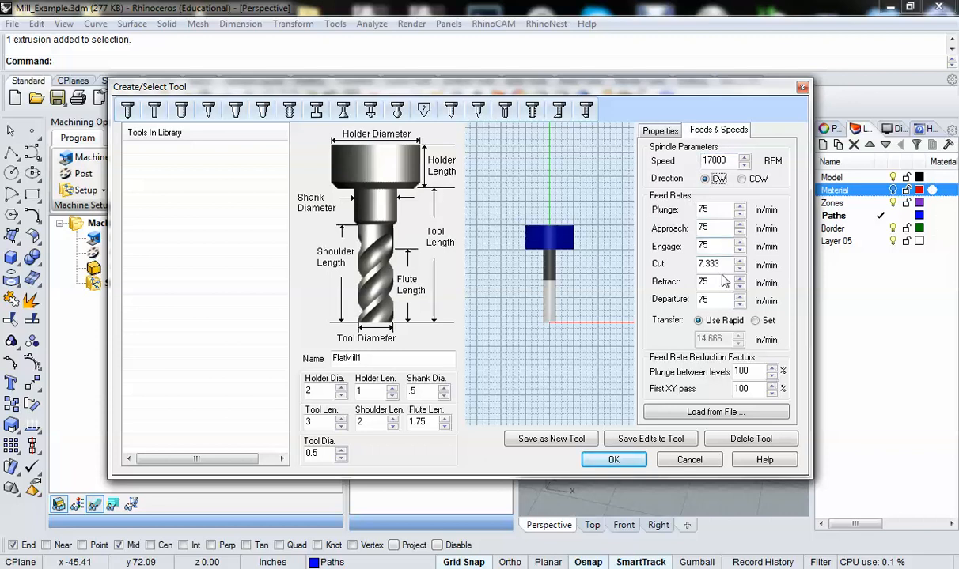
pyautogui.tripleClick(708, 264)
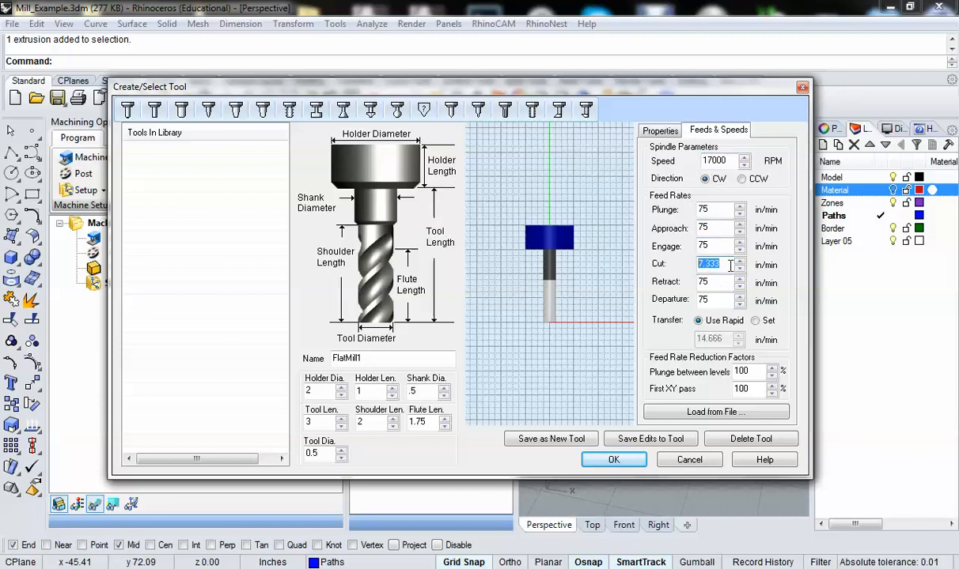
pyautogui.write('500')
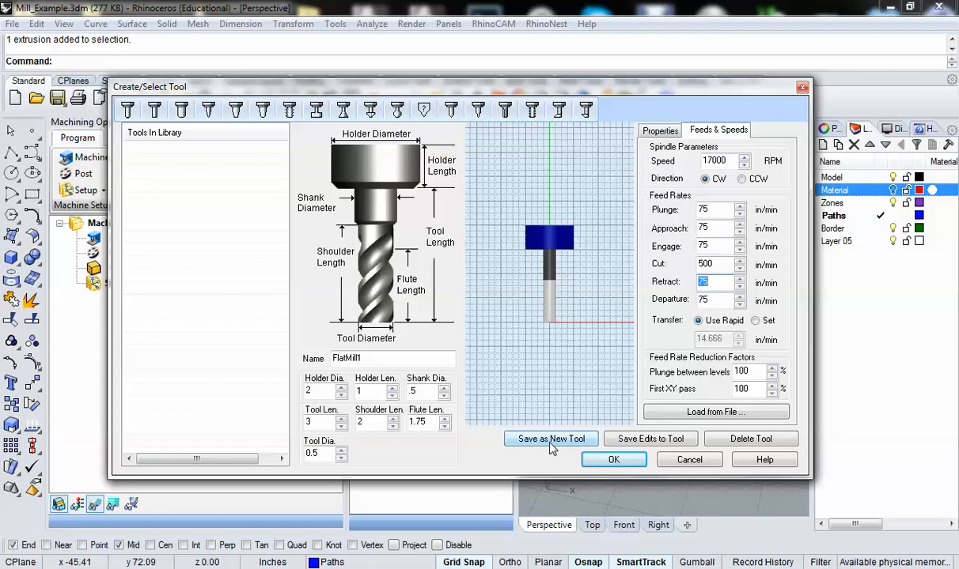
# Save FlatMill1 as a new library tool, add it to the job and begin renaming it
pyautogui.click(551, 440)
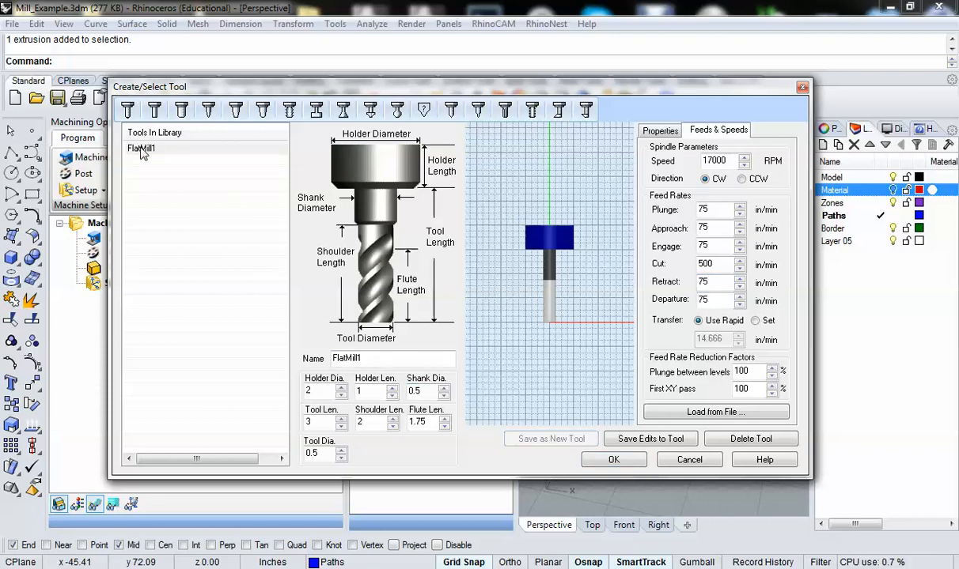
pyautogui.click(143, 149)
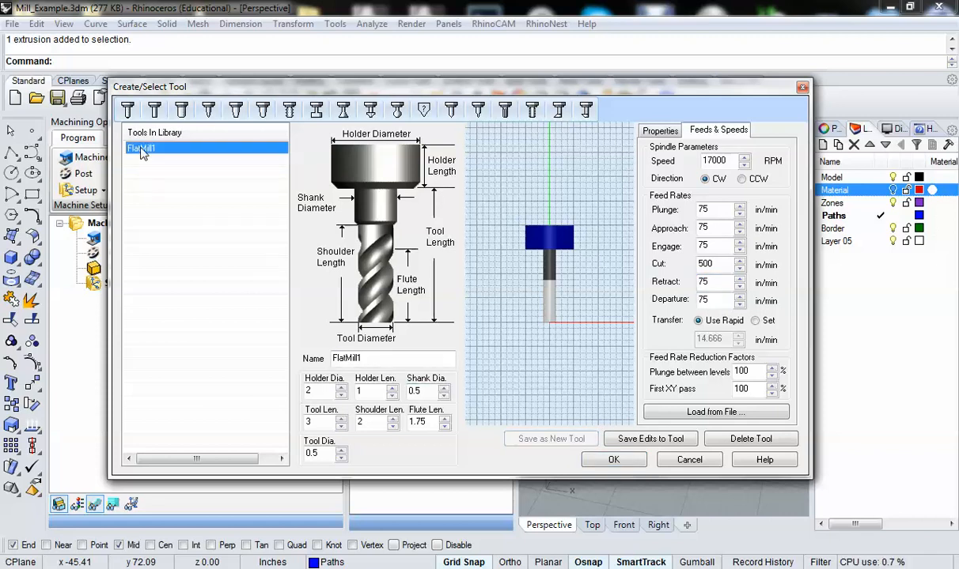
pyautogui.click(614, 459)
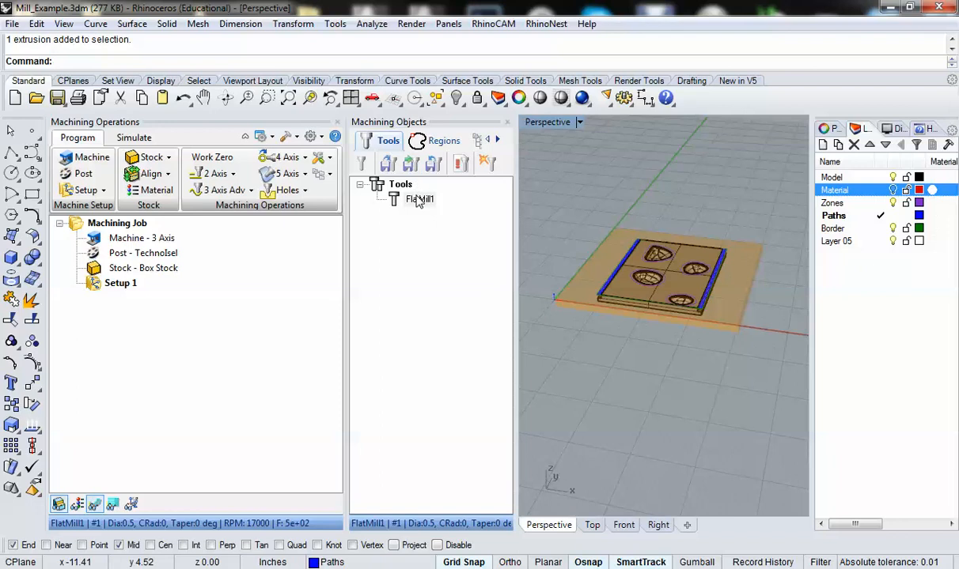
pyautogui.rightClick(420, 199)
pyautogui.write('0.5_Flat')
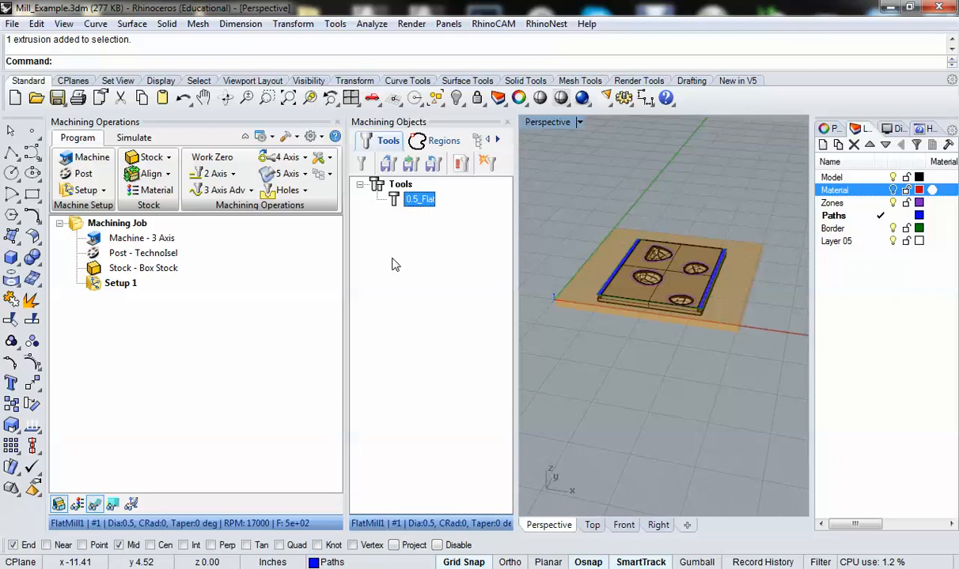
pyautogui.moveTo(393, 207)
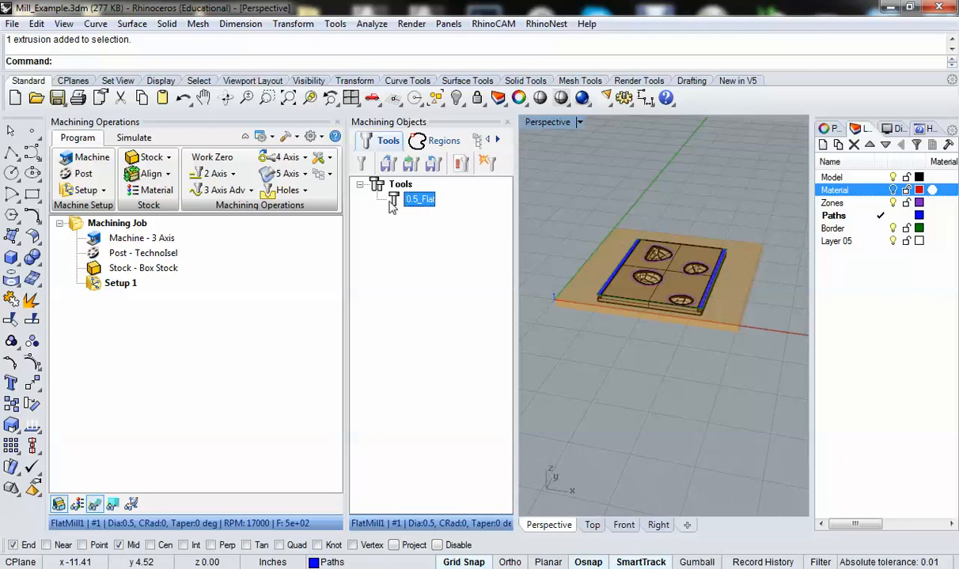
pyautogui.moveTo(610, 275)
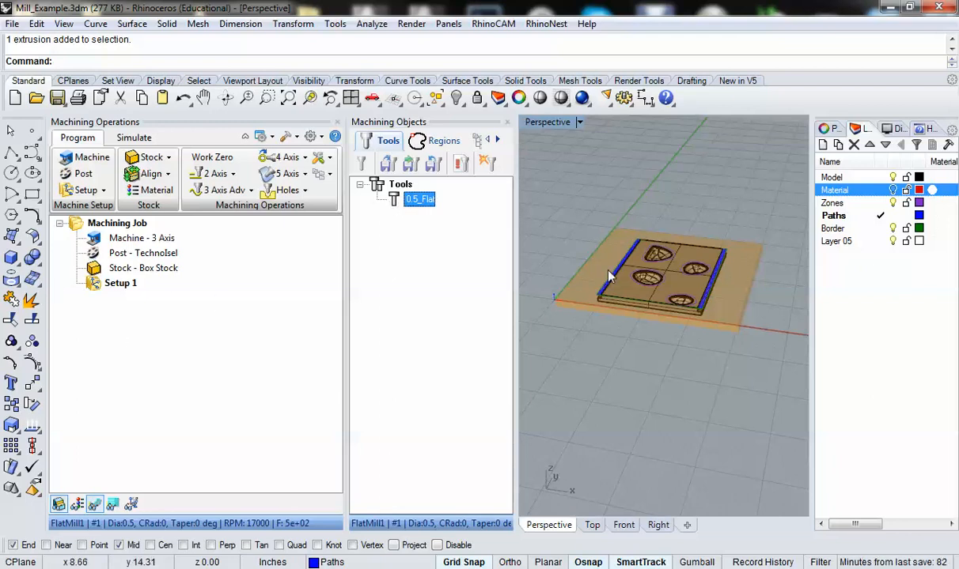
pyautogui.moveTo(557, 317)
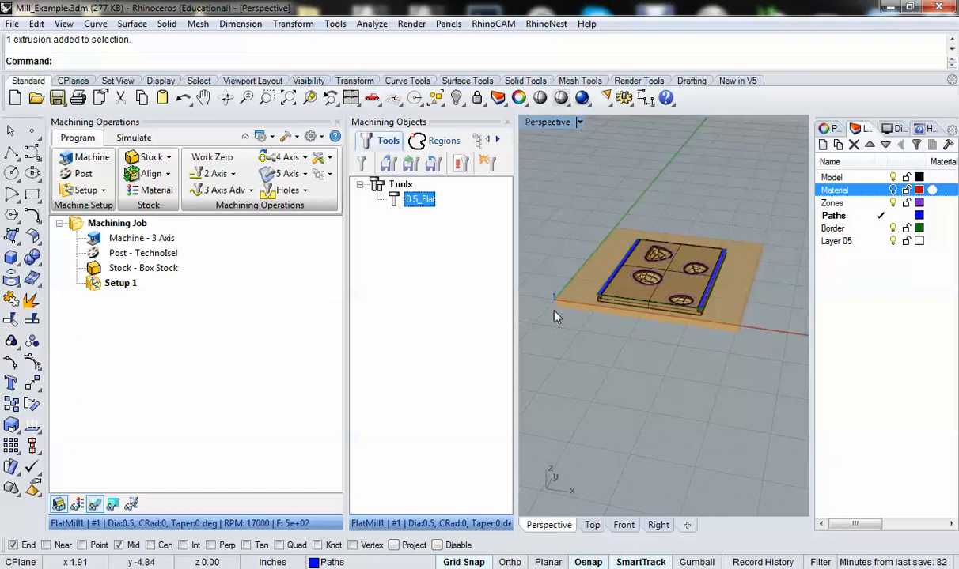
pyautogui.moveTo(598, 210)
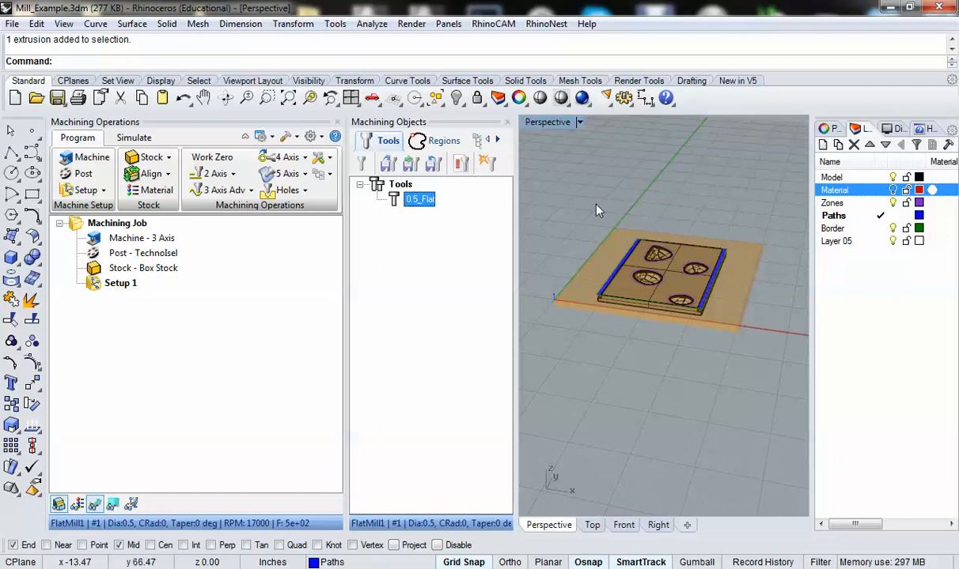
# Orbit the Perspective view to inspect the stock and part from above and the side
pyautogui.moveTo(598, 210); pyautogui.dragTo(718, 307)
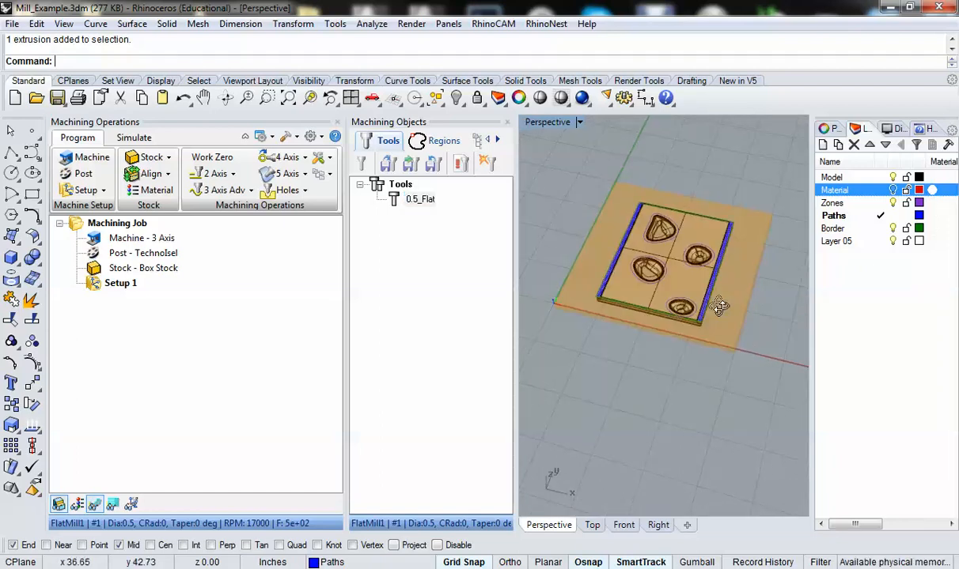
pyautogui.moveTo(718, 307); pyautogui.dragTo(617, 304)
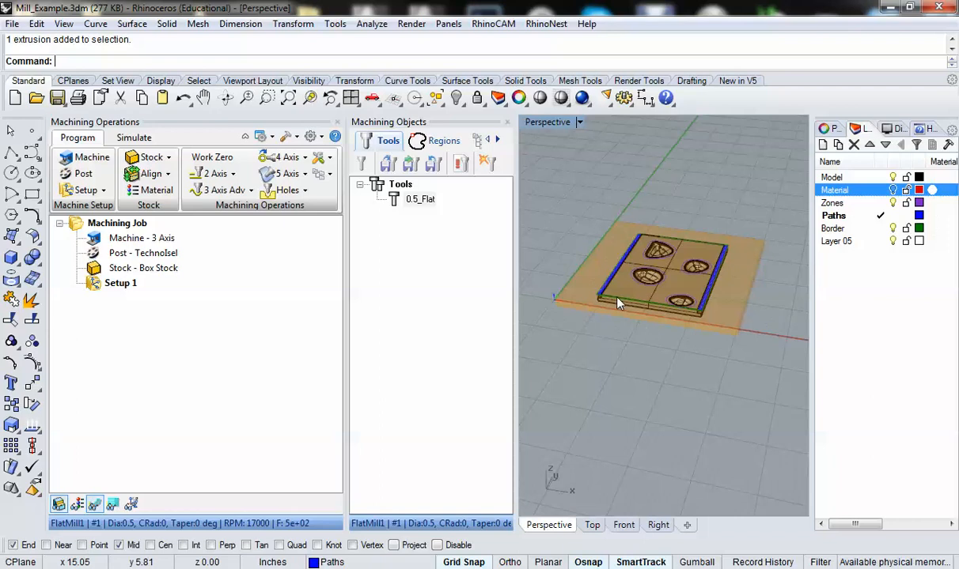
pyautogui.moveTo(640, 256)
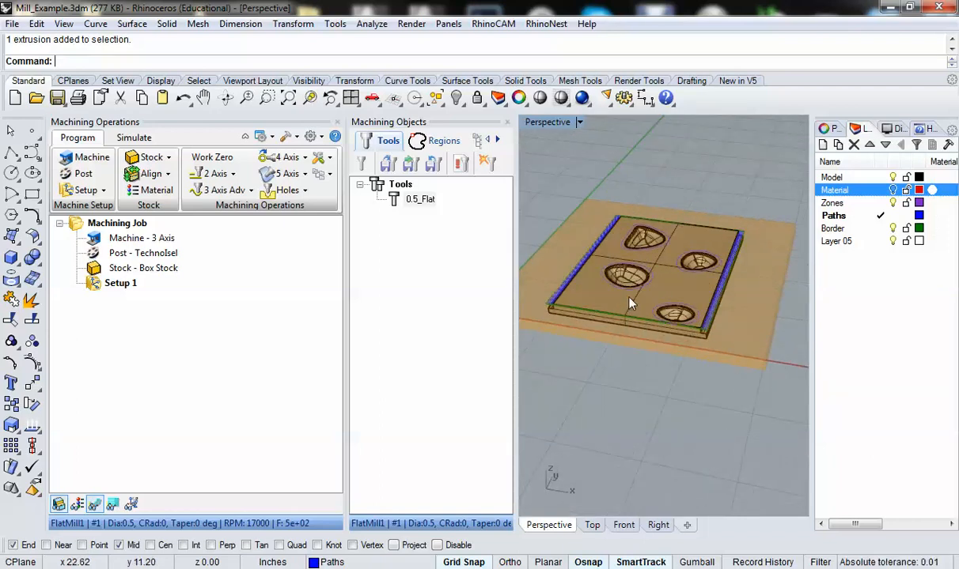
pyautogui.moveTo(629, 304); pyautogui.dragTo(633, 275)
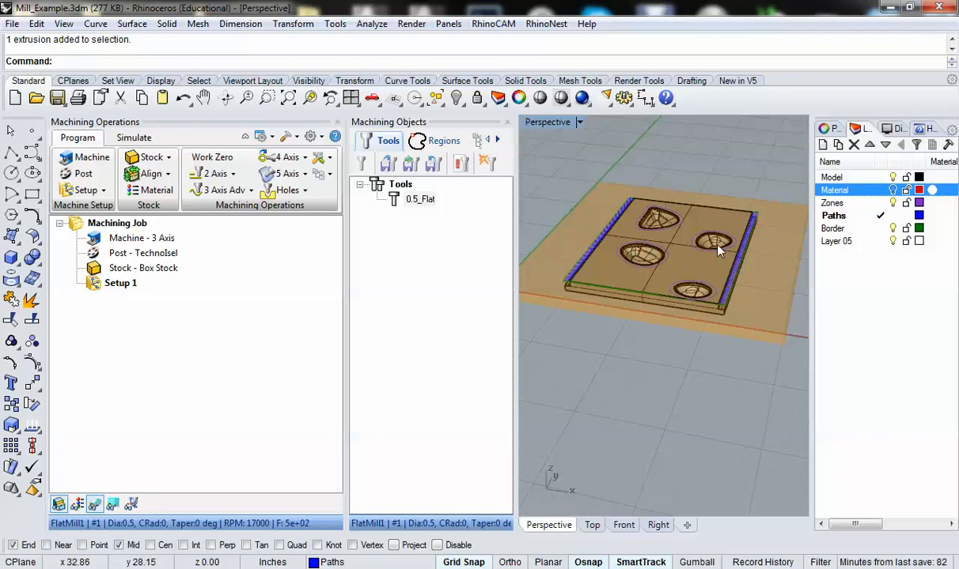
pyautogui.moveTo(677, 309)
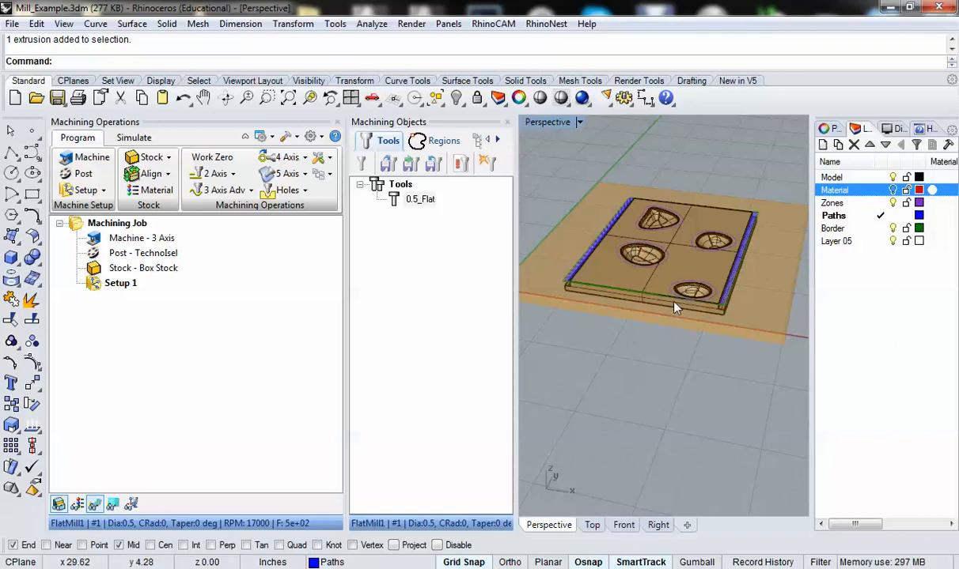